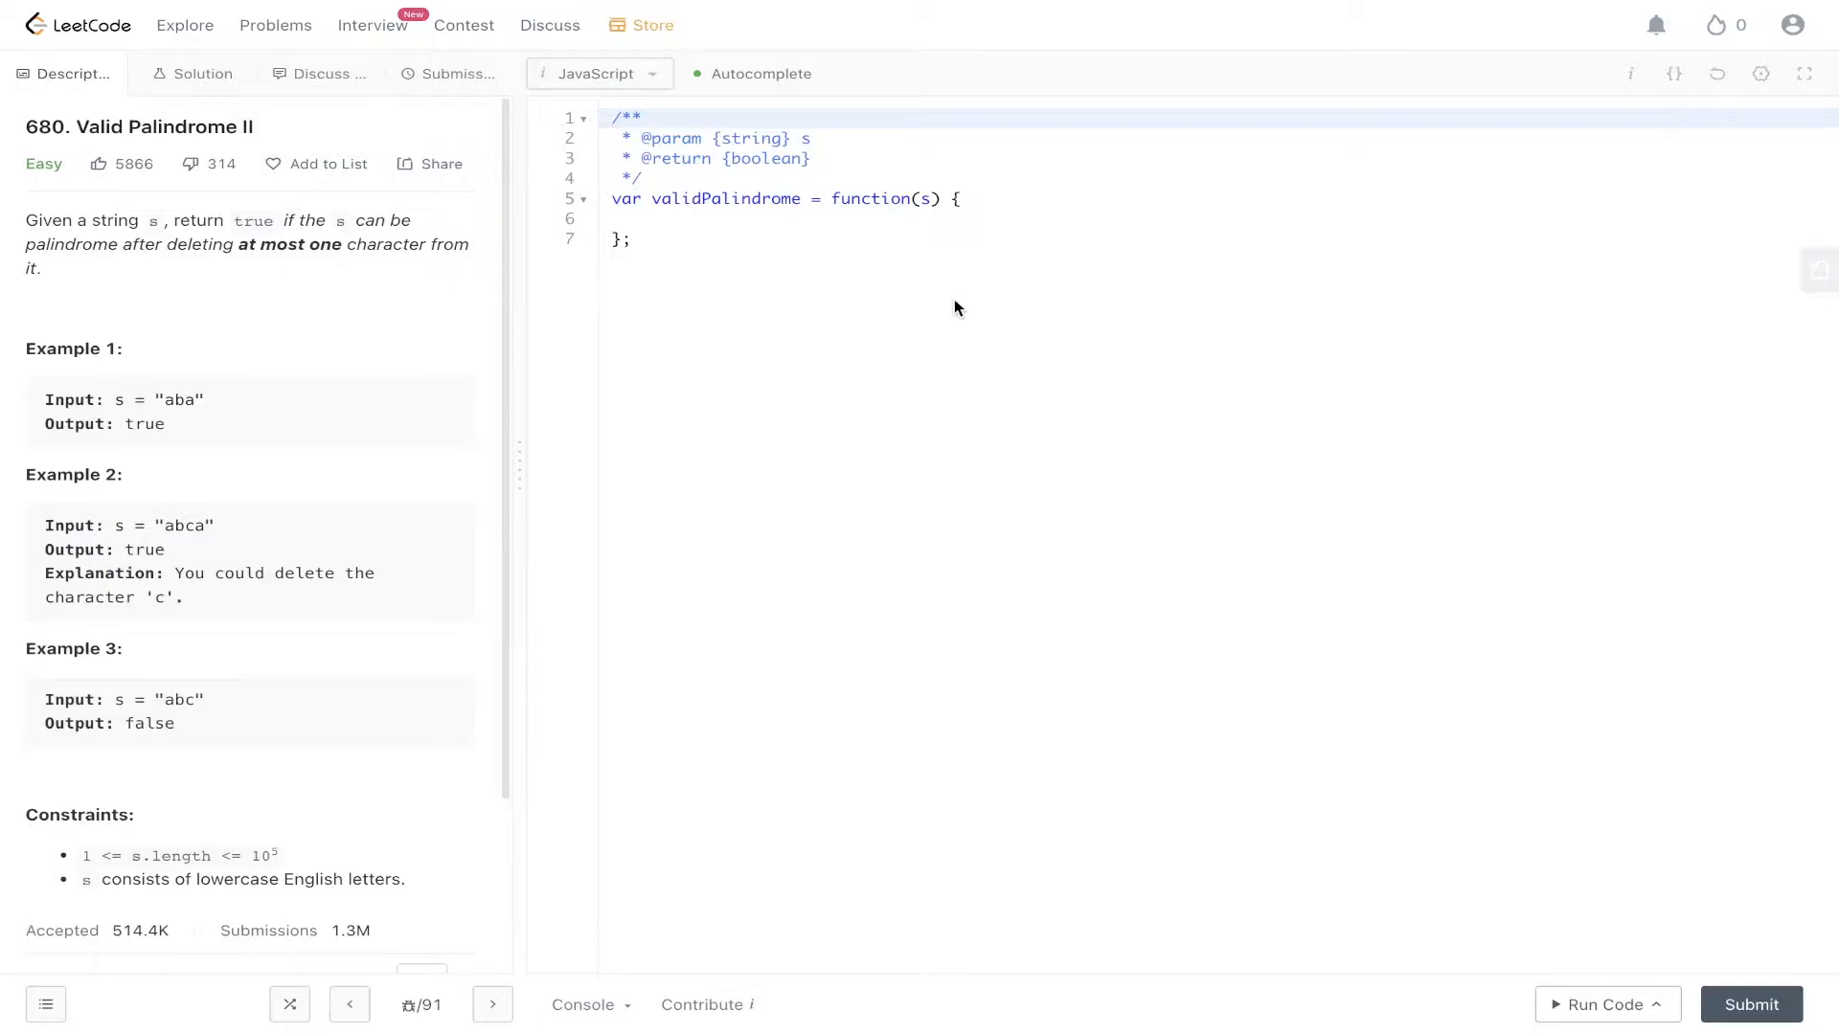
{"action": "mouse_move", "coordinate": [161, 486]}
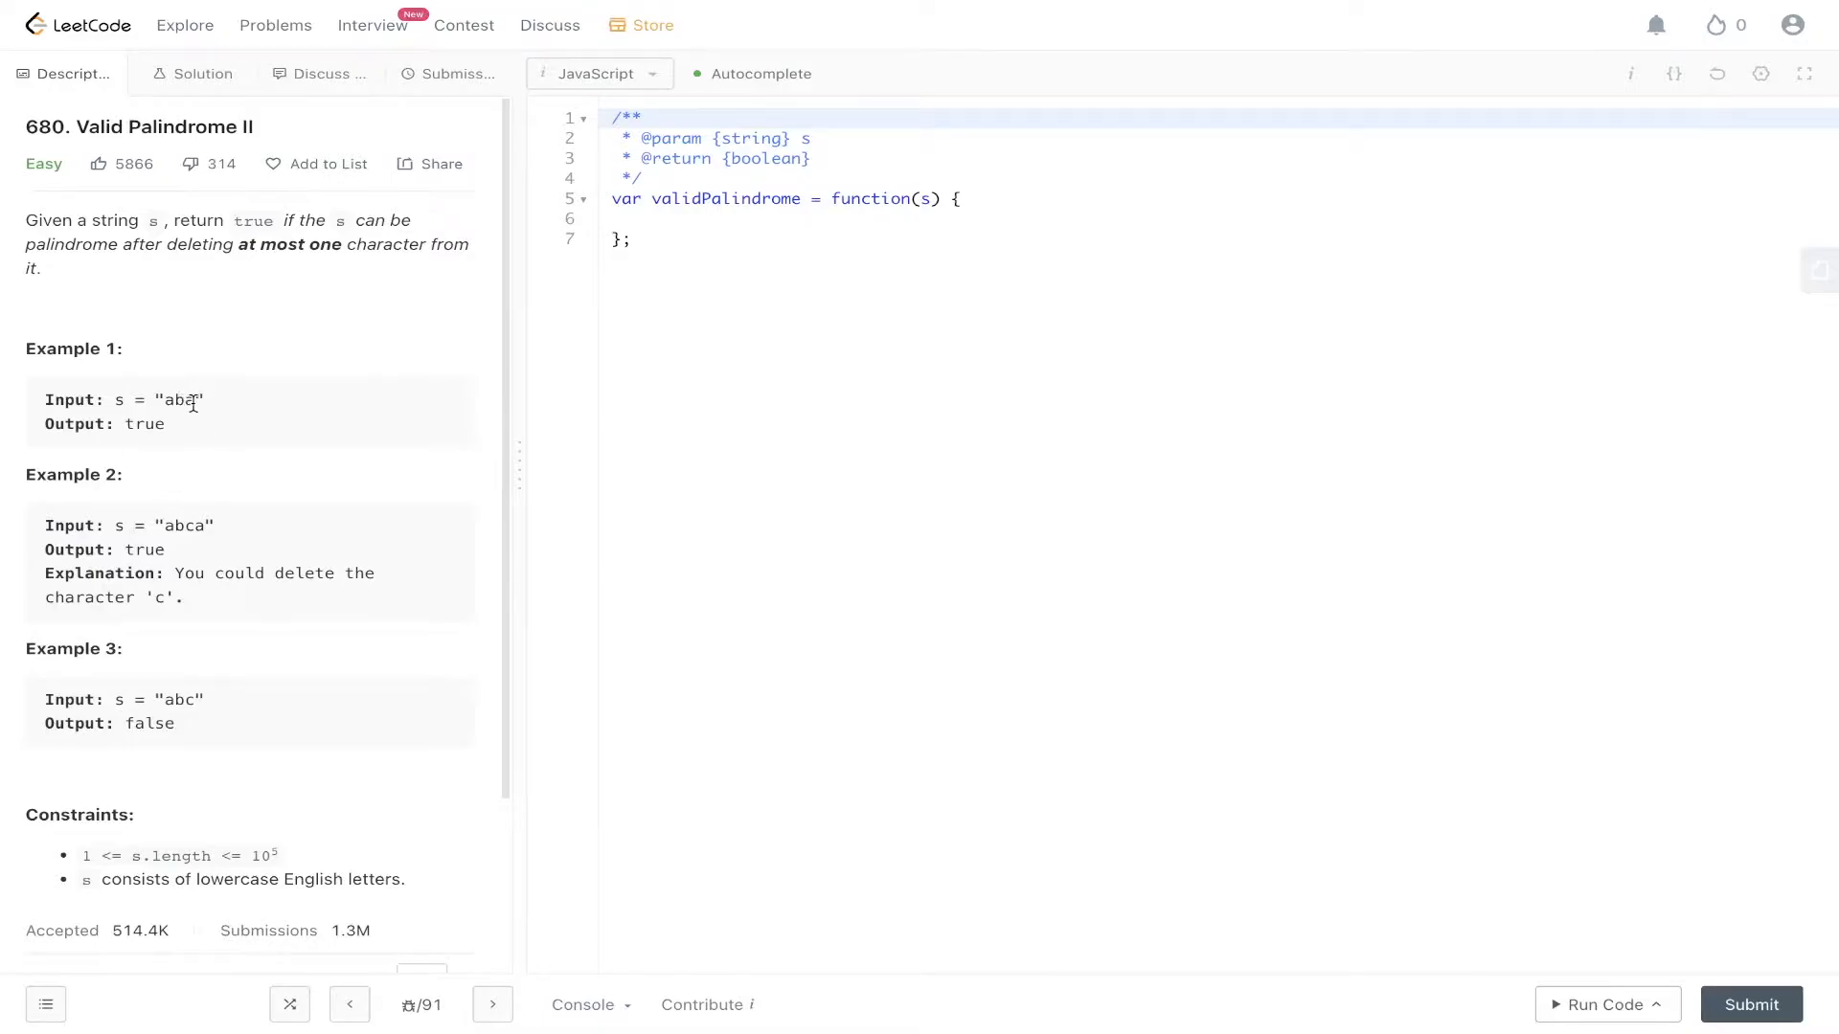
{"action": "mouse_move", "coordinate": [214, 399]}
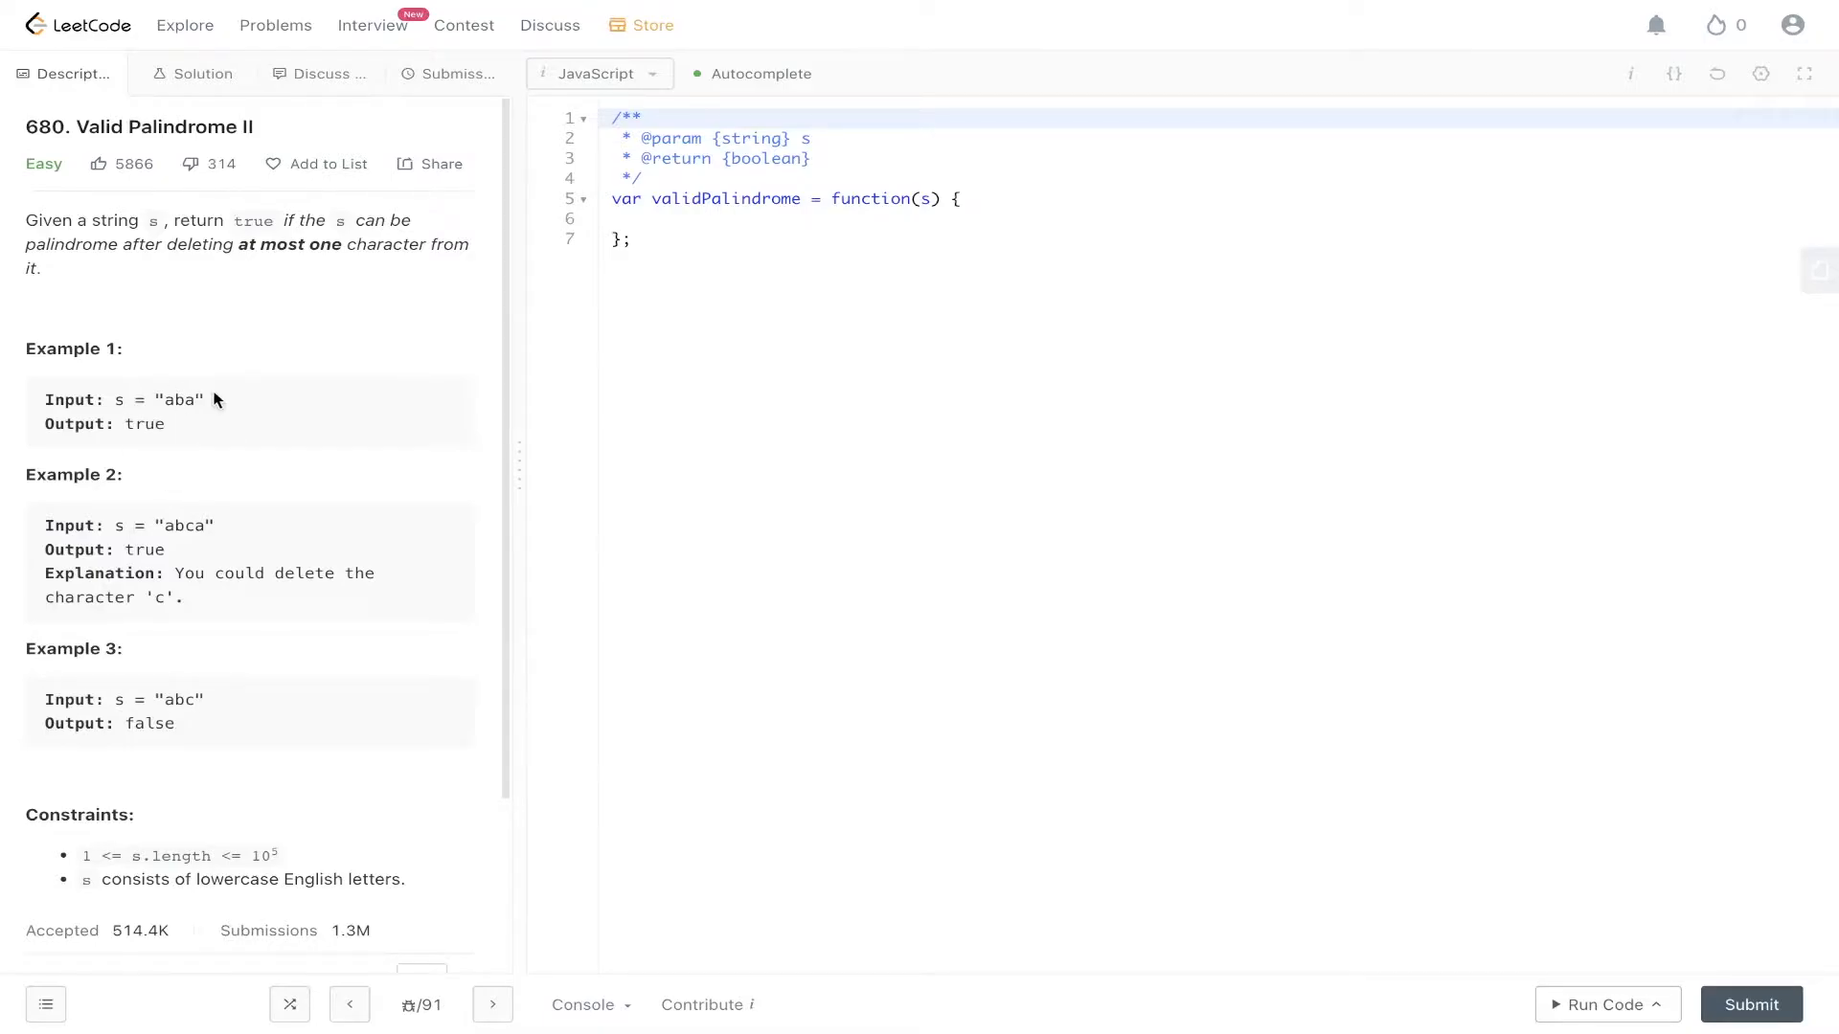
{"action": "mouse_move", "coordinate": [200, 331]}
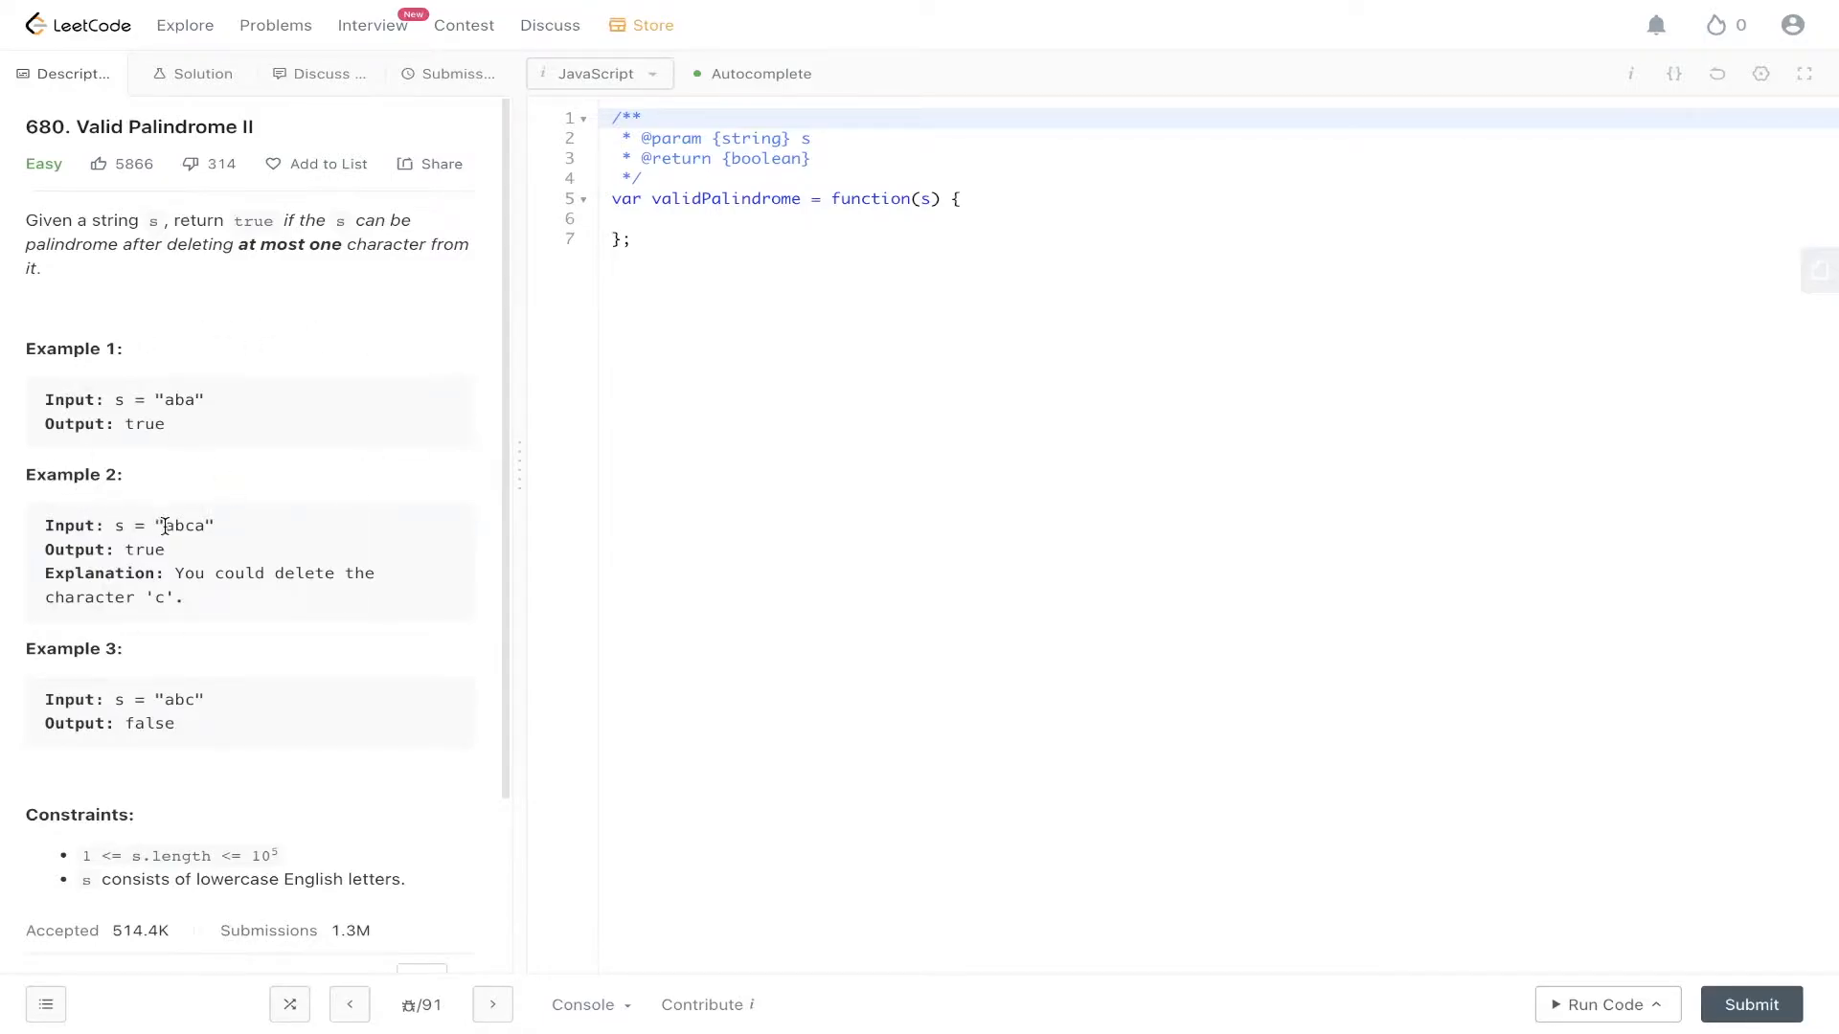
{"action": "mouse_move", "coordinate": [164, 521]}
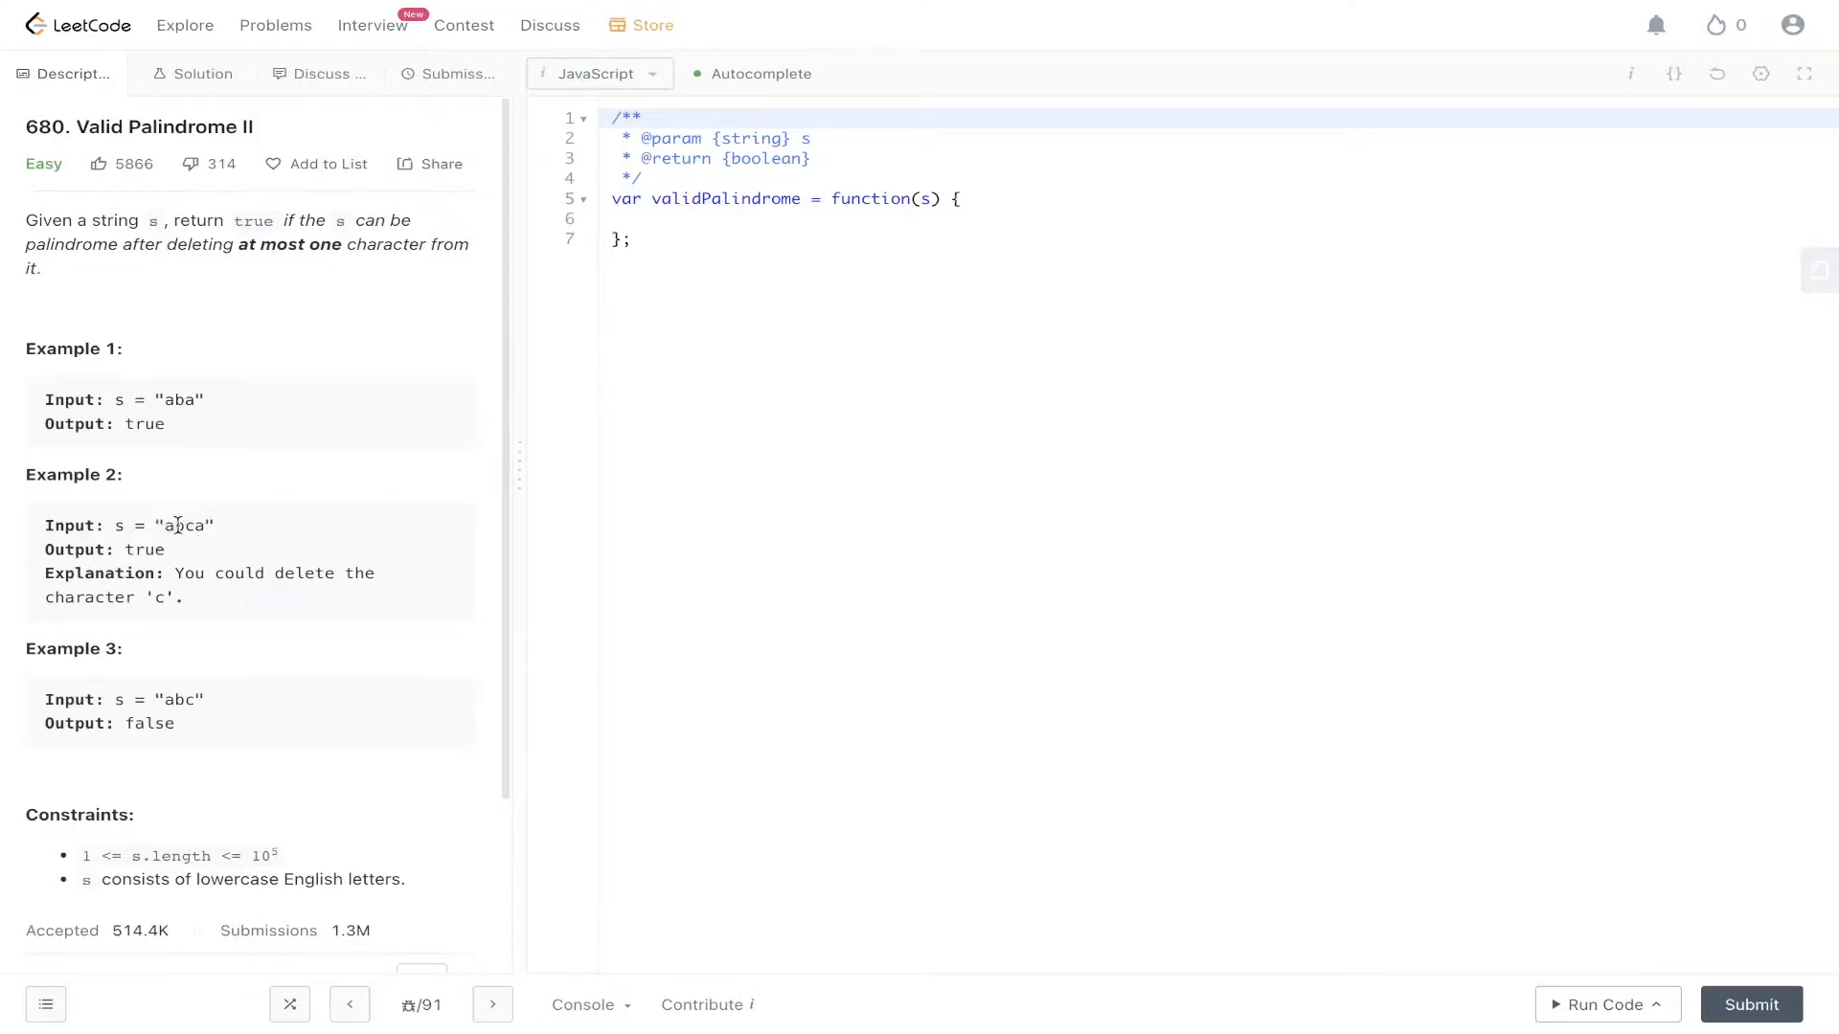
Bring up the whiteboard with the '680. Valid Palindrome II' title and examples bbbc and cccbc
{"action": "double_click", "coordinate": [184, 526]}
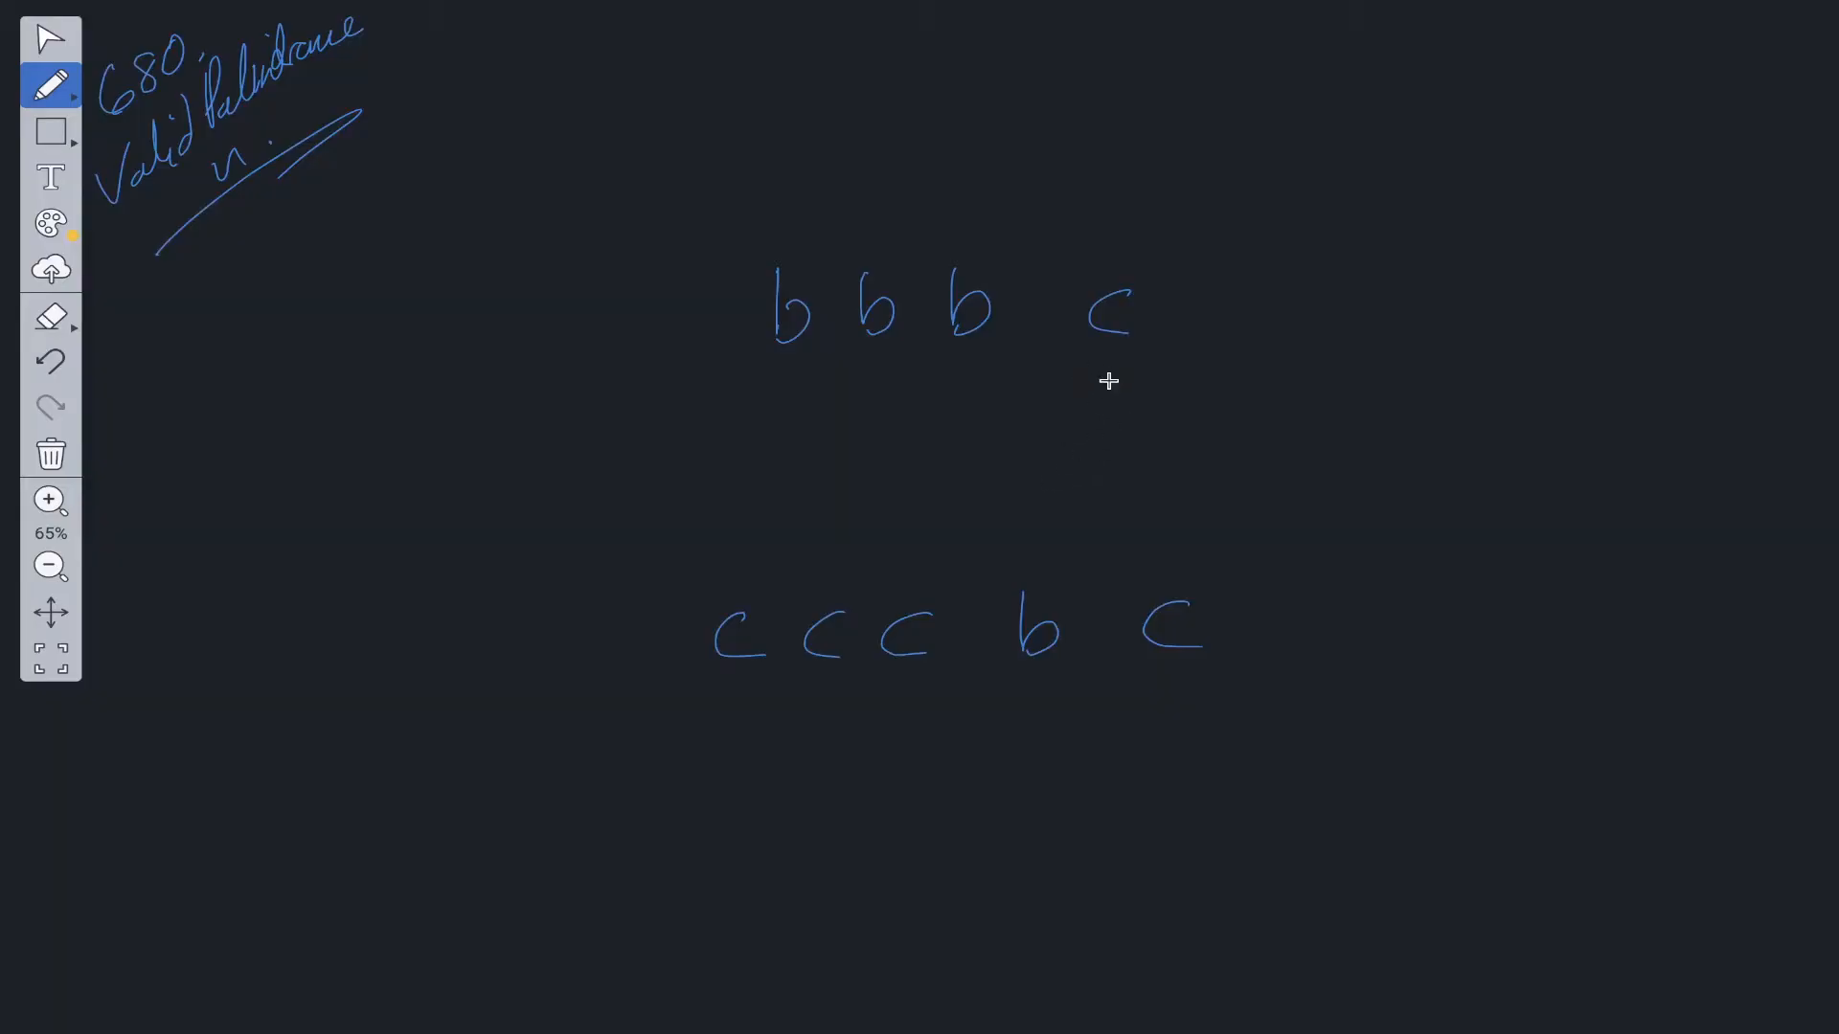
Draw yellow l and r pointer marks under bbbc and cross out its last c
{"action": "left_click", "coordinate": [1041, 340]}
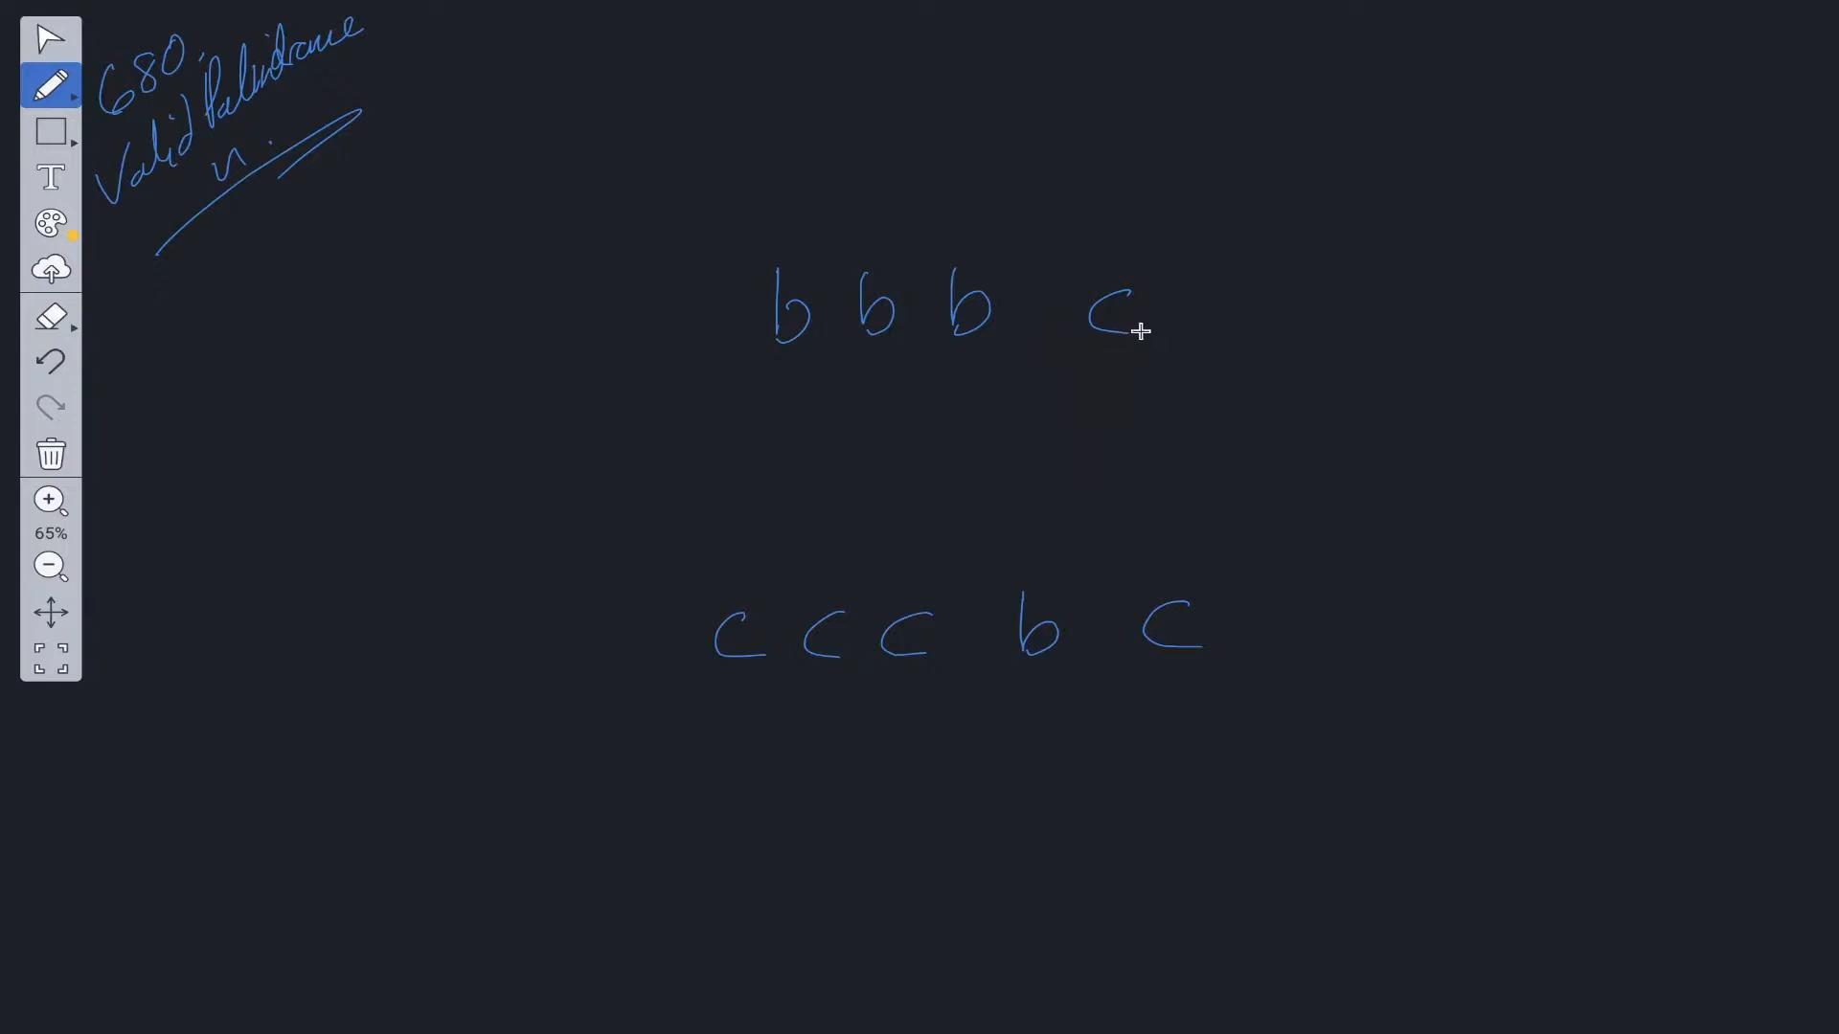
{"action": "mouse_move", "coordinate": [674, 323]}
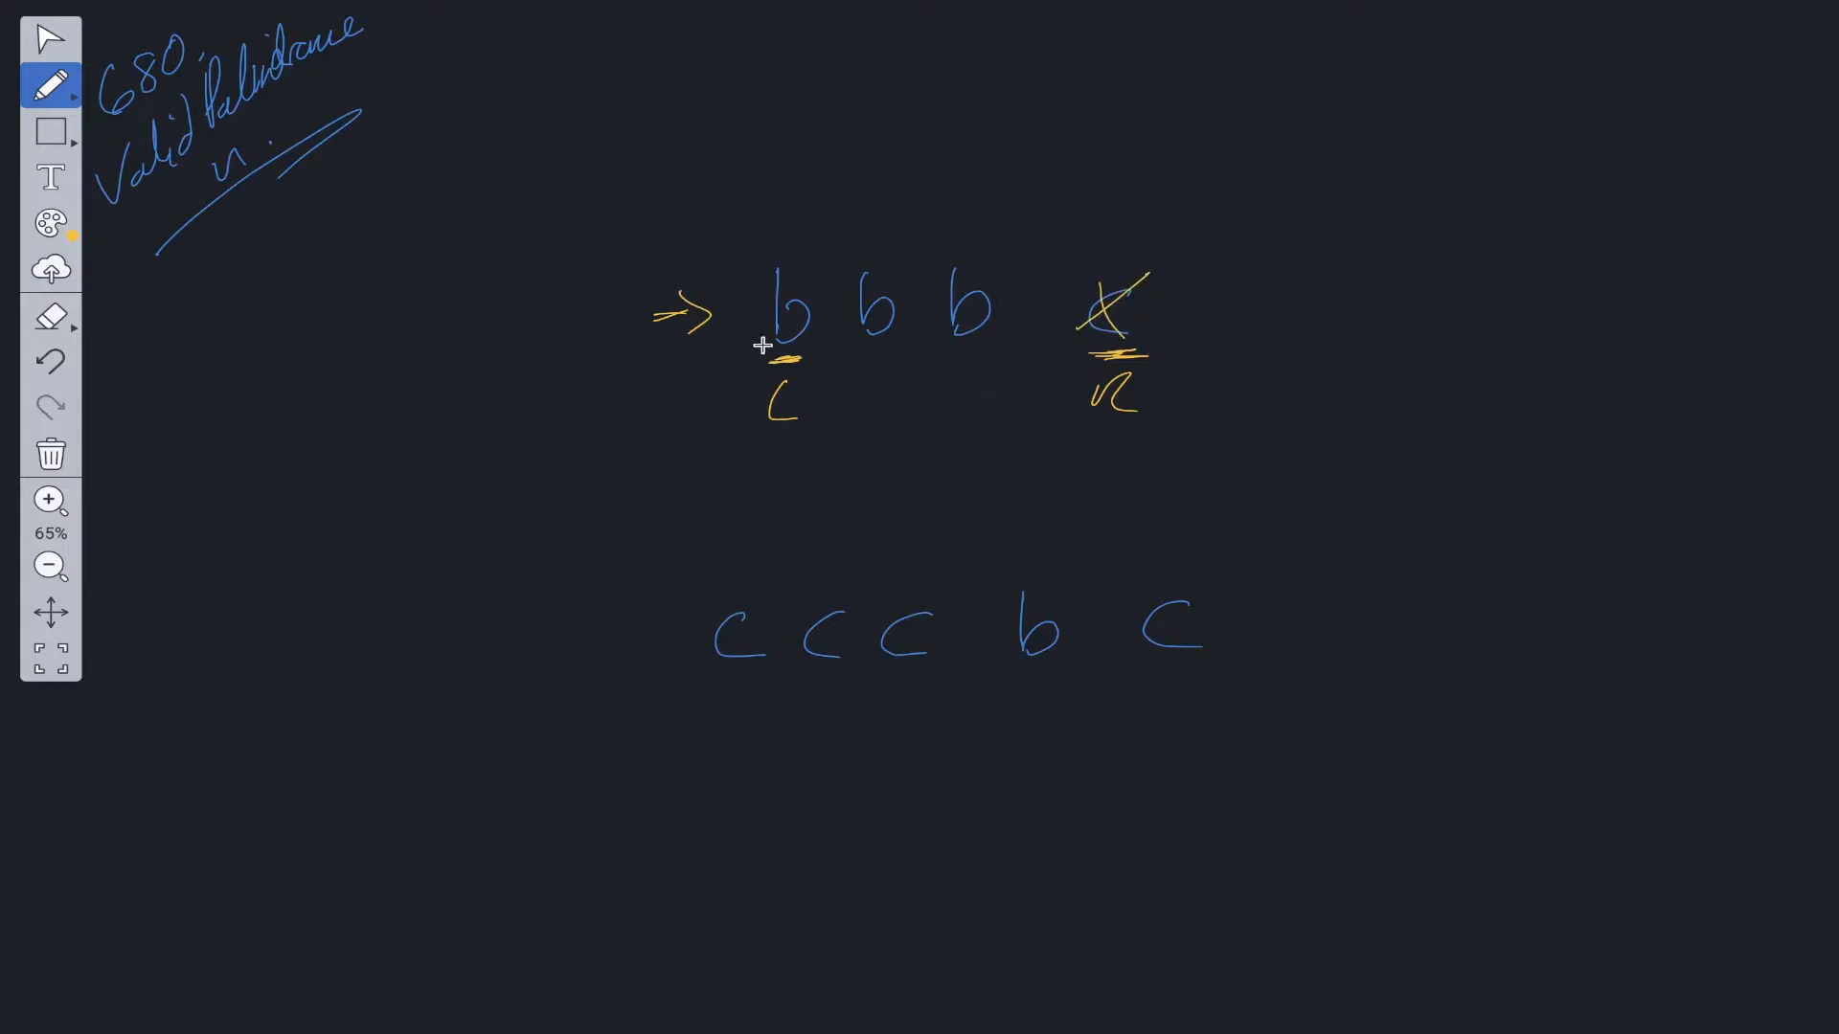
{"action": "left_click_drag", "start_coordinate": [762, 358], "coordinate": [985, 346]}
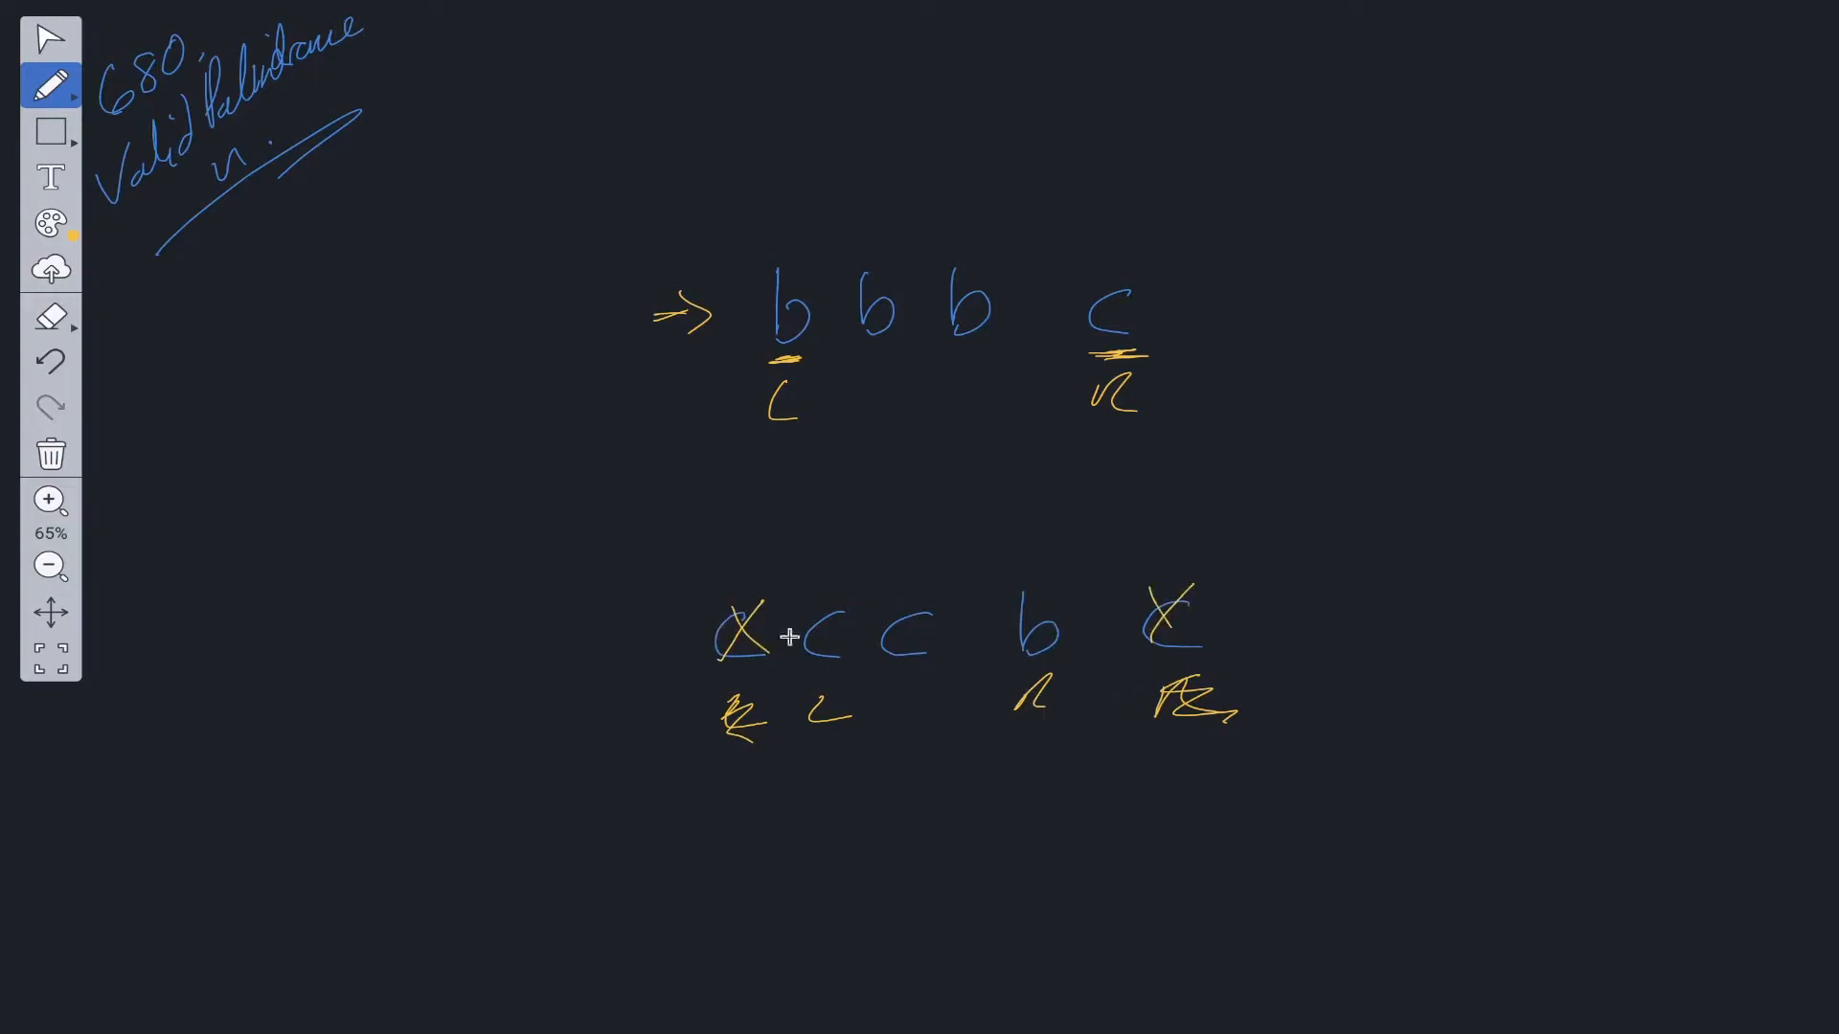
{"action": "mouse_move", "coordinate": [817, 645]}
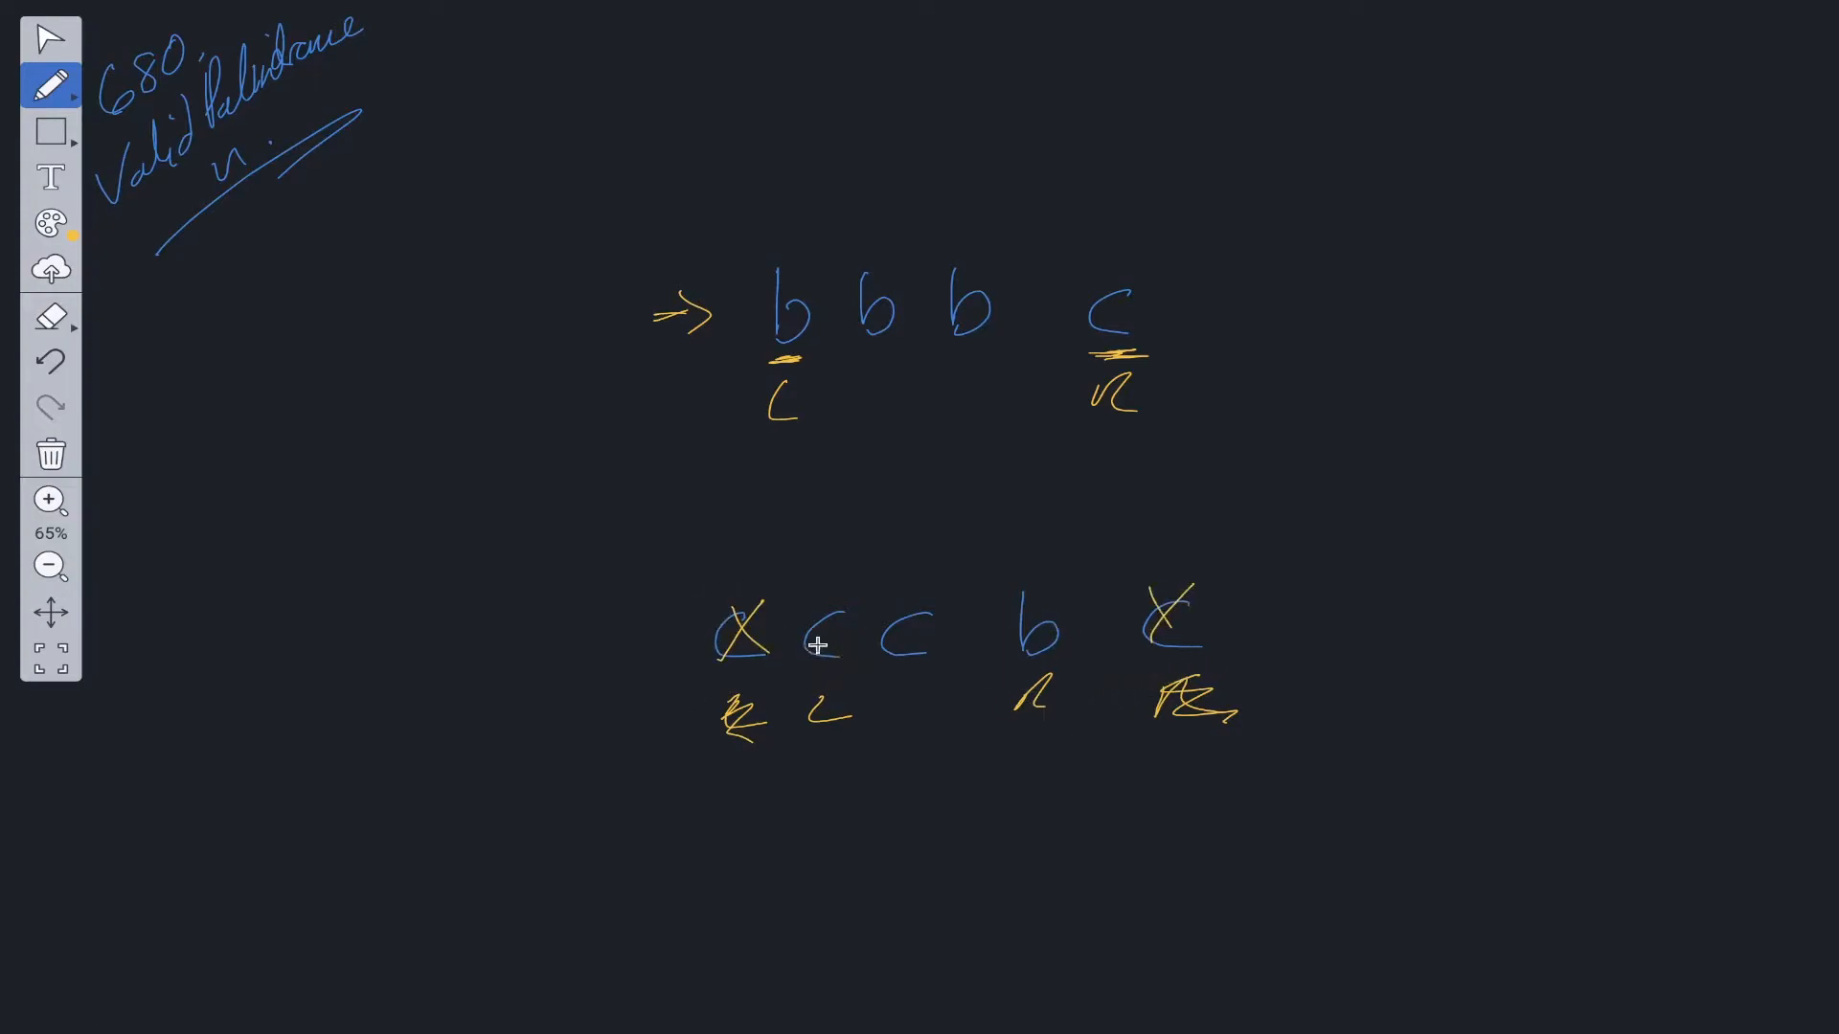
{"action": "mouse_move", "coordinate": [802, 674]}
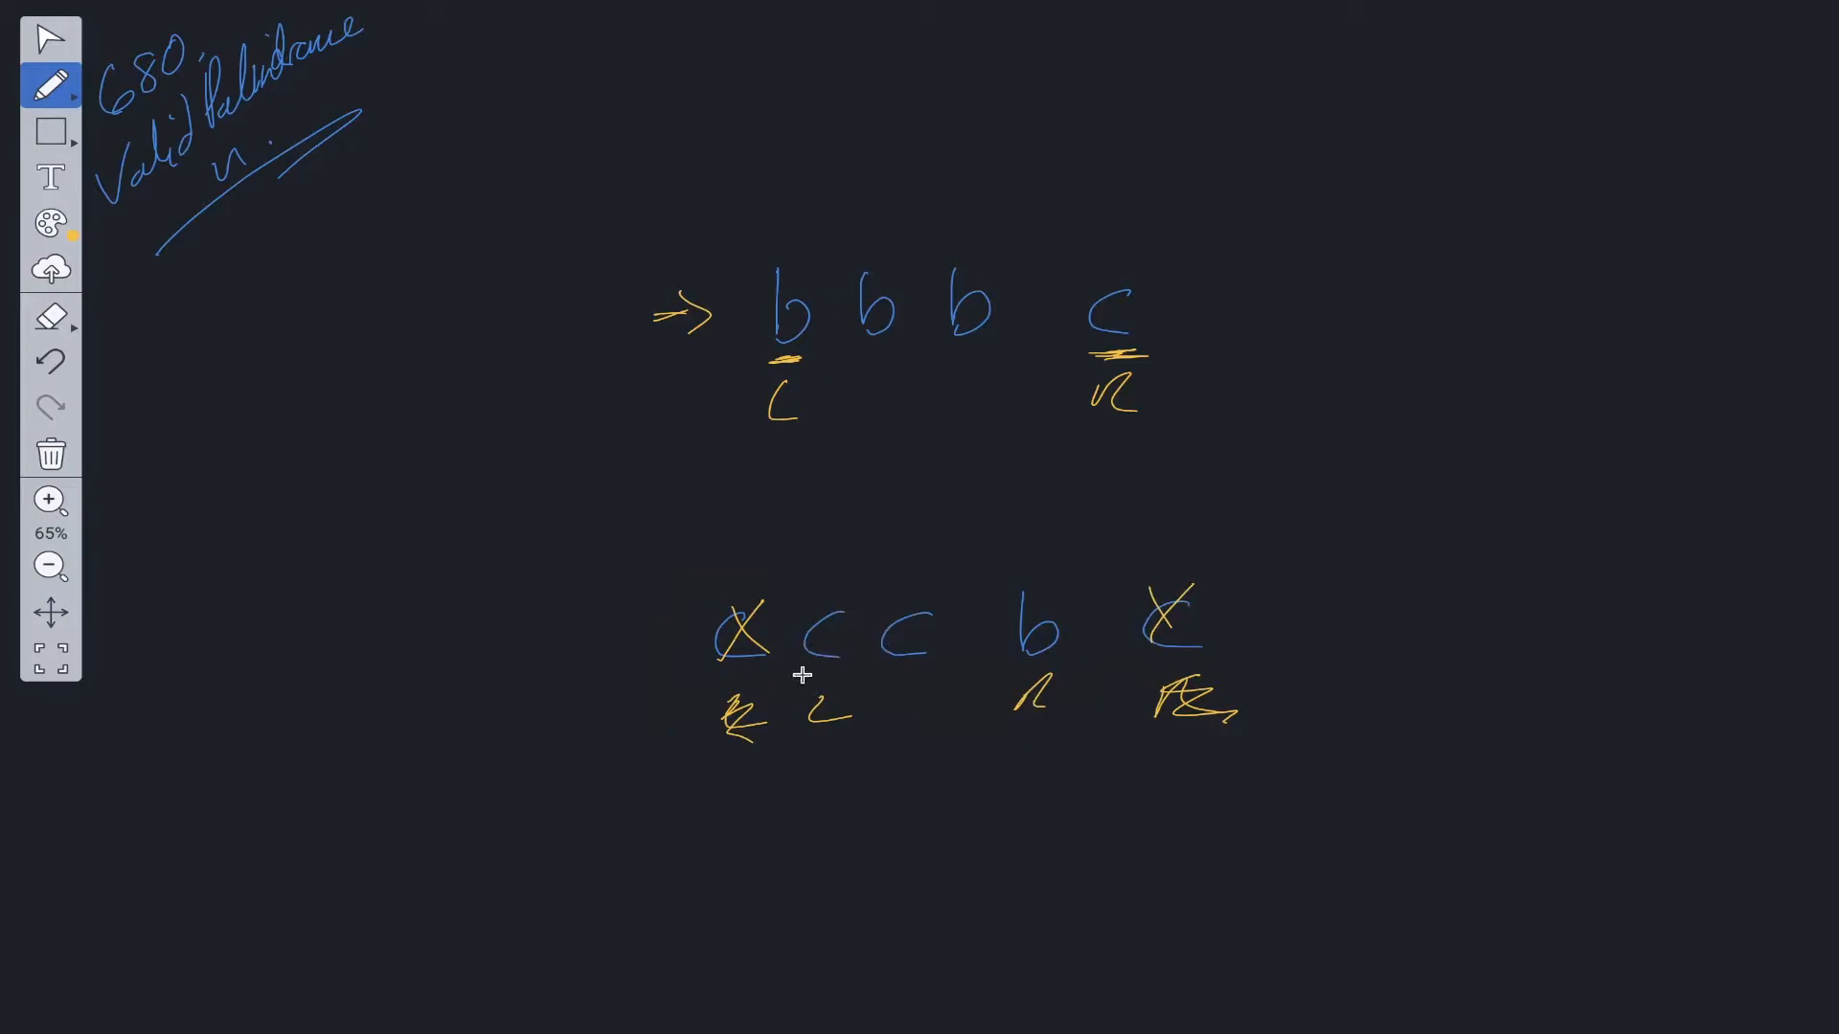
{"action": "mouse_move", "coordinate": [845, 608]}
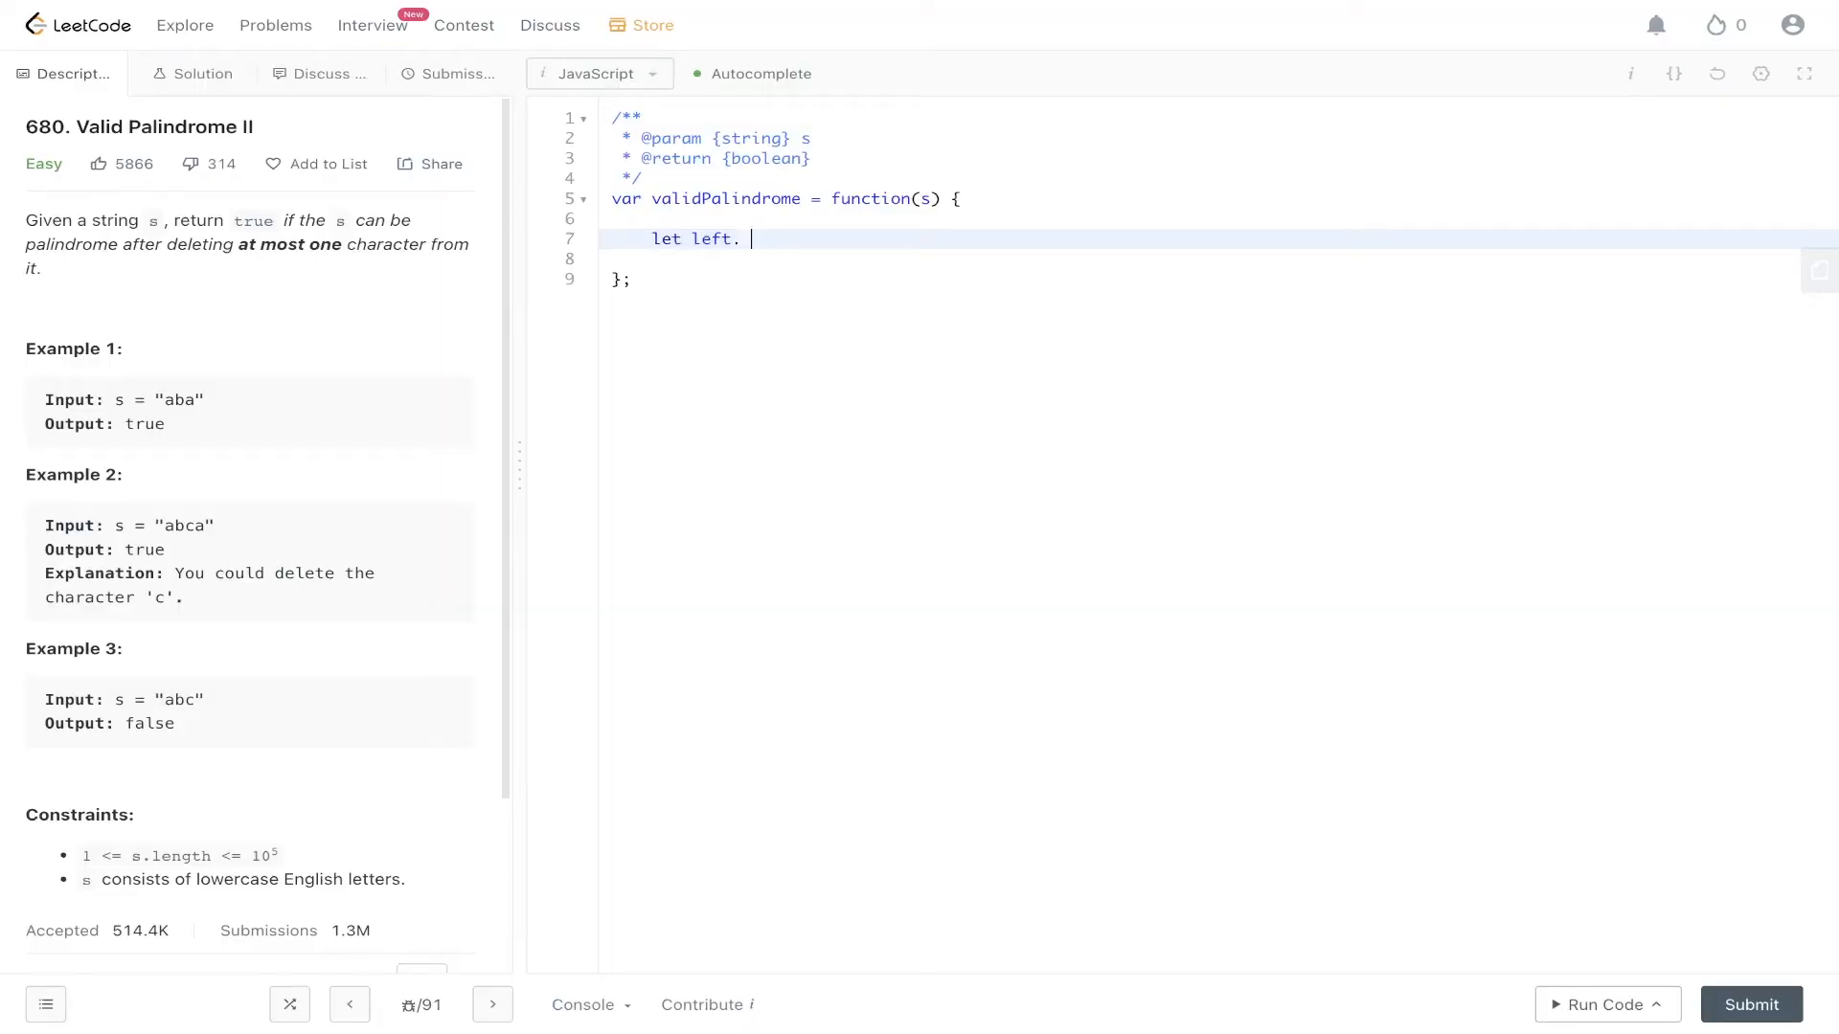
Initialize left = 0 and right = s.length-1 in validPalindrome
{"action": "type", "text": "= 0;"}
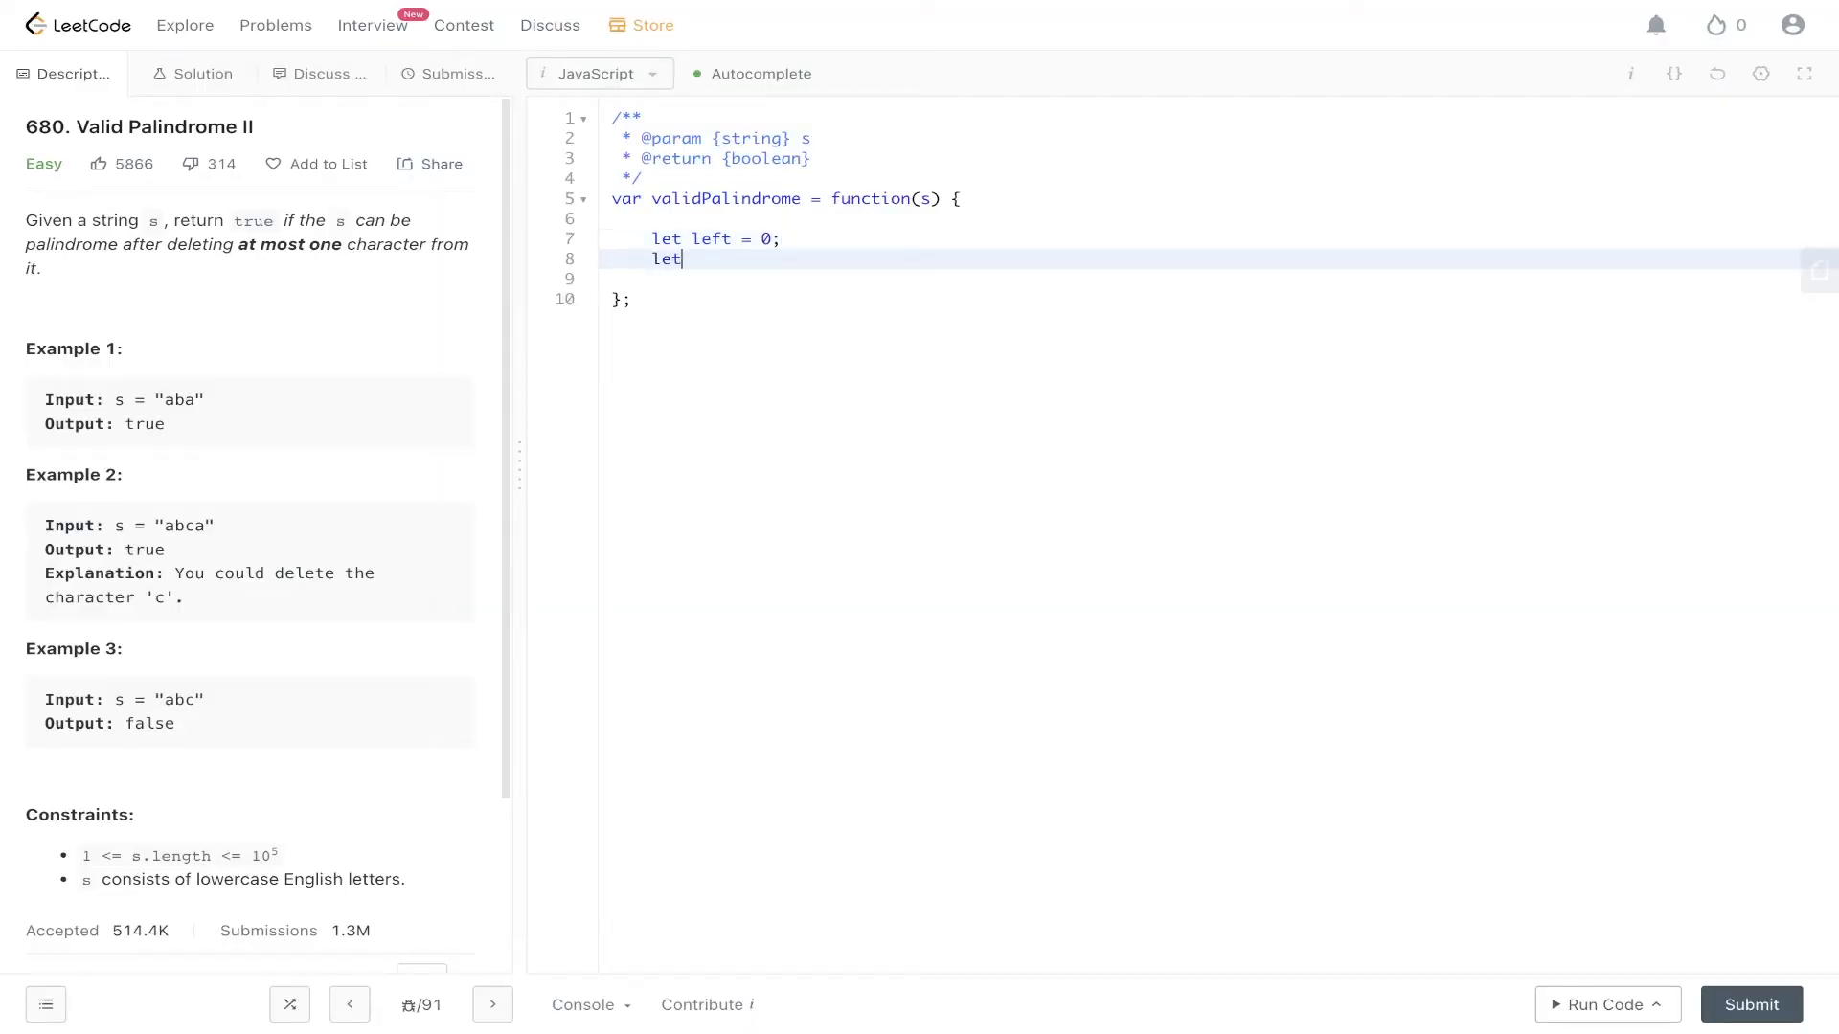
{"action": "type", "text": "right = s.leng"}
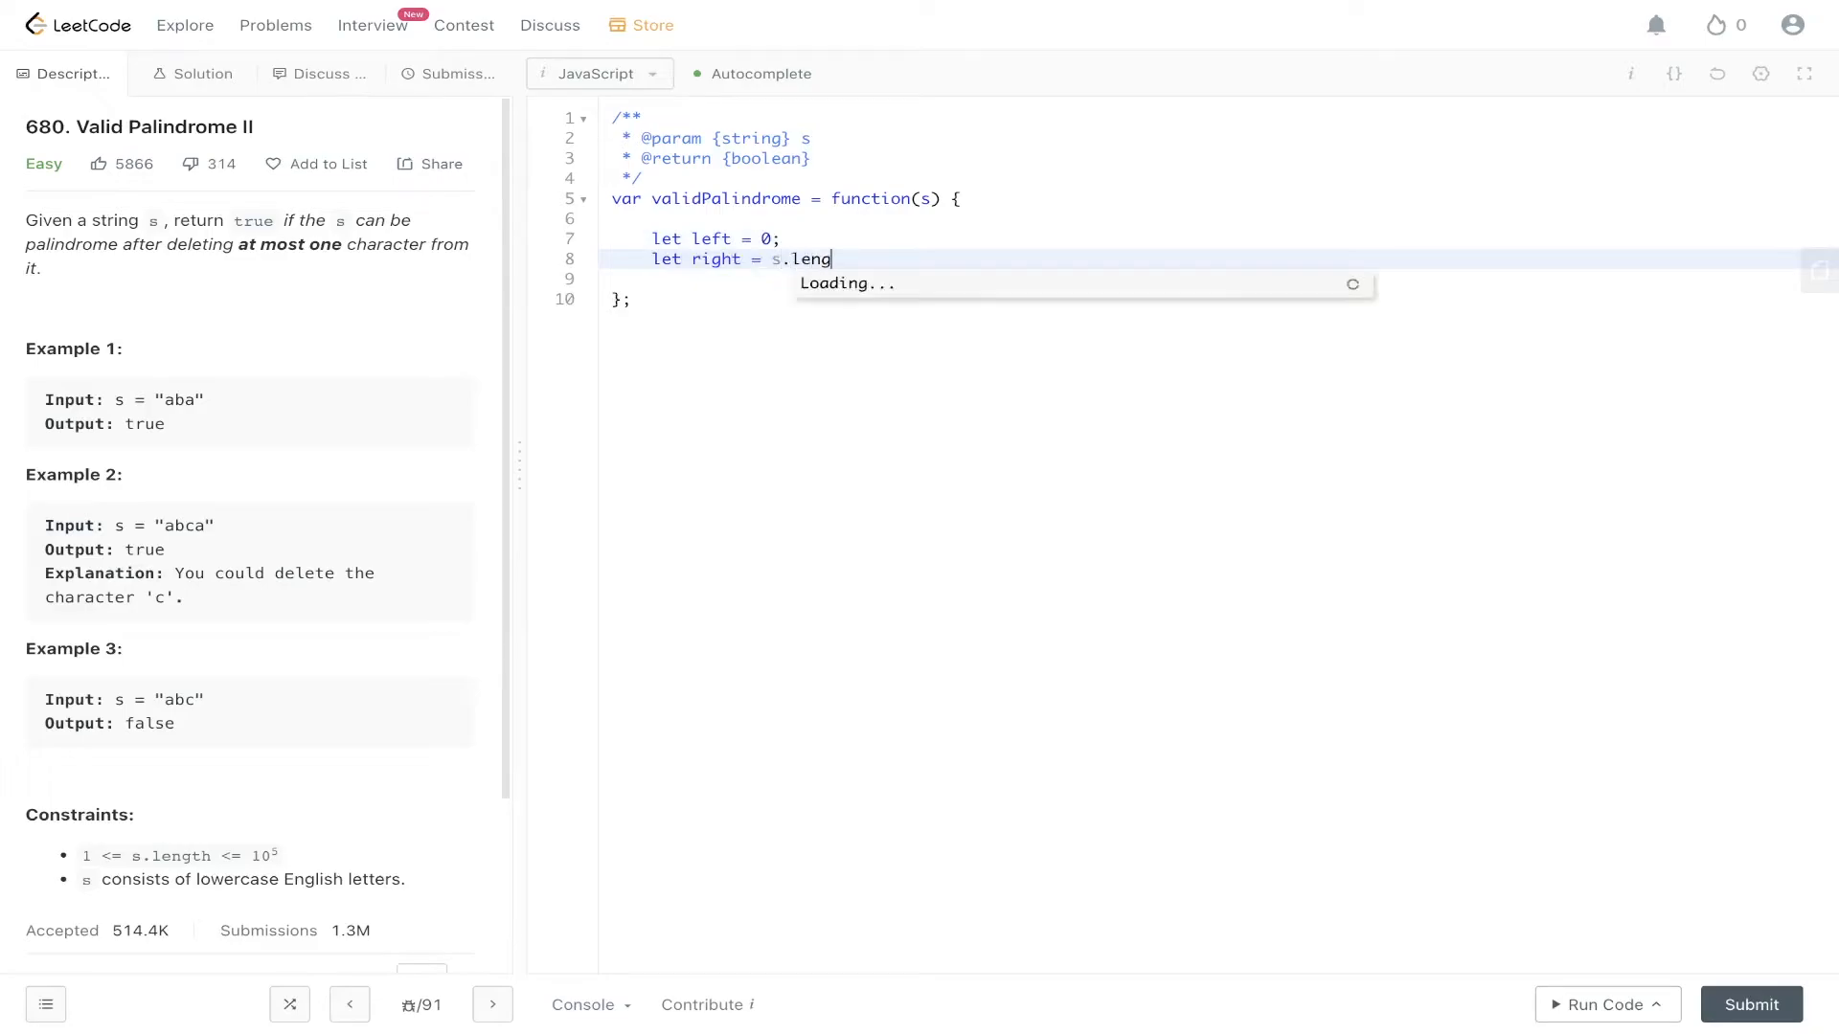
{"action": "type", "text": "th-1;"}
{"action": "type", "text": "fu"}
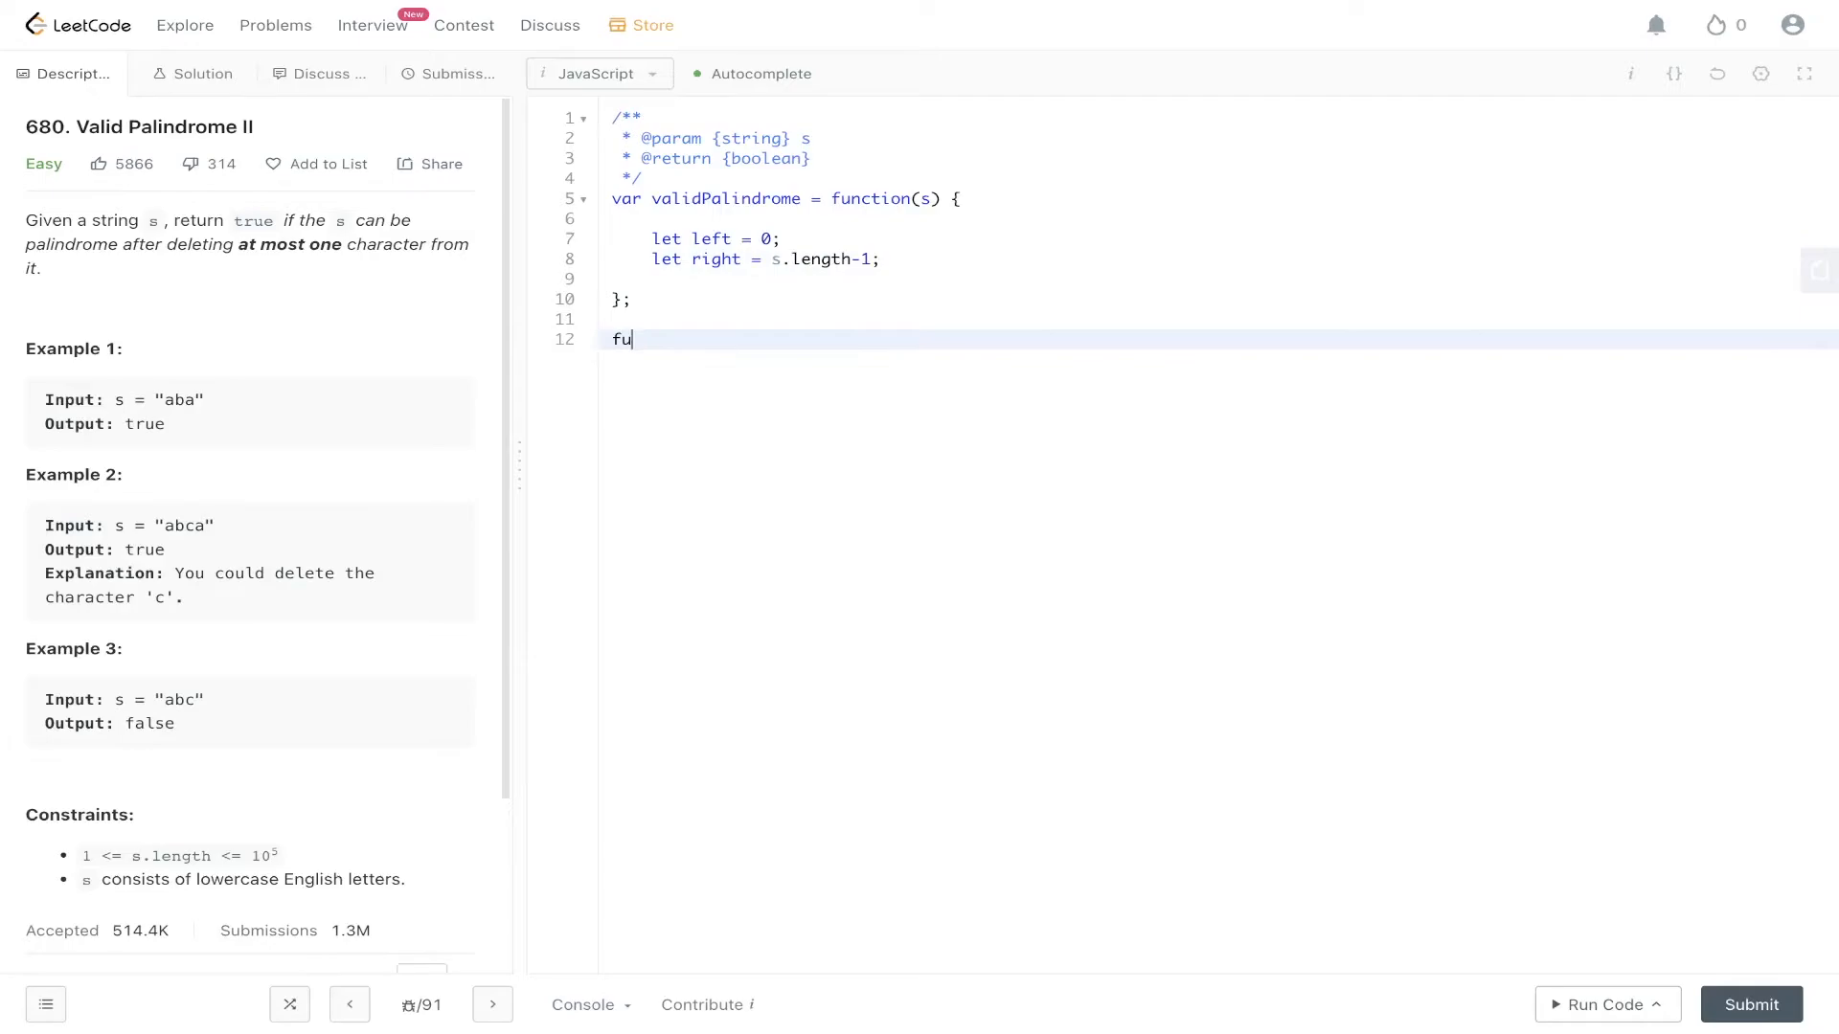
Start an isPal(s, left, right) helper function below
{"action": "type", "text": "nction isPal"}
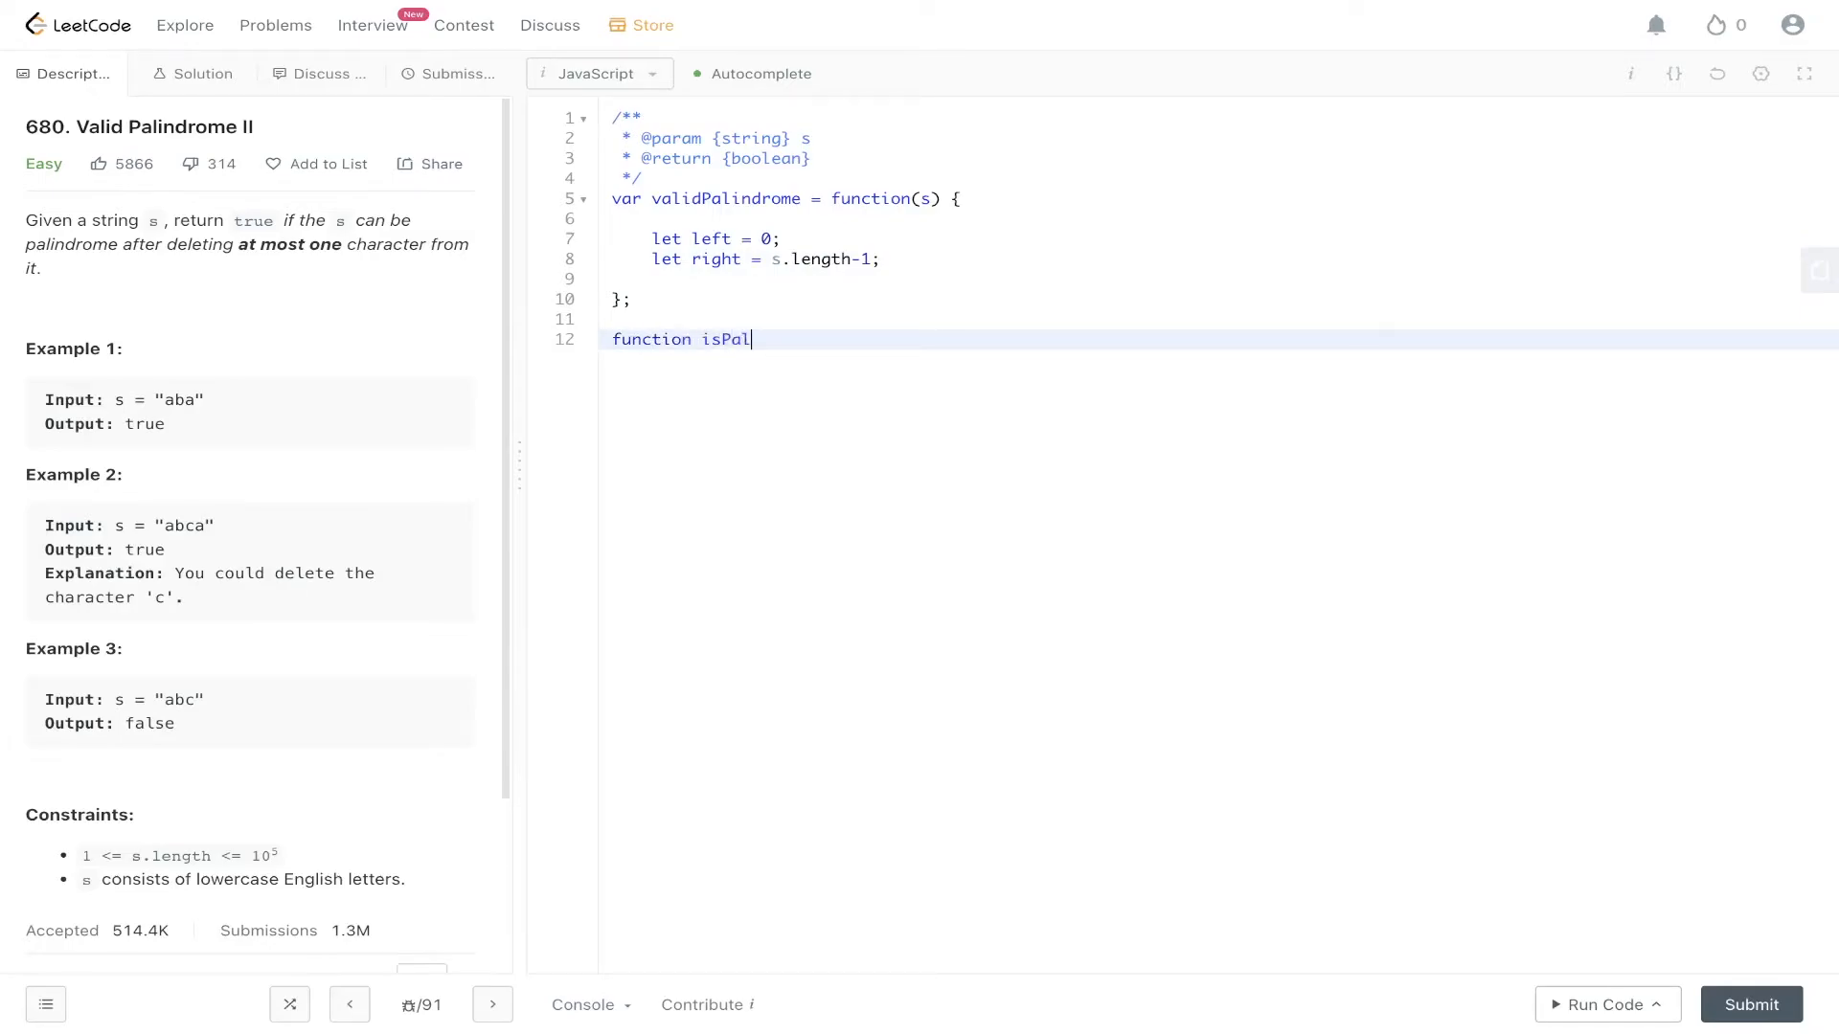
{"action": "type", "text": "()"}
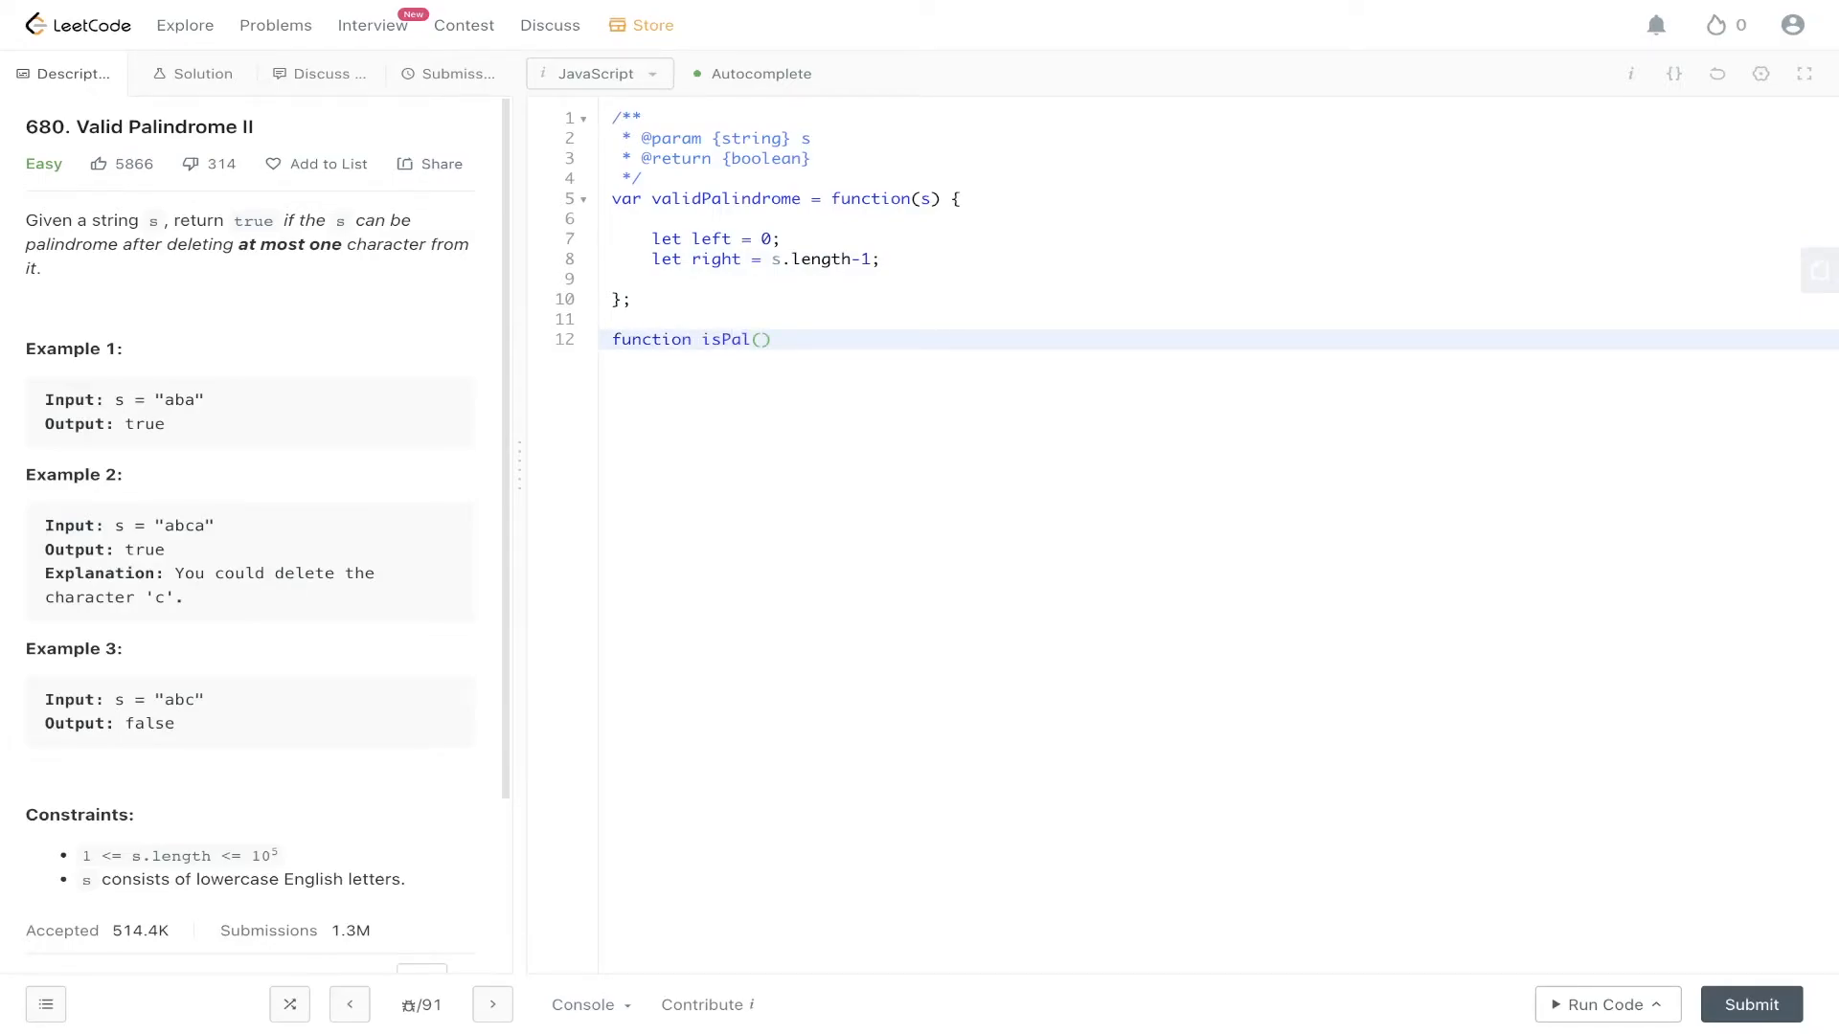
{"action": "type", "text": "s,"}
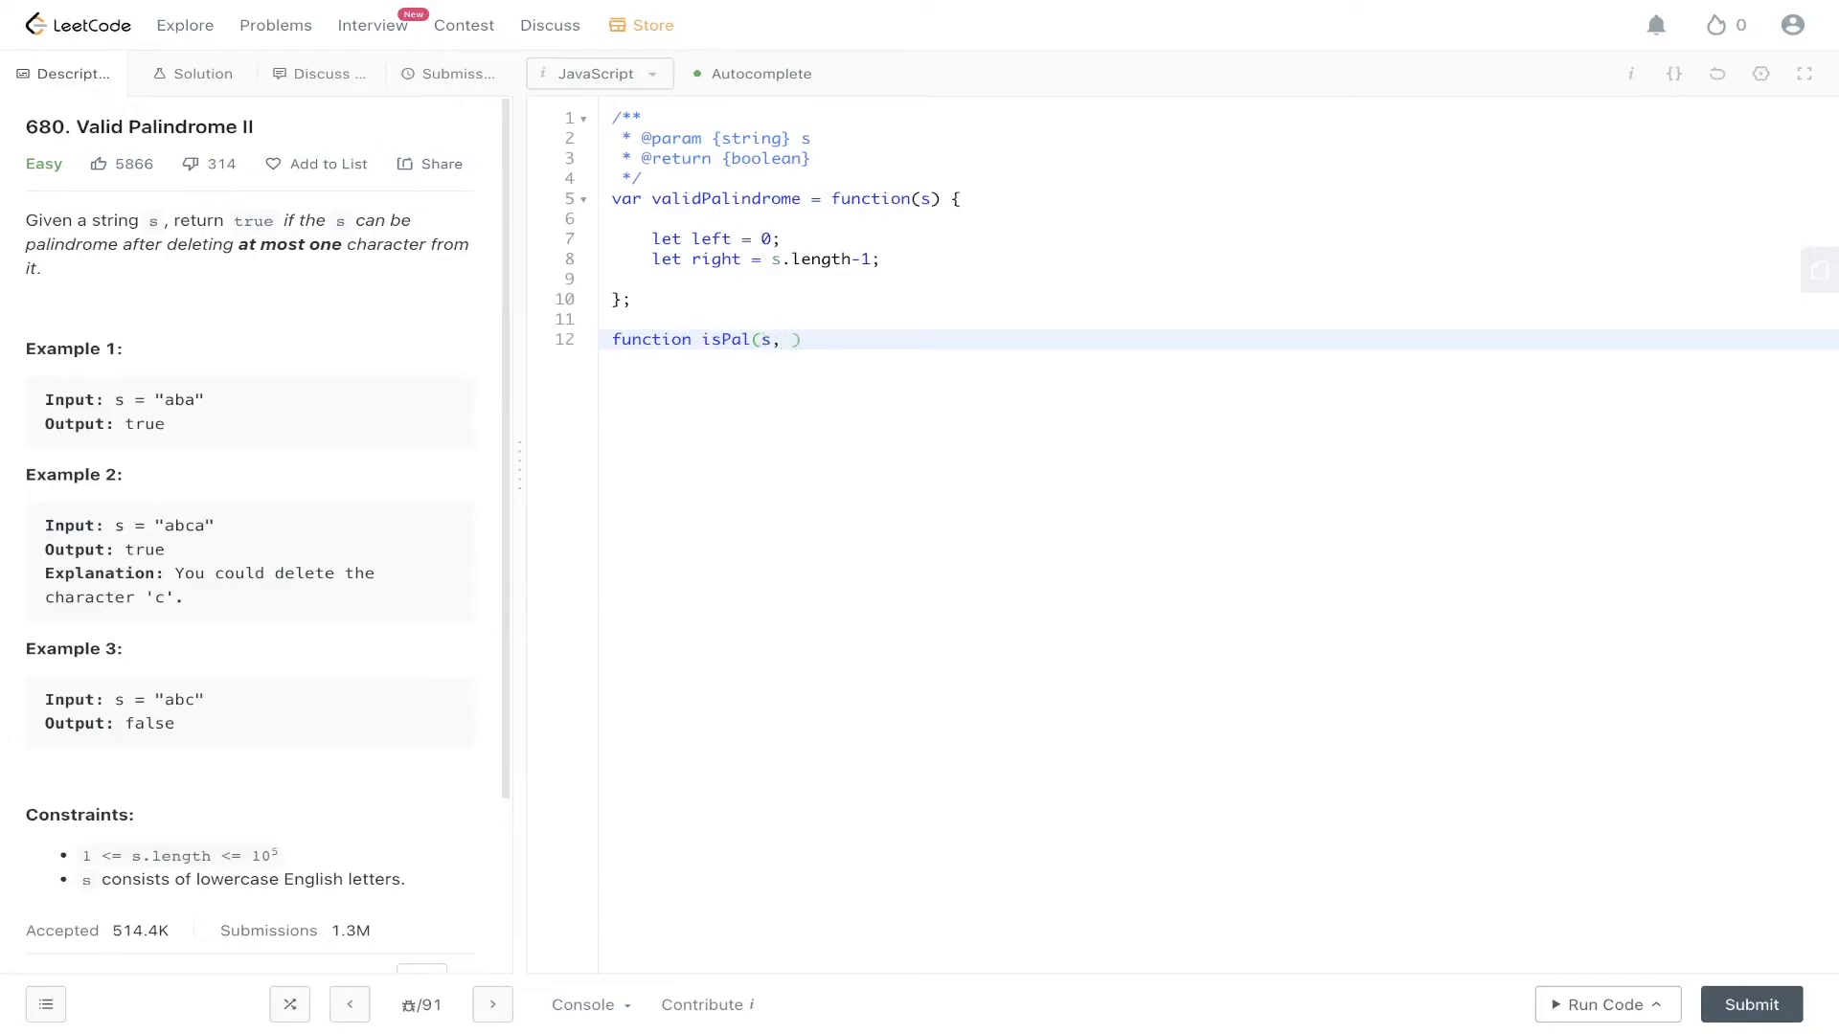
{"action": "type", "text": "left, right"}
{"action": "type", "text": "if(s"}
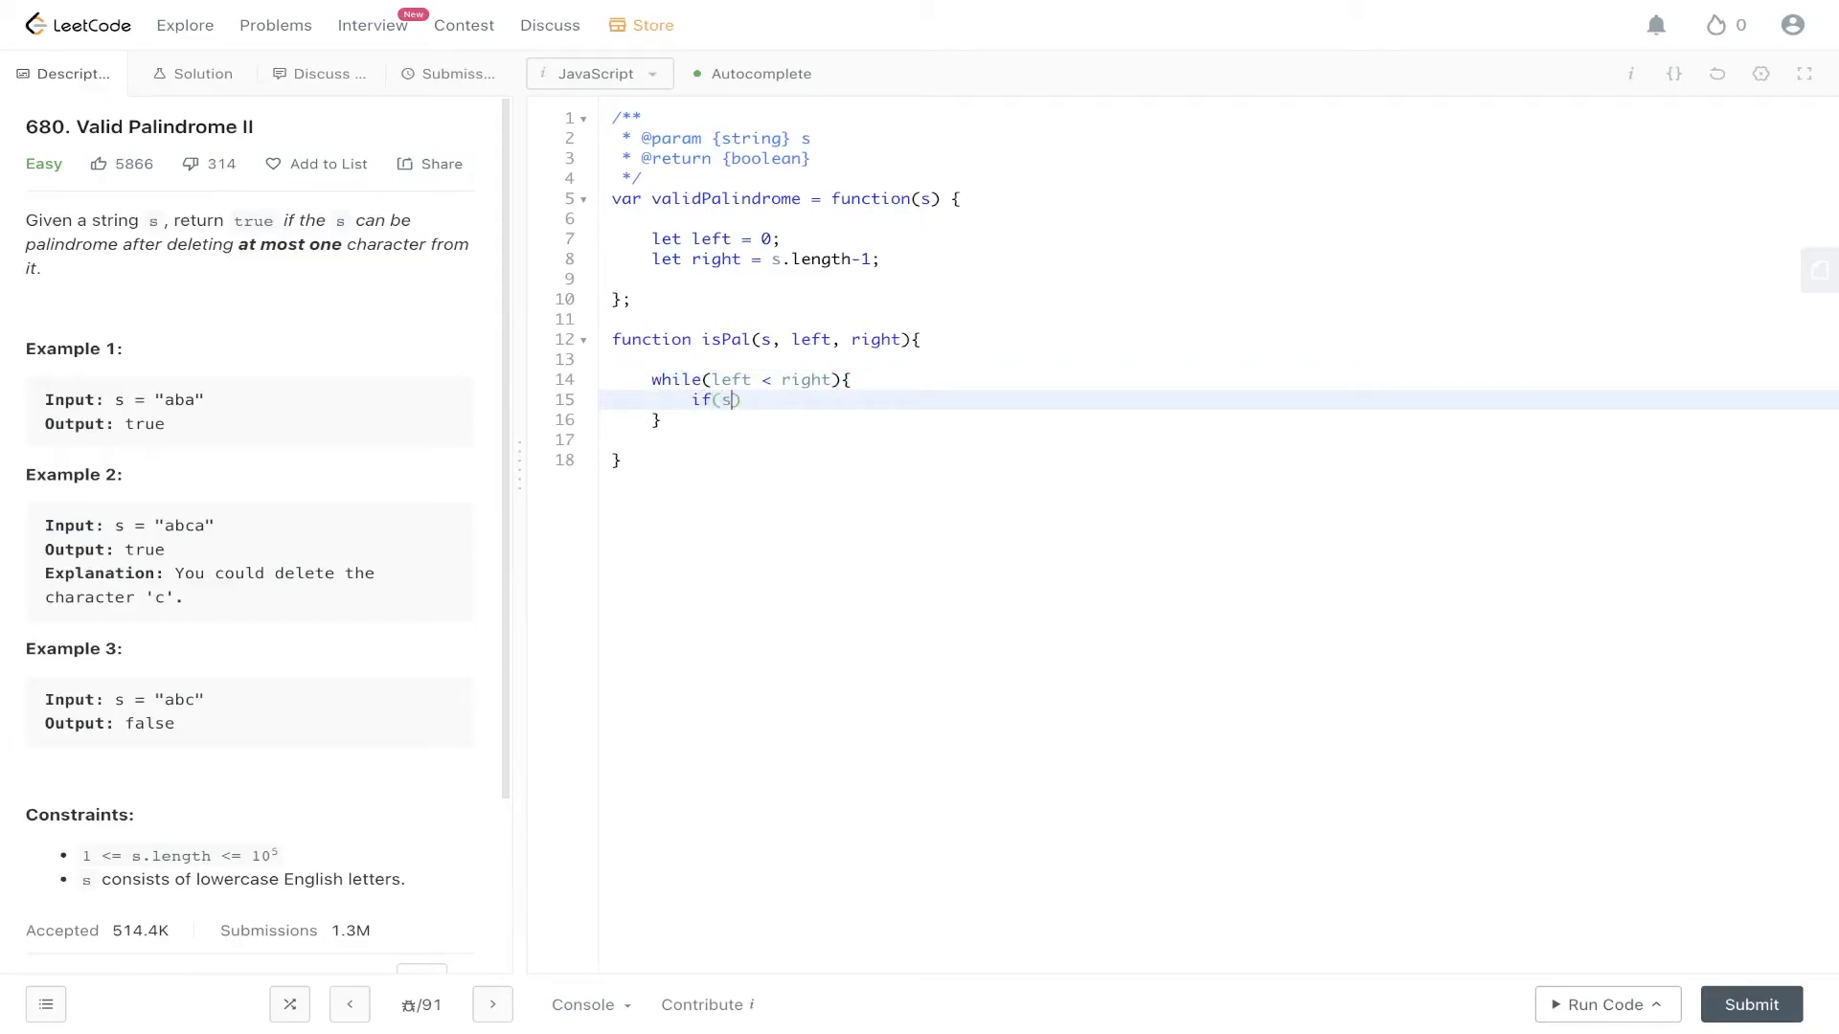
Complete isPal: return false when s[left] != s[right], move pointers inward, otherwise return true
{"action": "type", "text": "[left] !="}
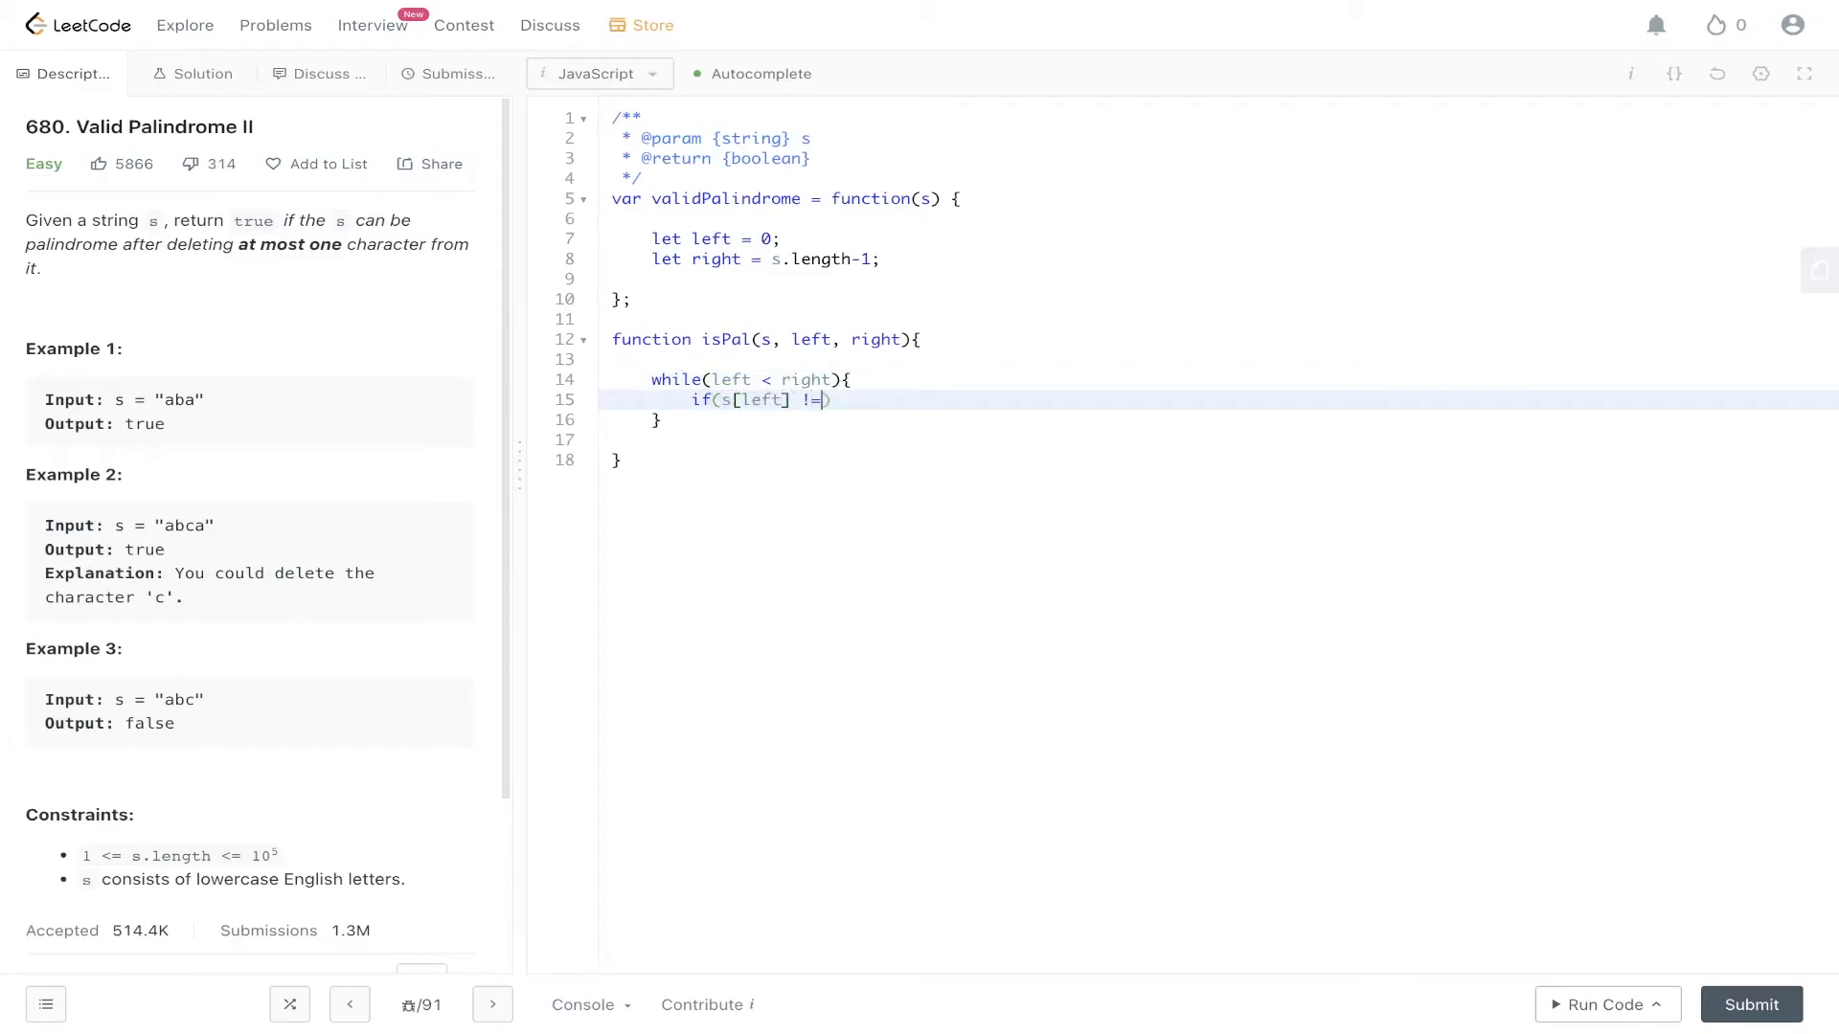
{"action": "type", "text": "= s[right]"}
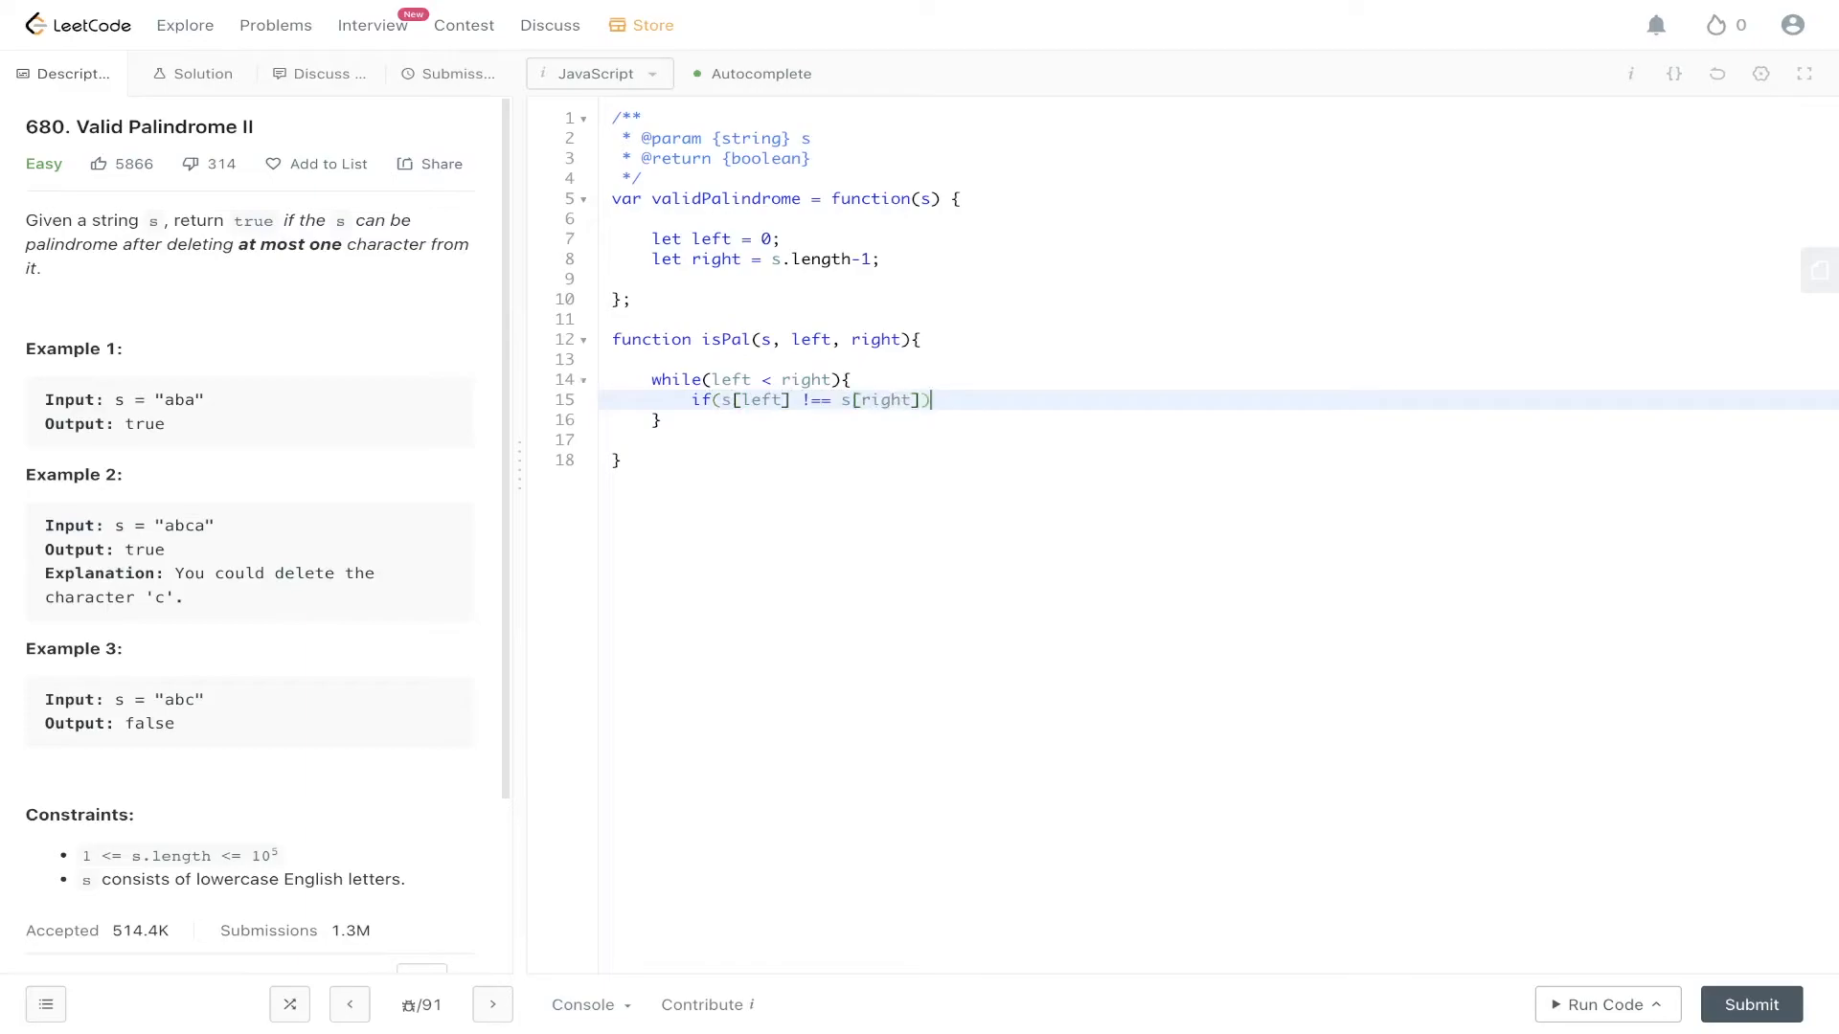
{"action": "type", "text": "{"}
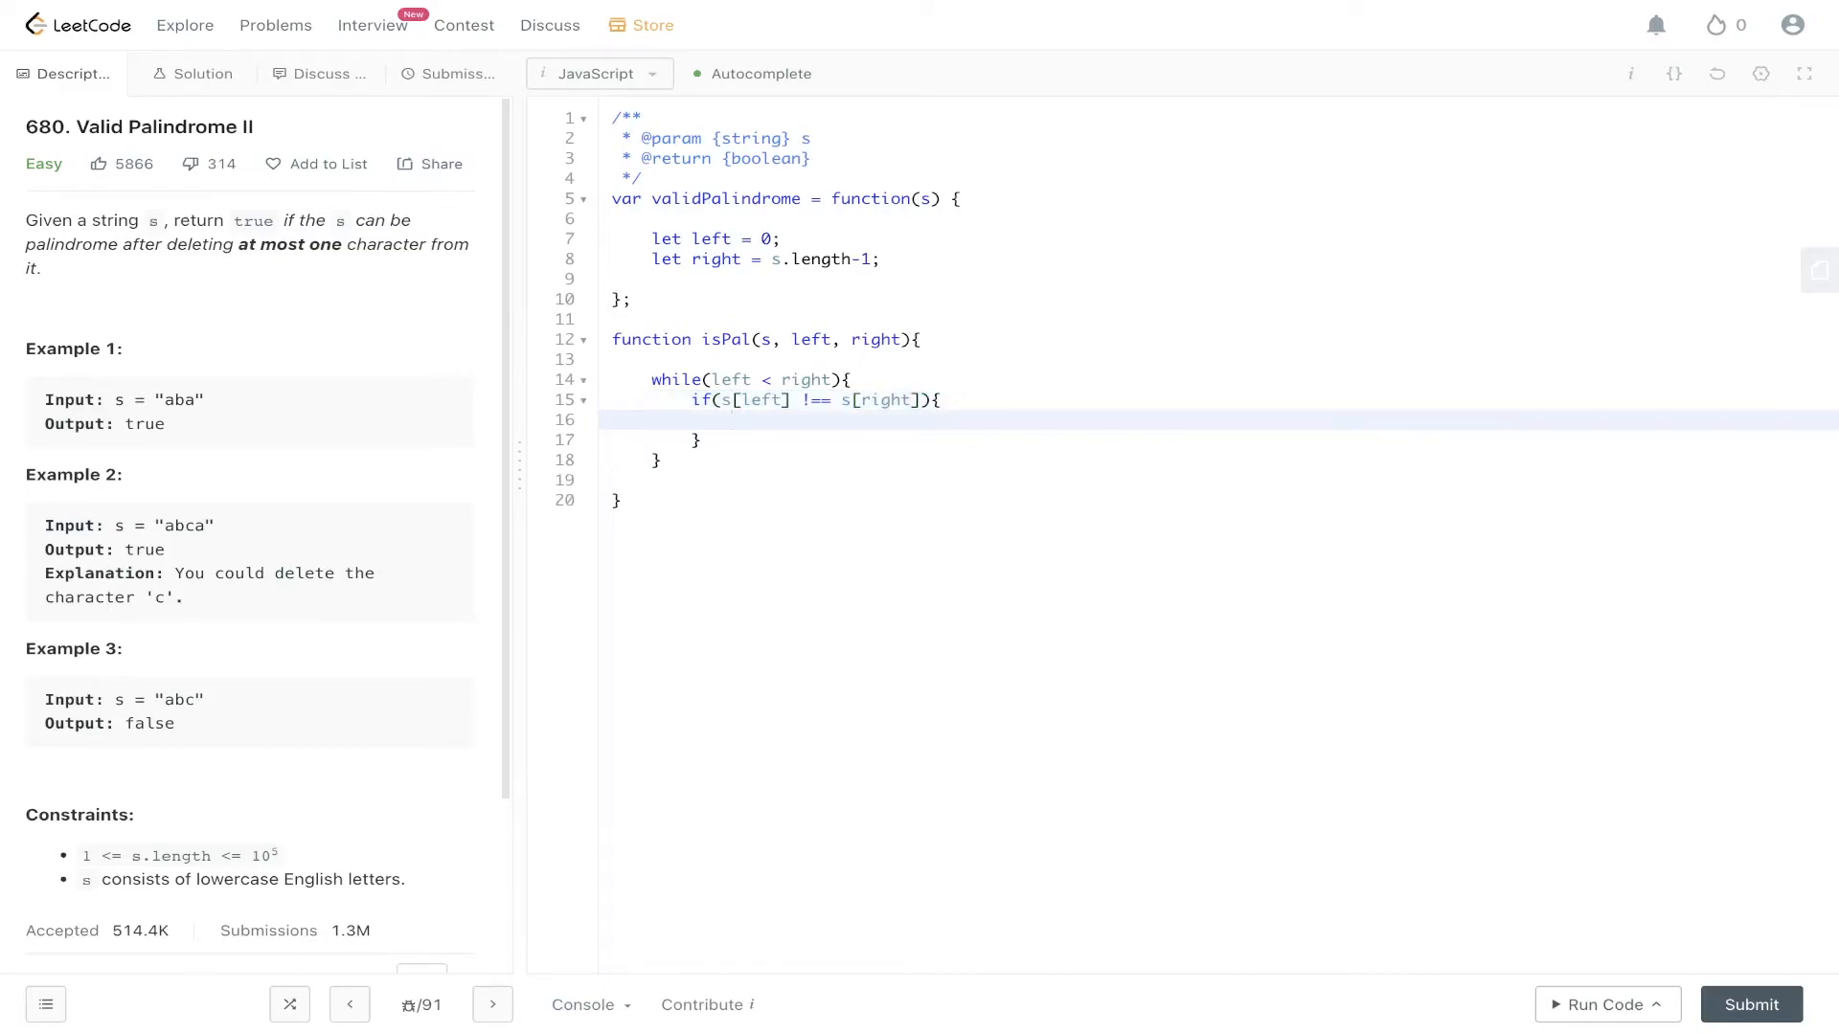
{"action": "type", "text": "return false;"}
{"action": "type", "text": "left"}
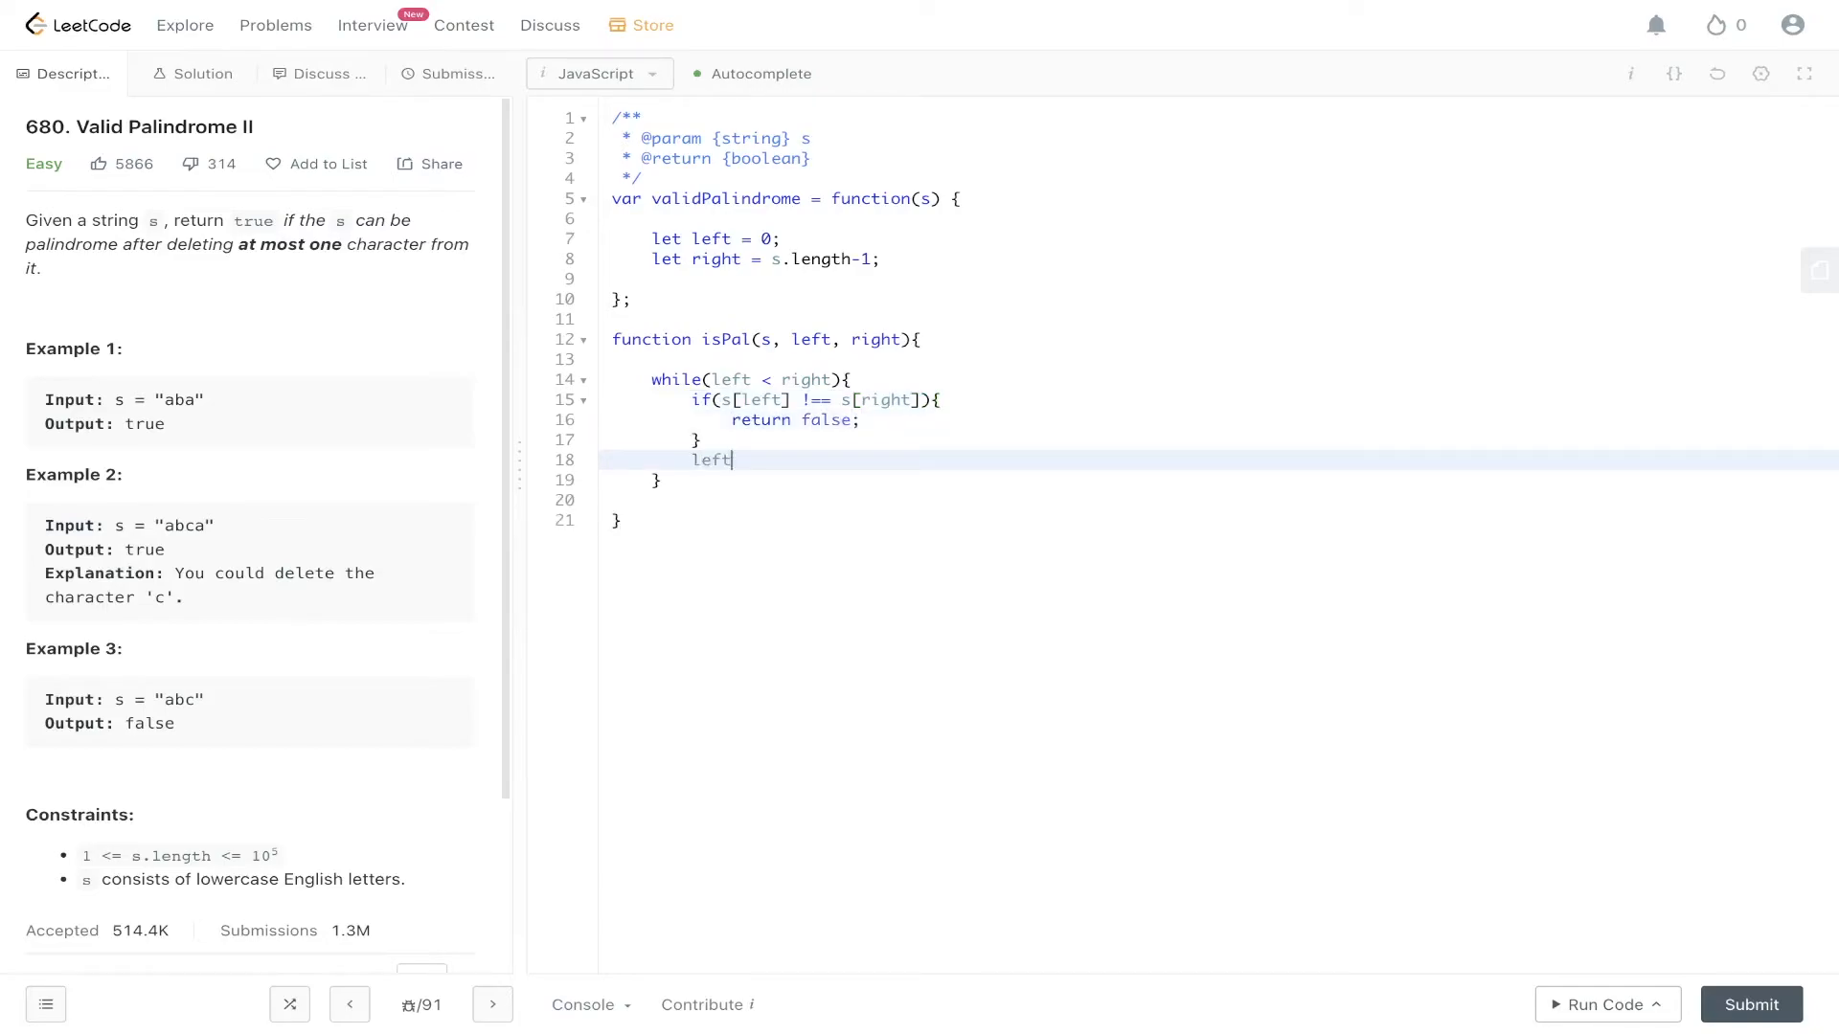
{"action": "type", "text": "++;"}
{"action": "type", "text": "retu"}
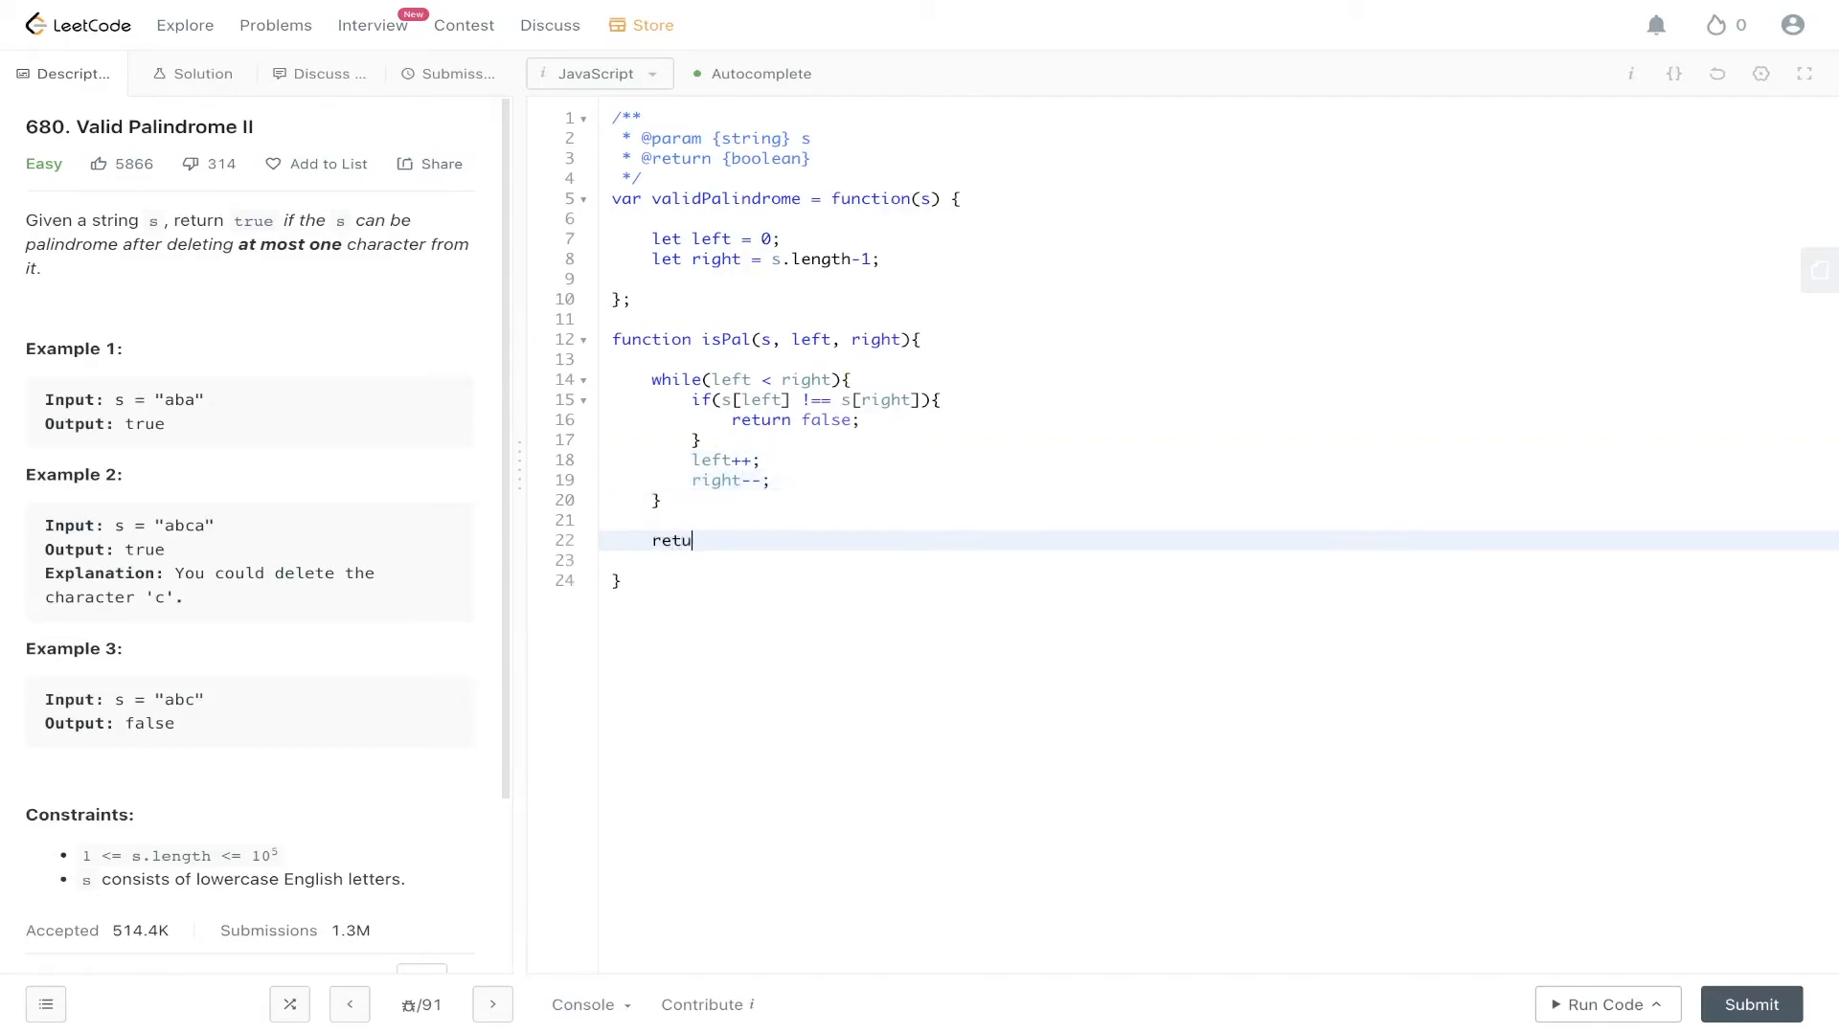
{"action": "type", "text": "rn true;"}
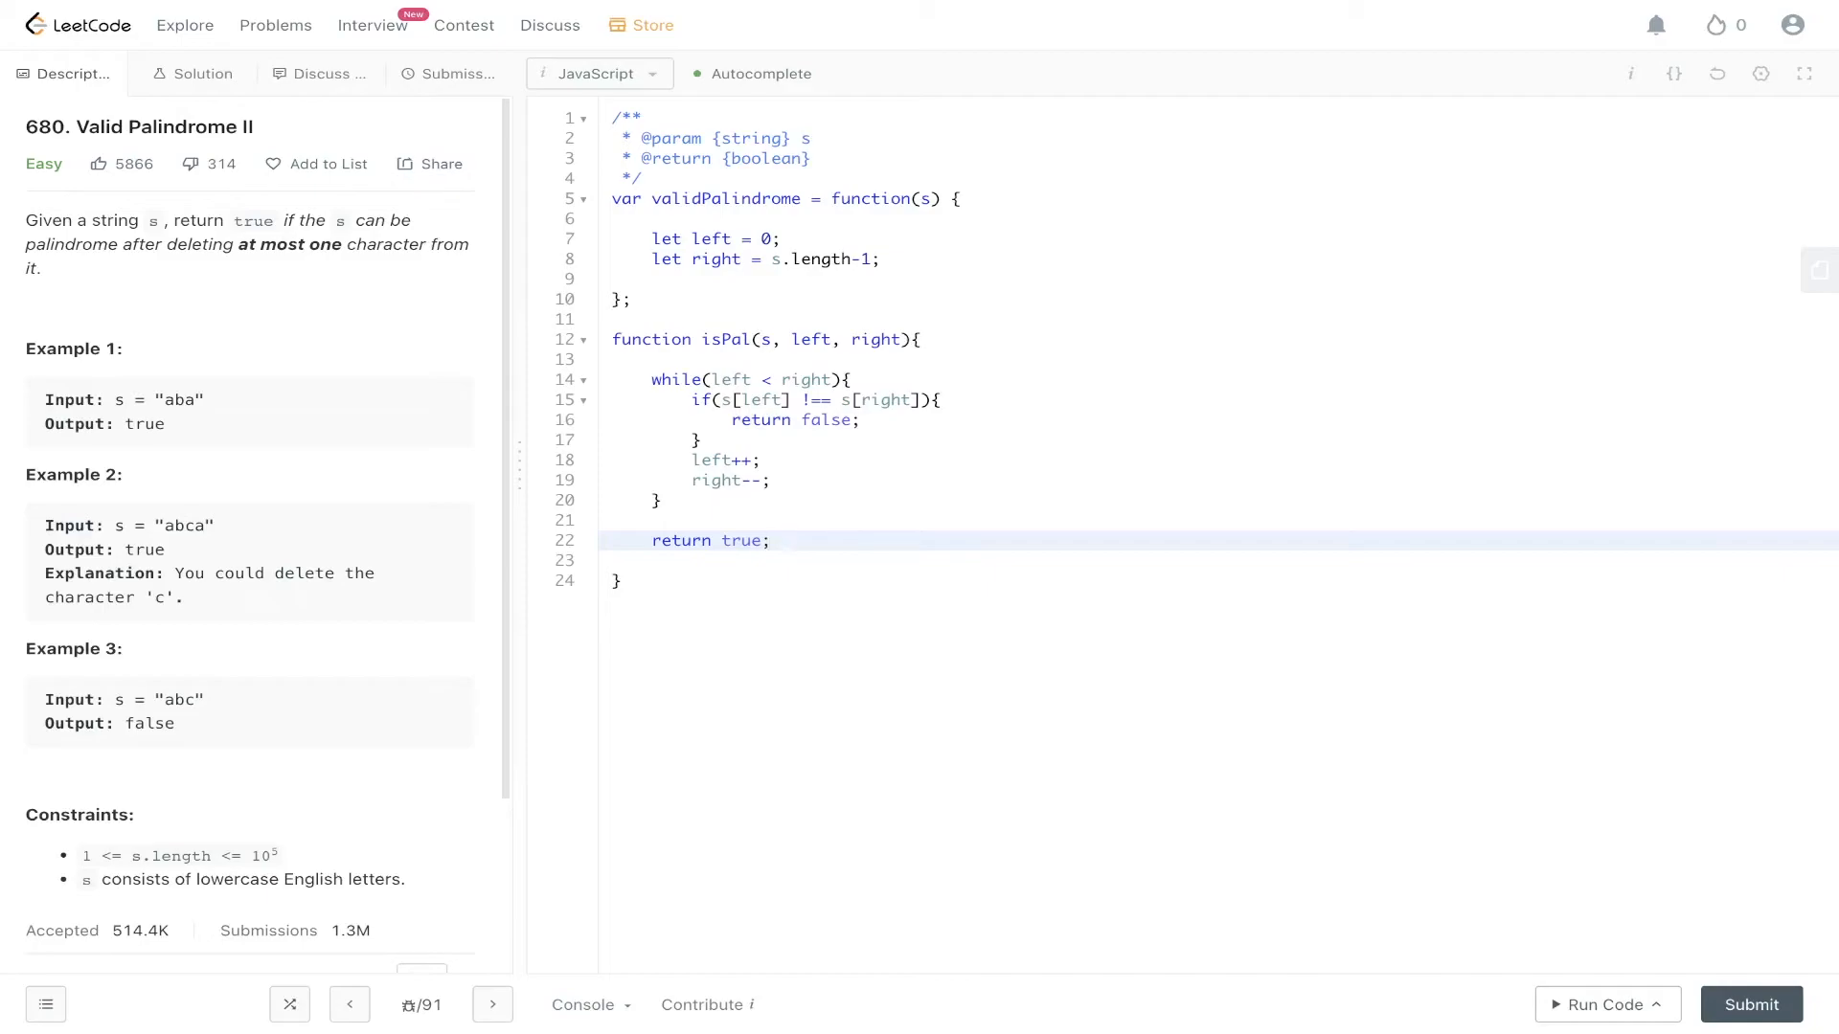
{"action": "left_click", "coordinate": [770, 540]}
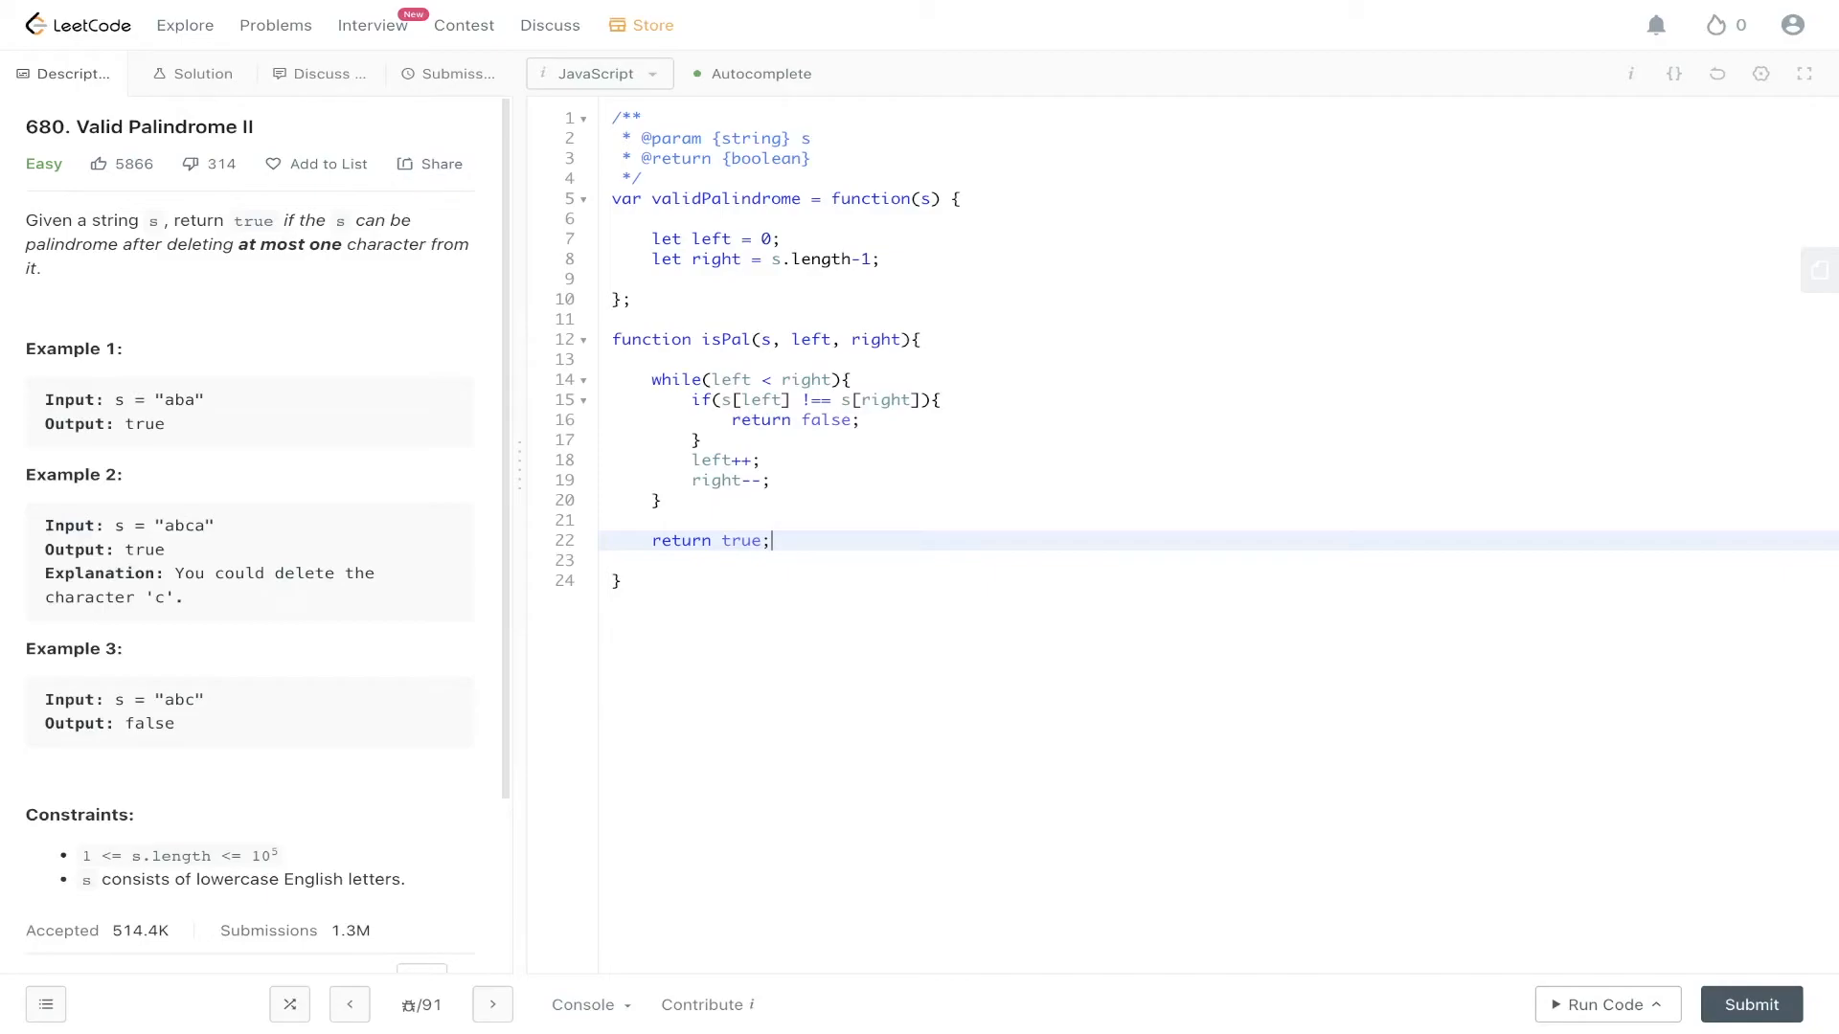
{"action": "left_click", "coordinate": [986, 260]}
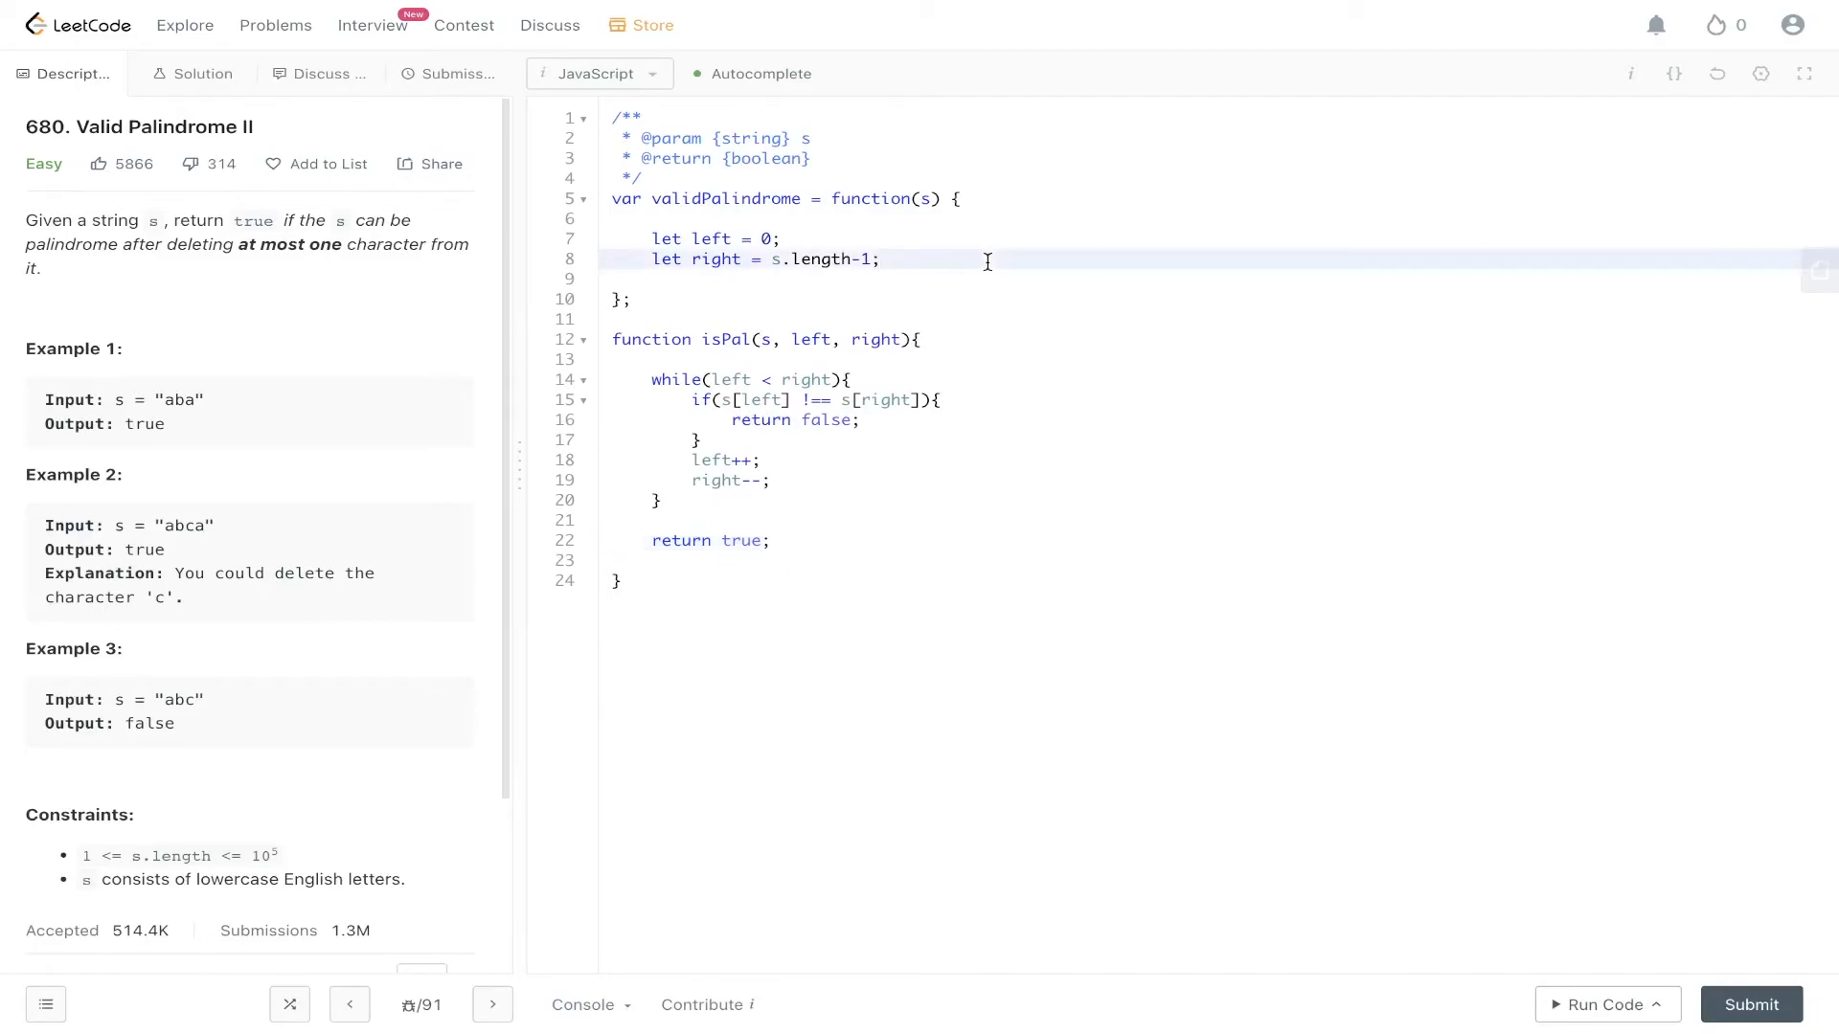
Add a while(left < right) loop containing if(s[left] !== s[right]) in validPalindrome
{"action": "type", "text": "while(left < ri"}
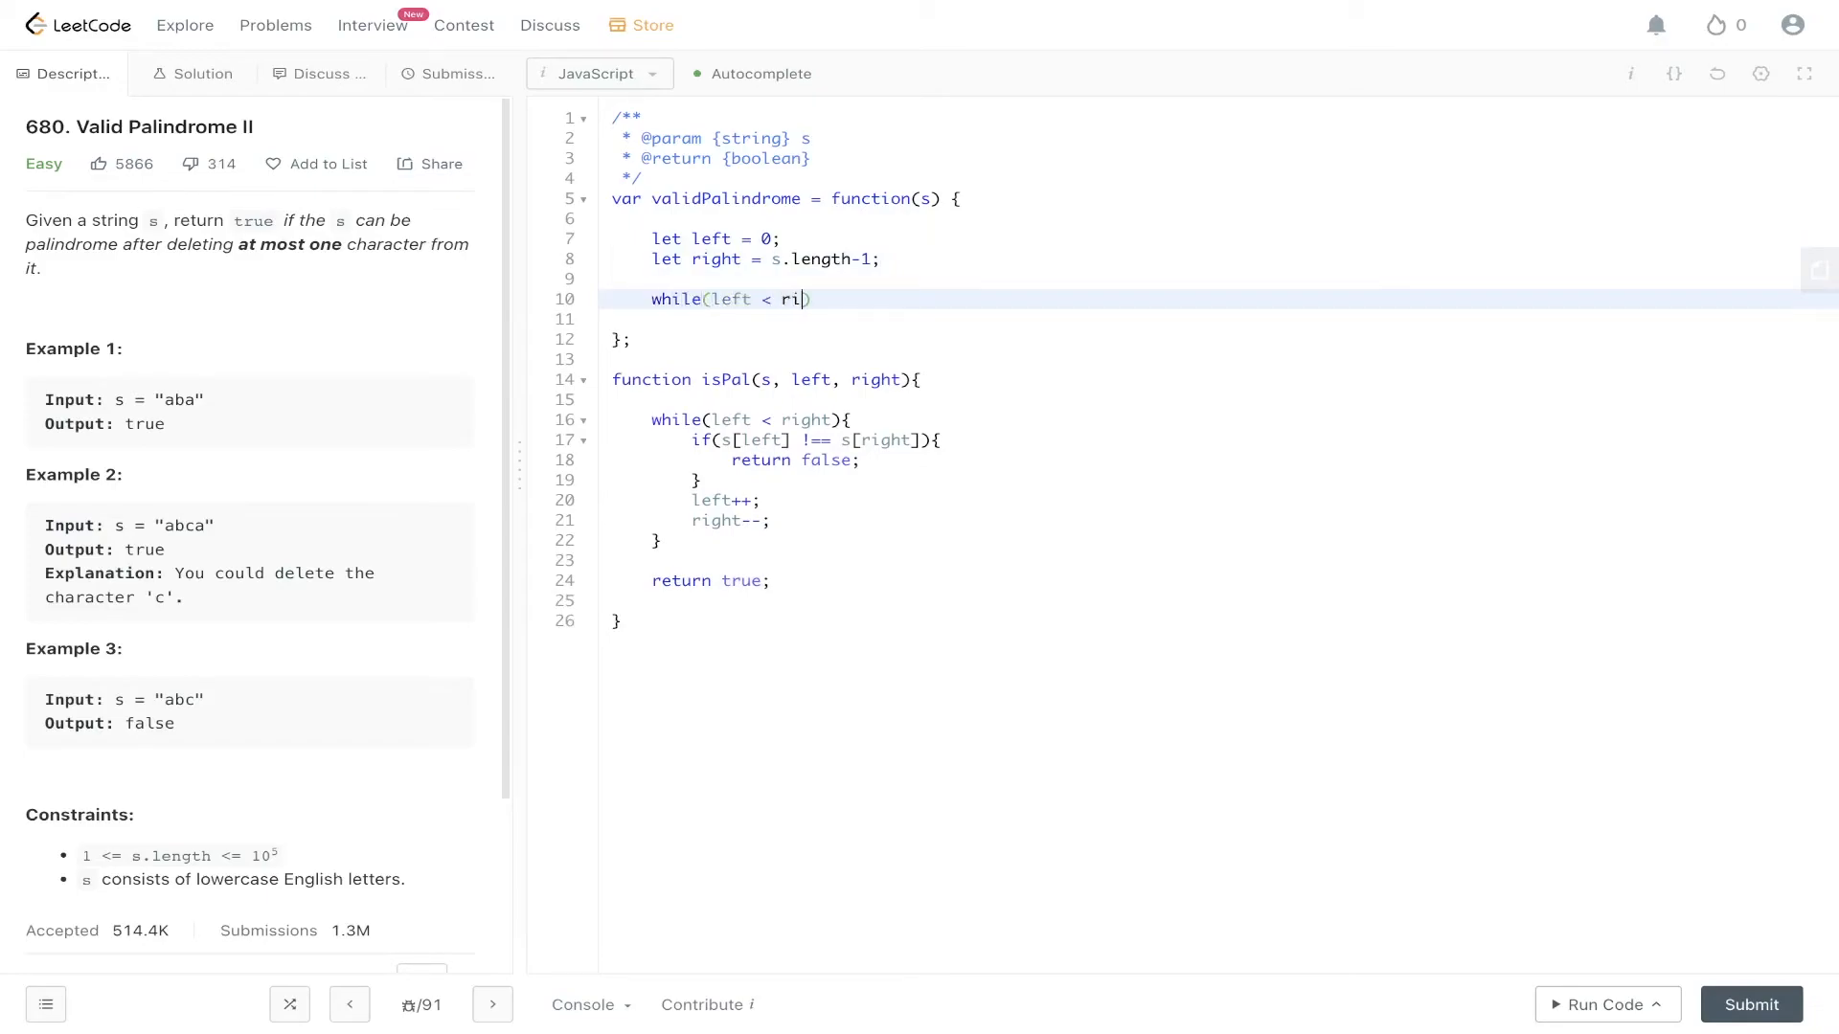
{"action": "type", "text": "ght){"}
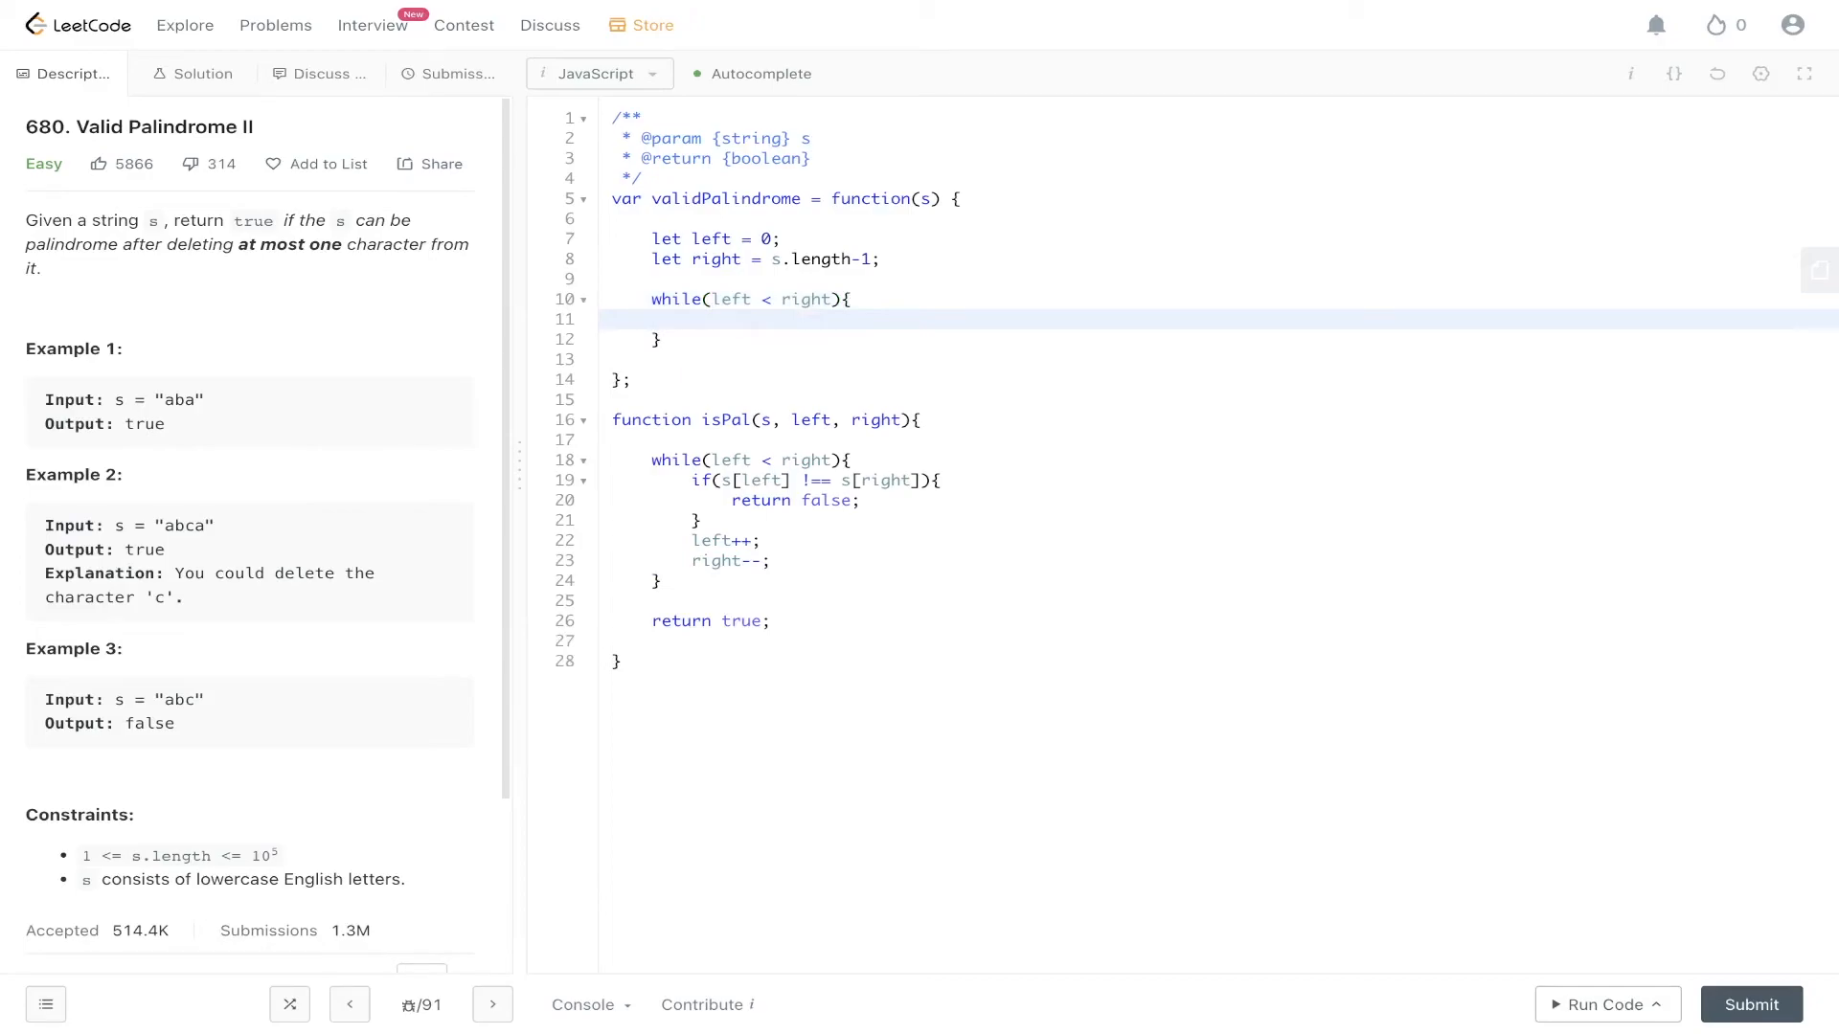
{"action": "type", "text": "if(s[left])"}
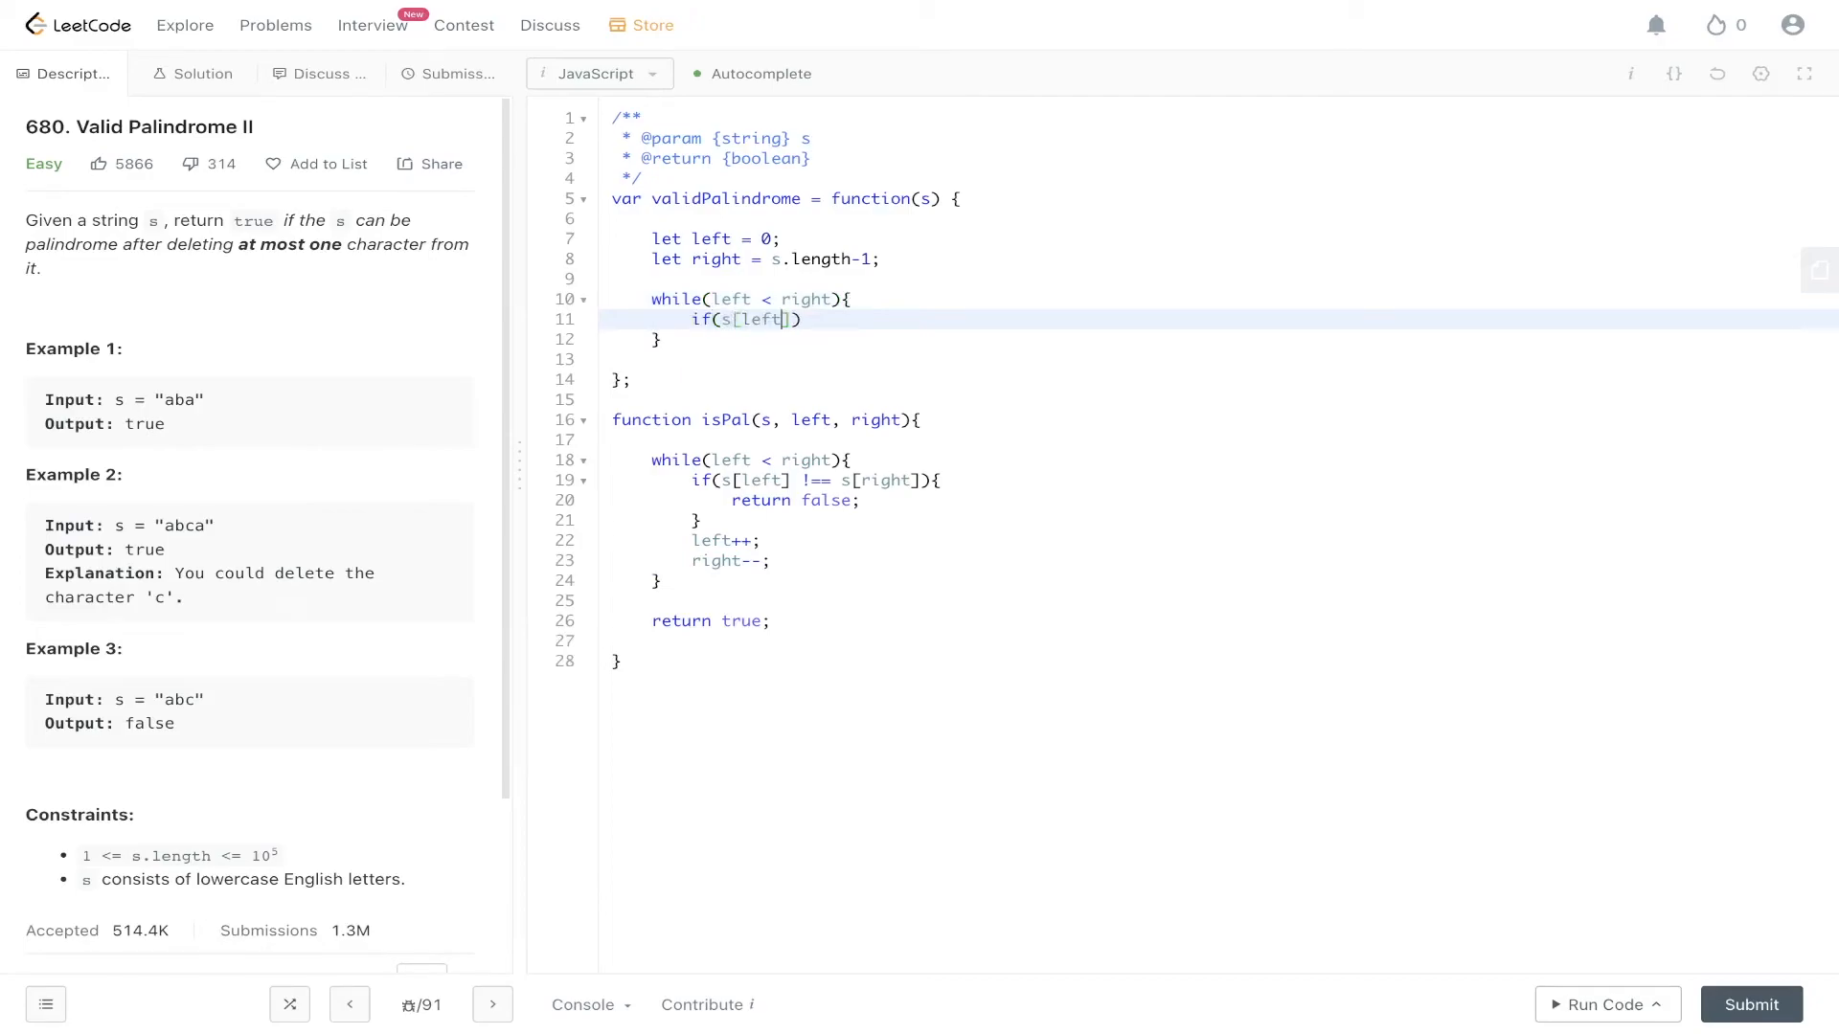
{"action": "type", "text": "!== s[righ"}
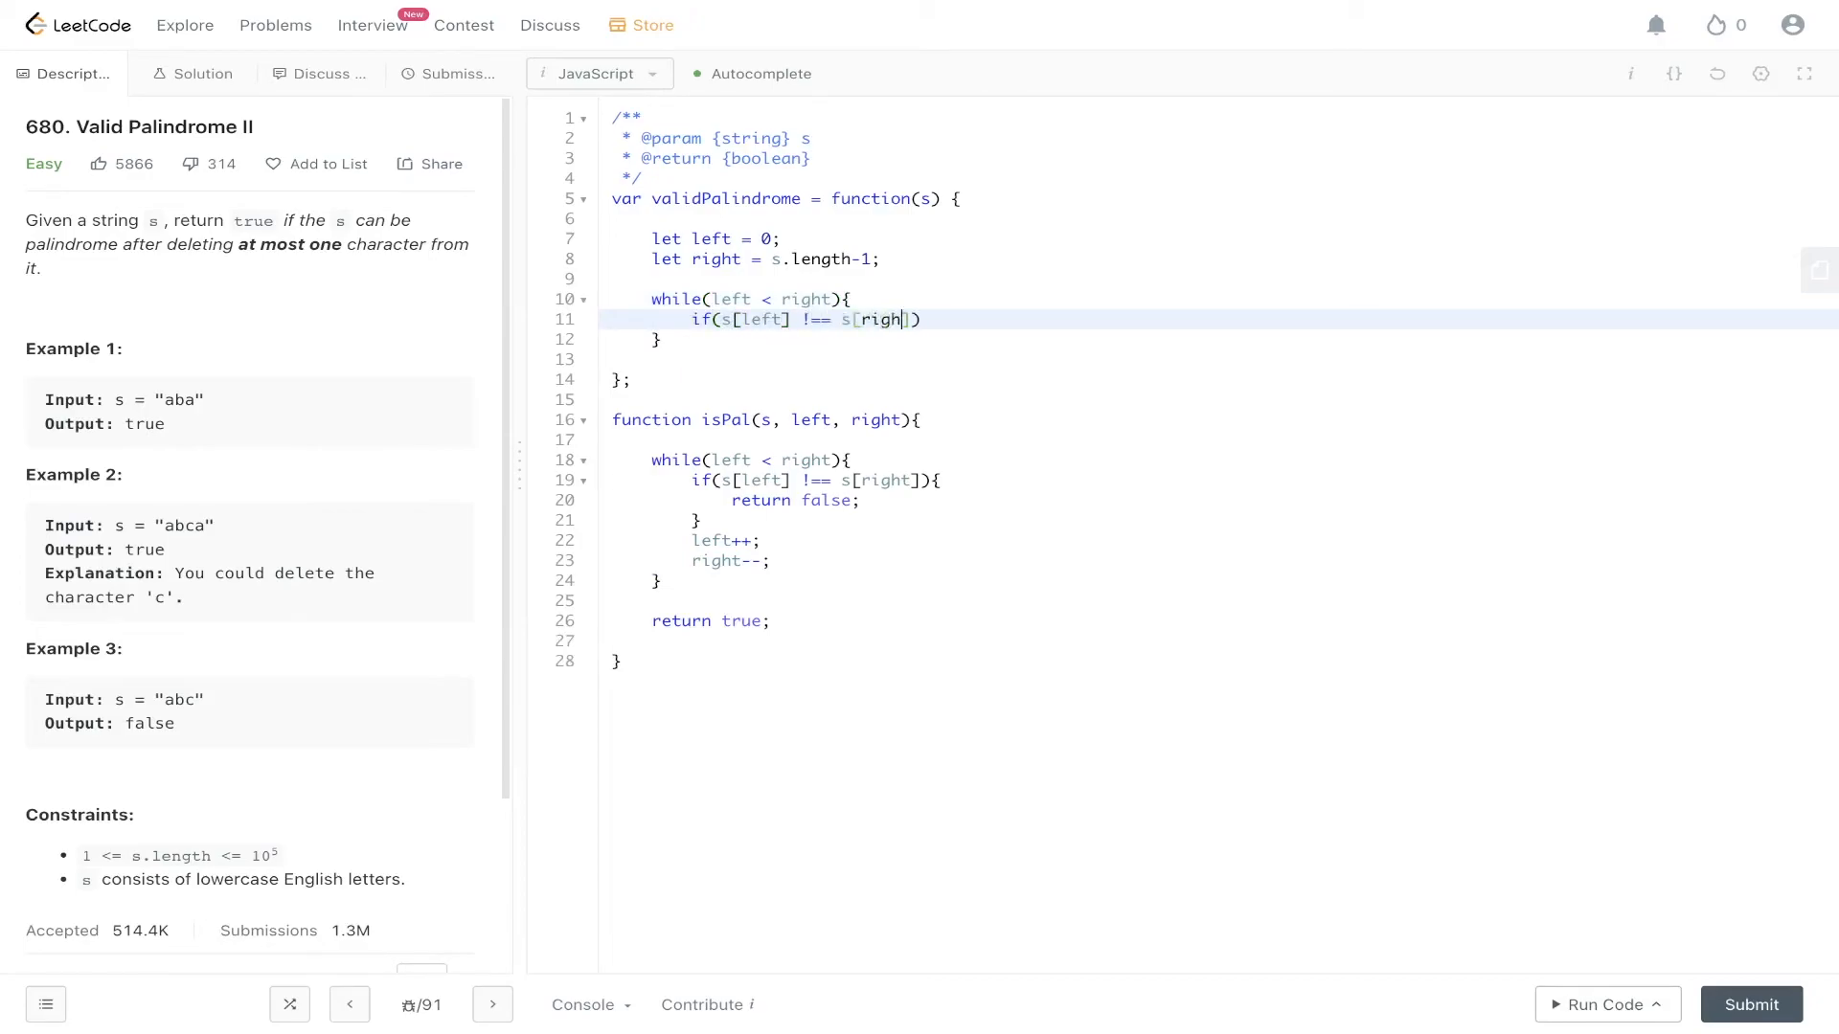
{"action": "type", "text": "t"}
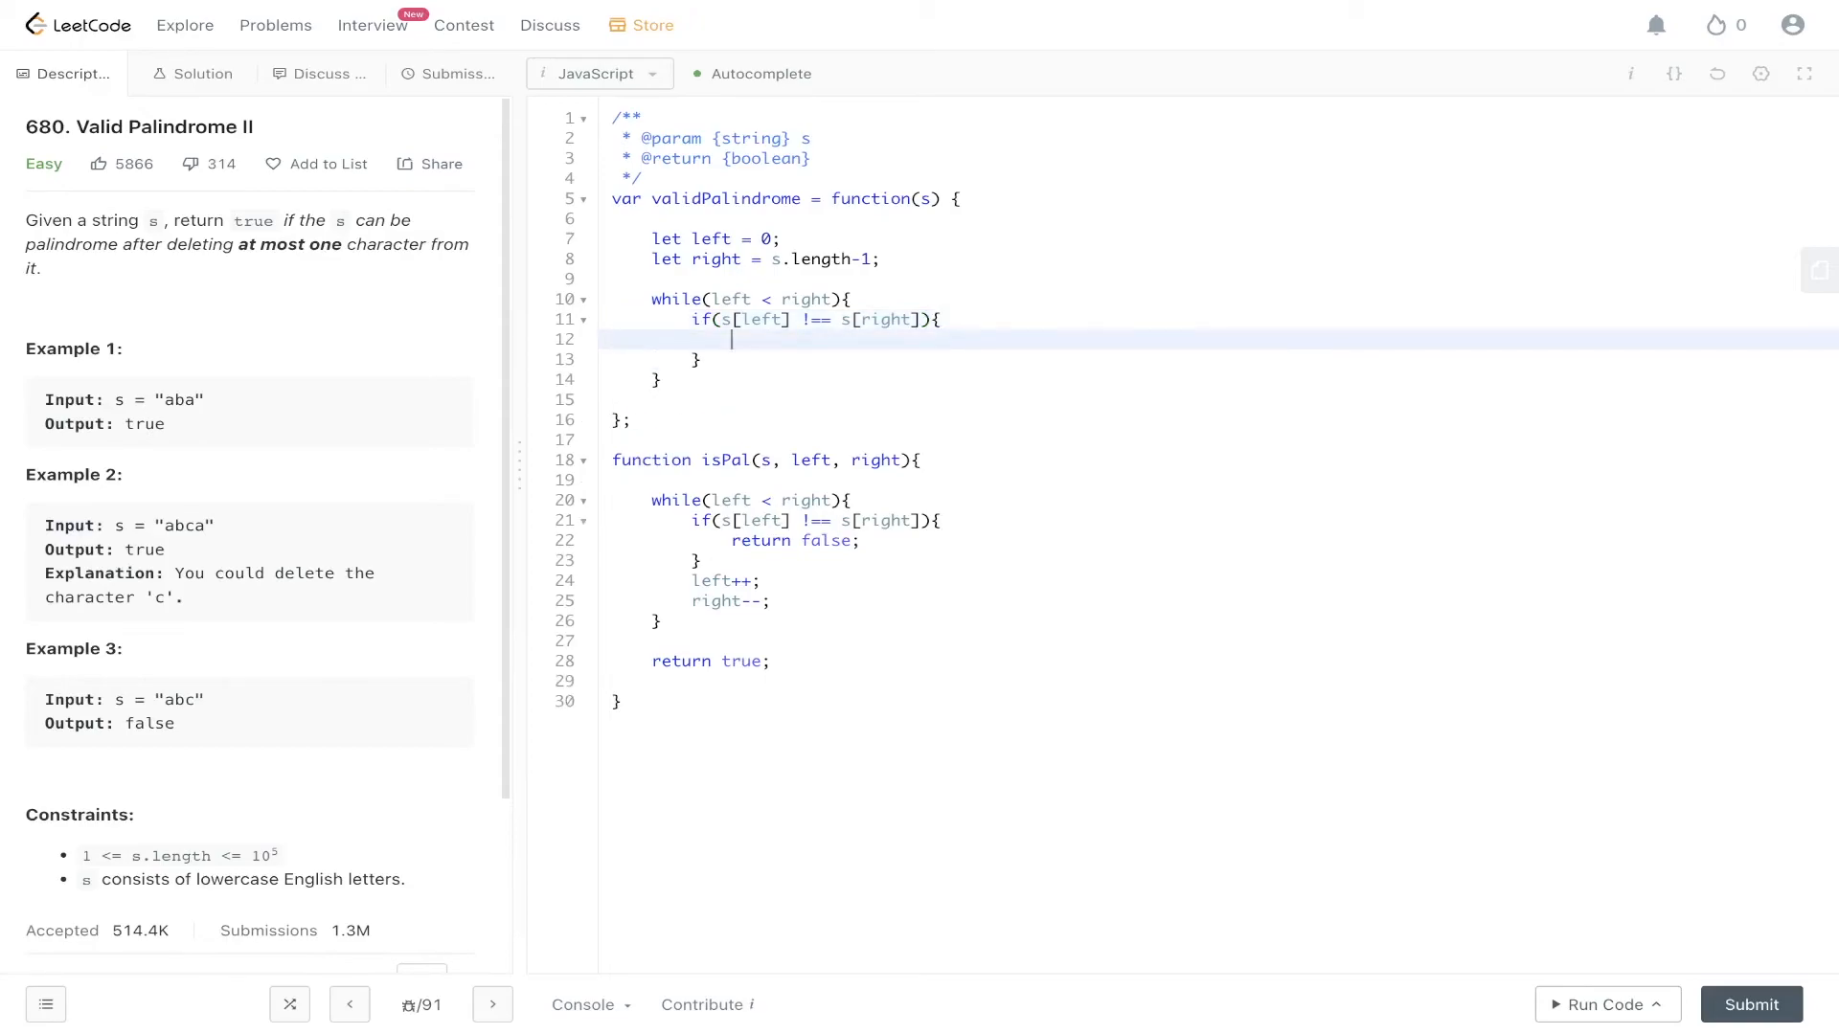
Return isPal(s, left+1, right) || isPal(s, left, right-1) inside the mismatch branch
{"action": "type", "text": "return is"}
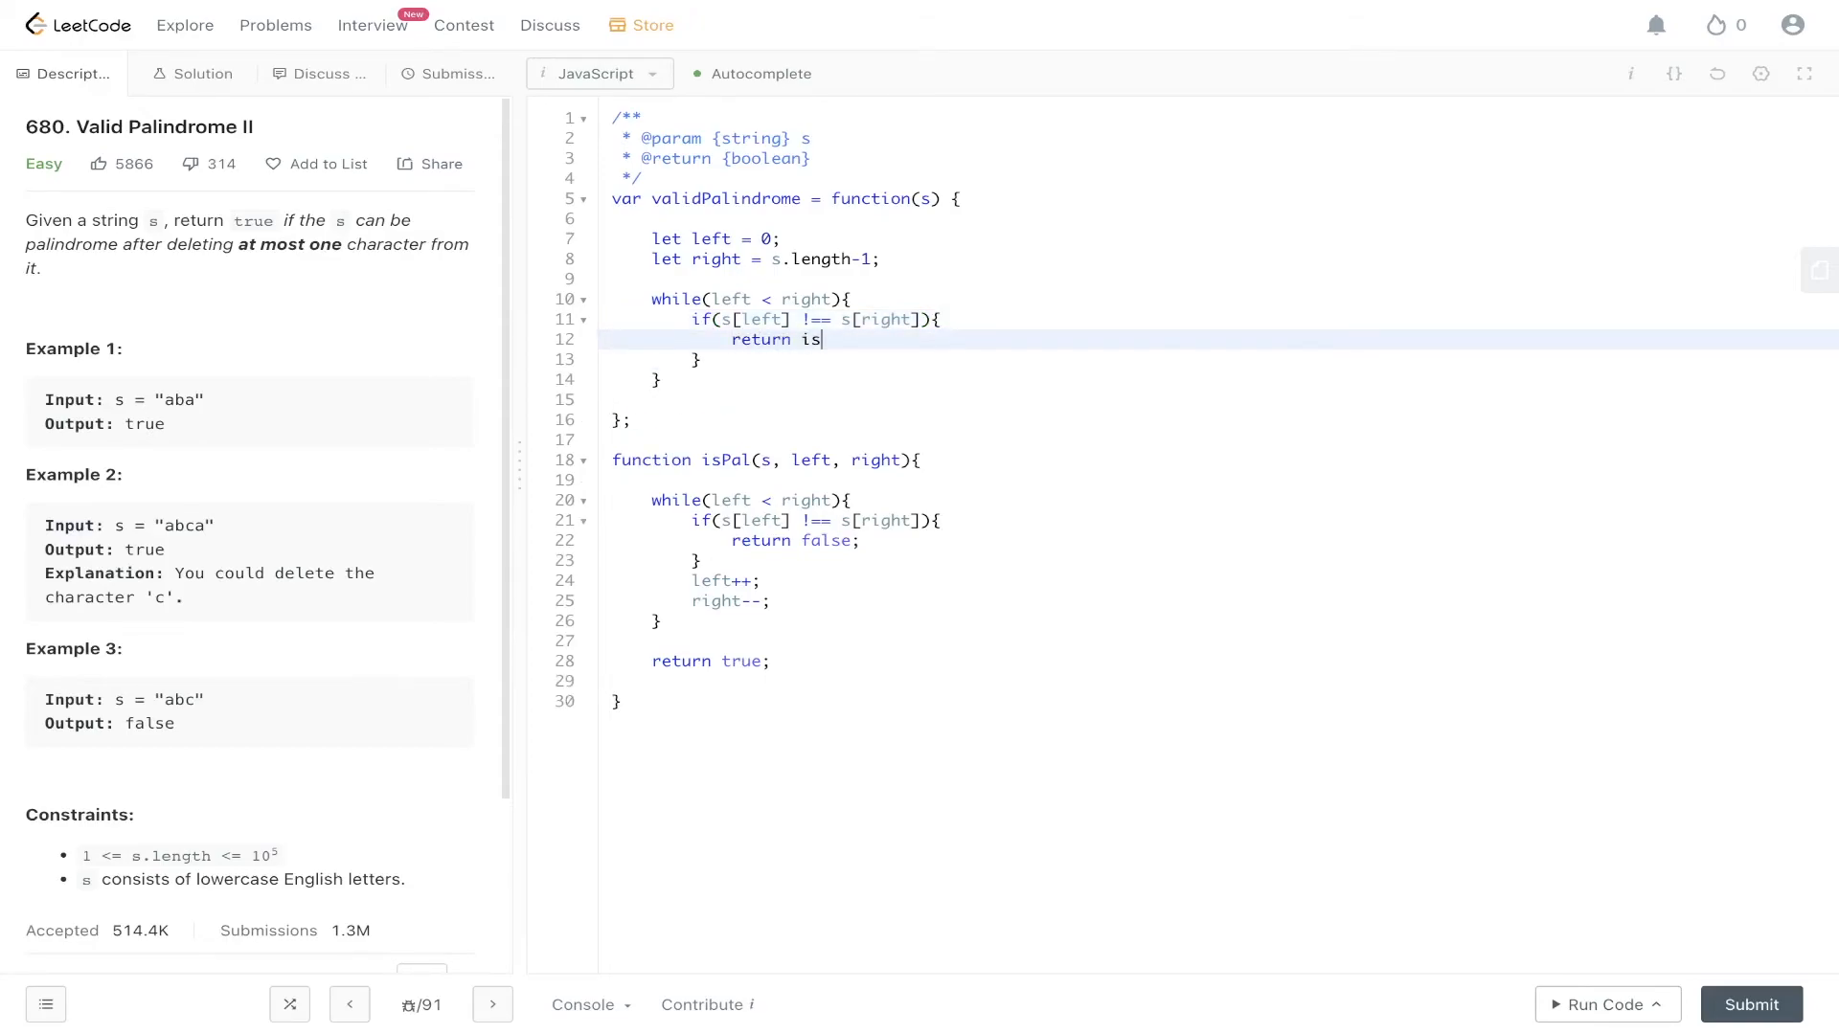
{"action": "type", "text": "Pal(s)"}
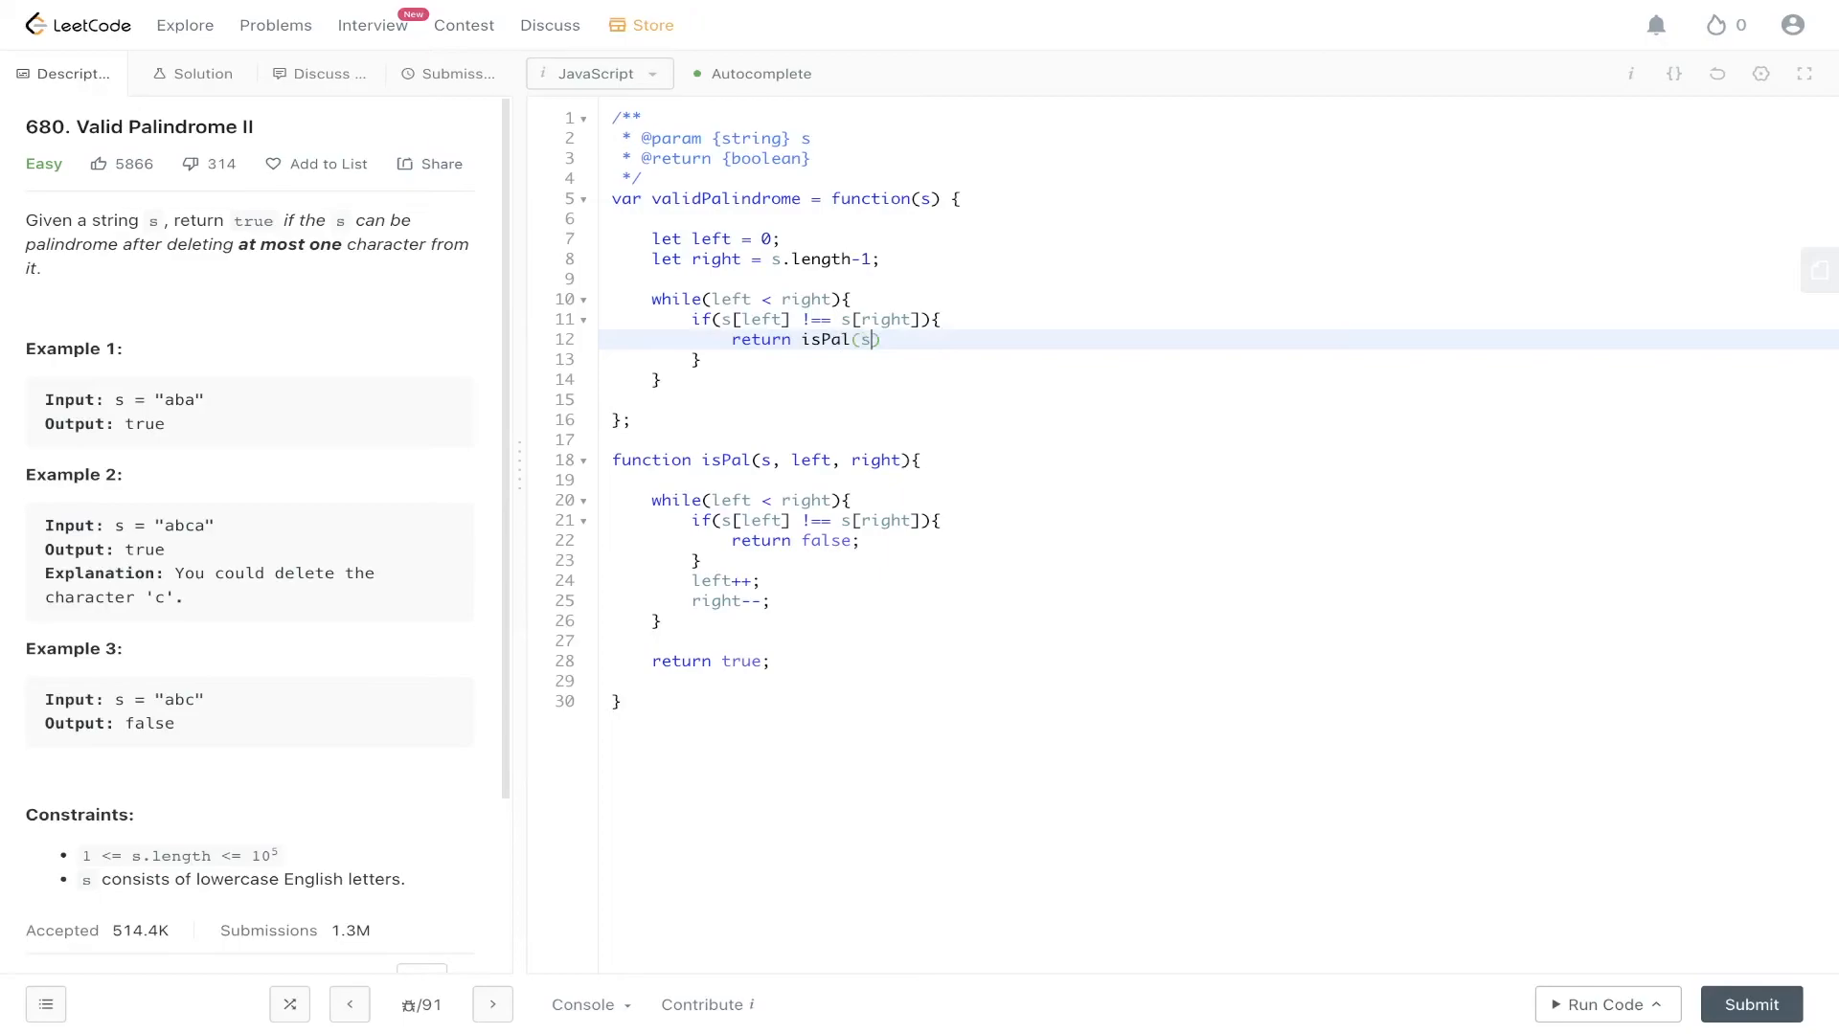
{"action": "type", "text": ", left+1,"}
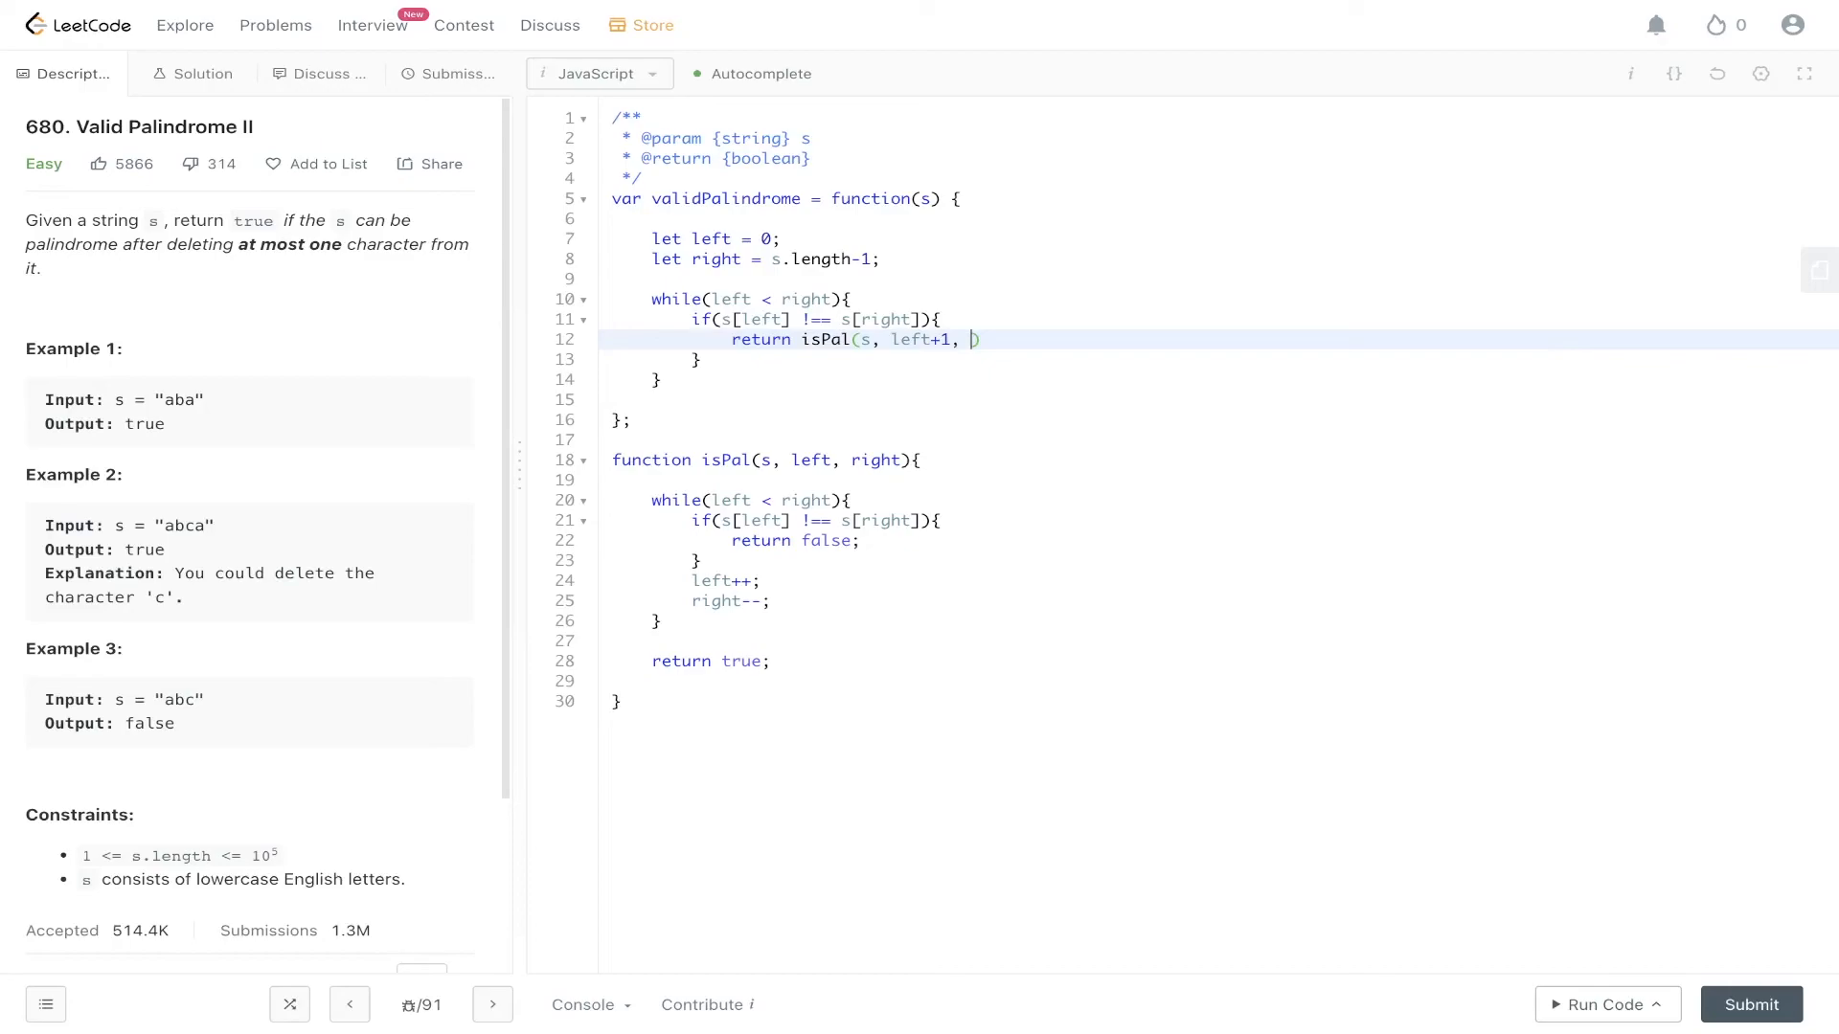
{"action": "type", "text": "right)"}
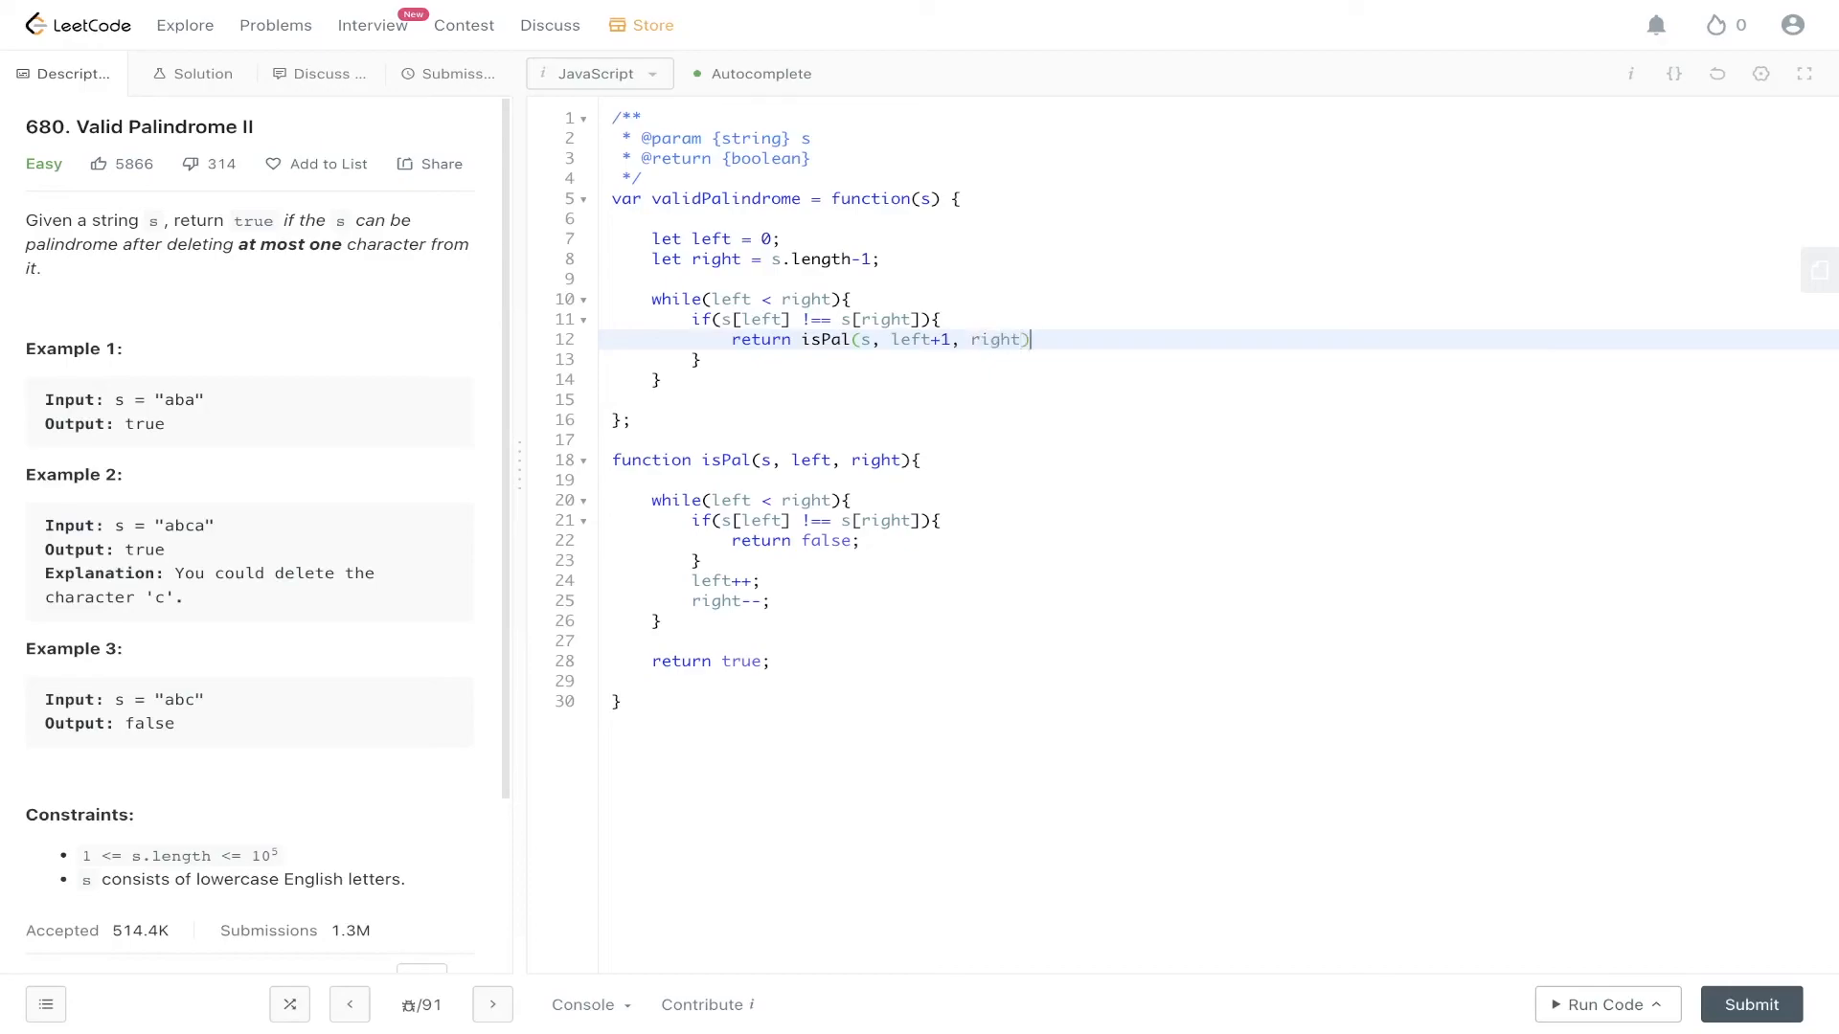
{"action": "type", "text": "|| is"}
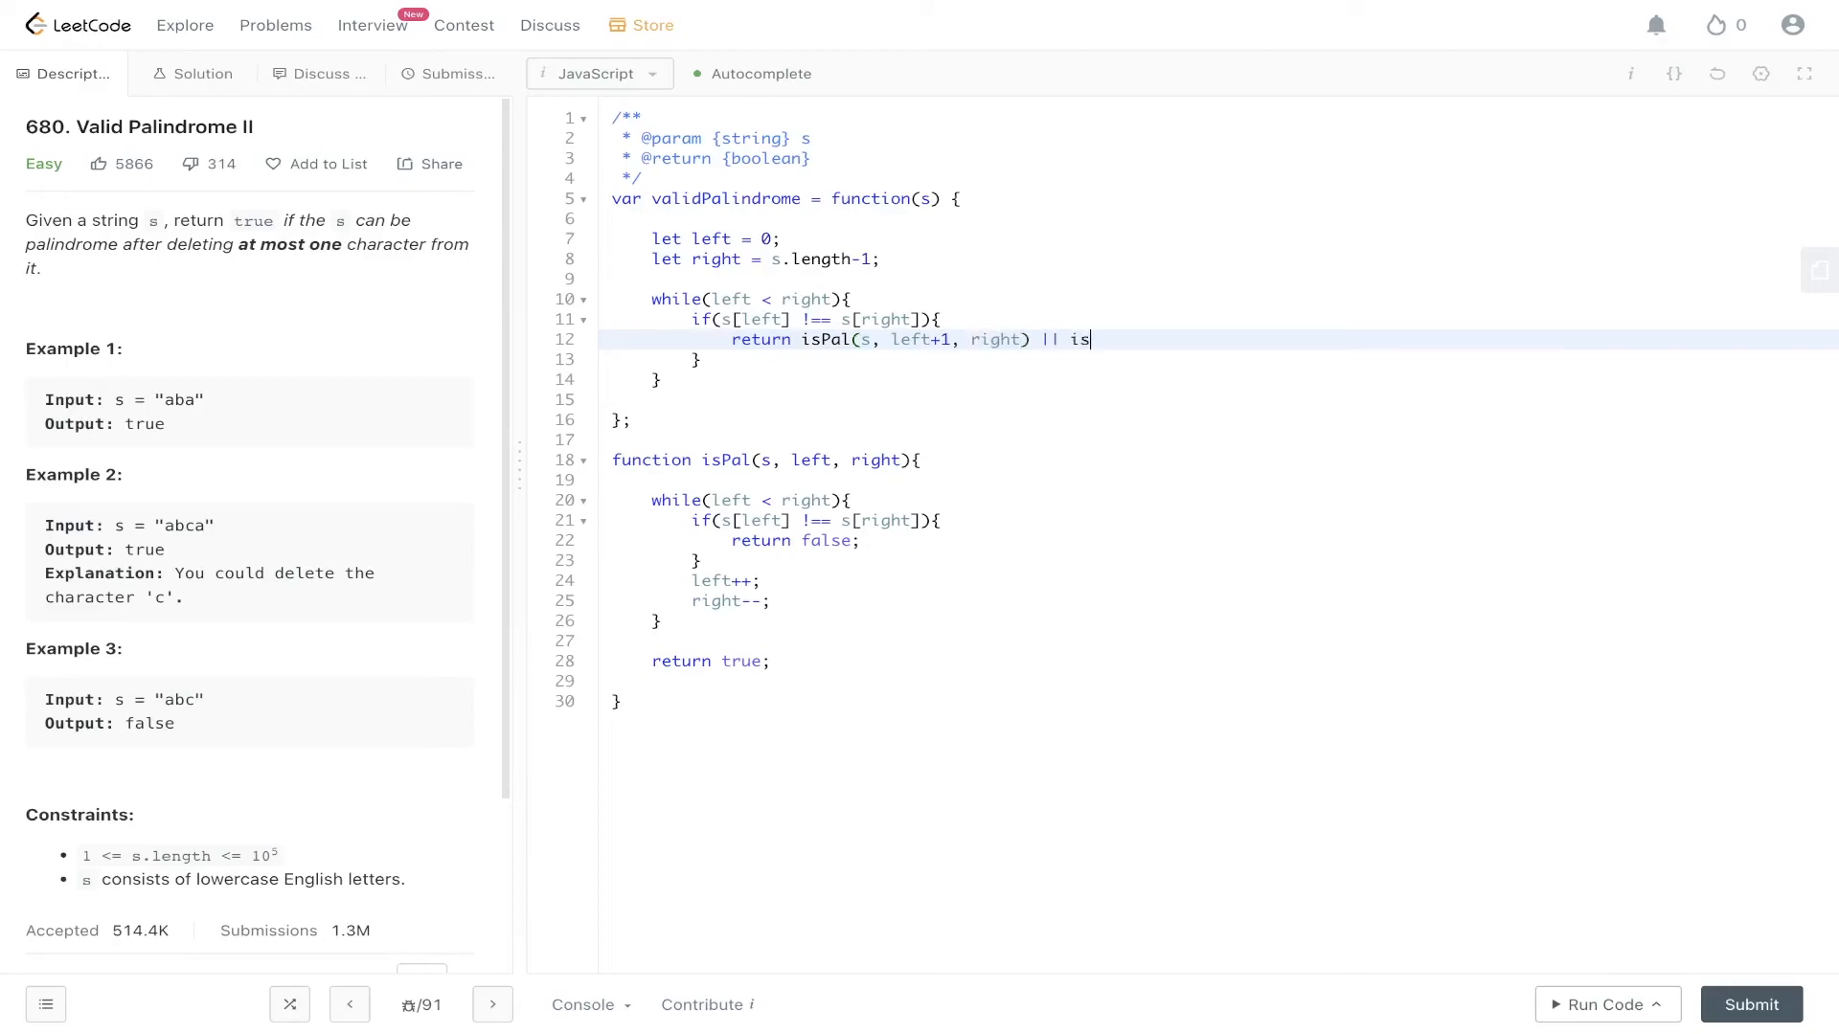
{"action": "type", "text": "Pal(s, )"}
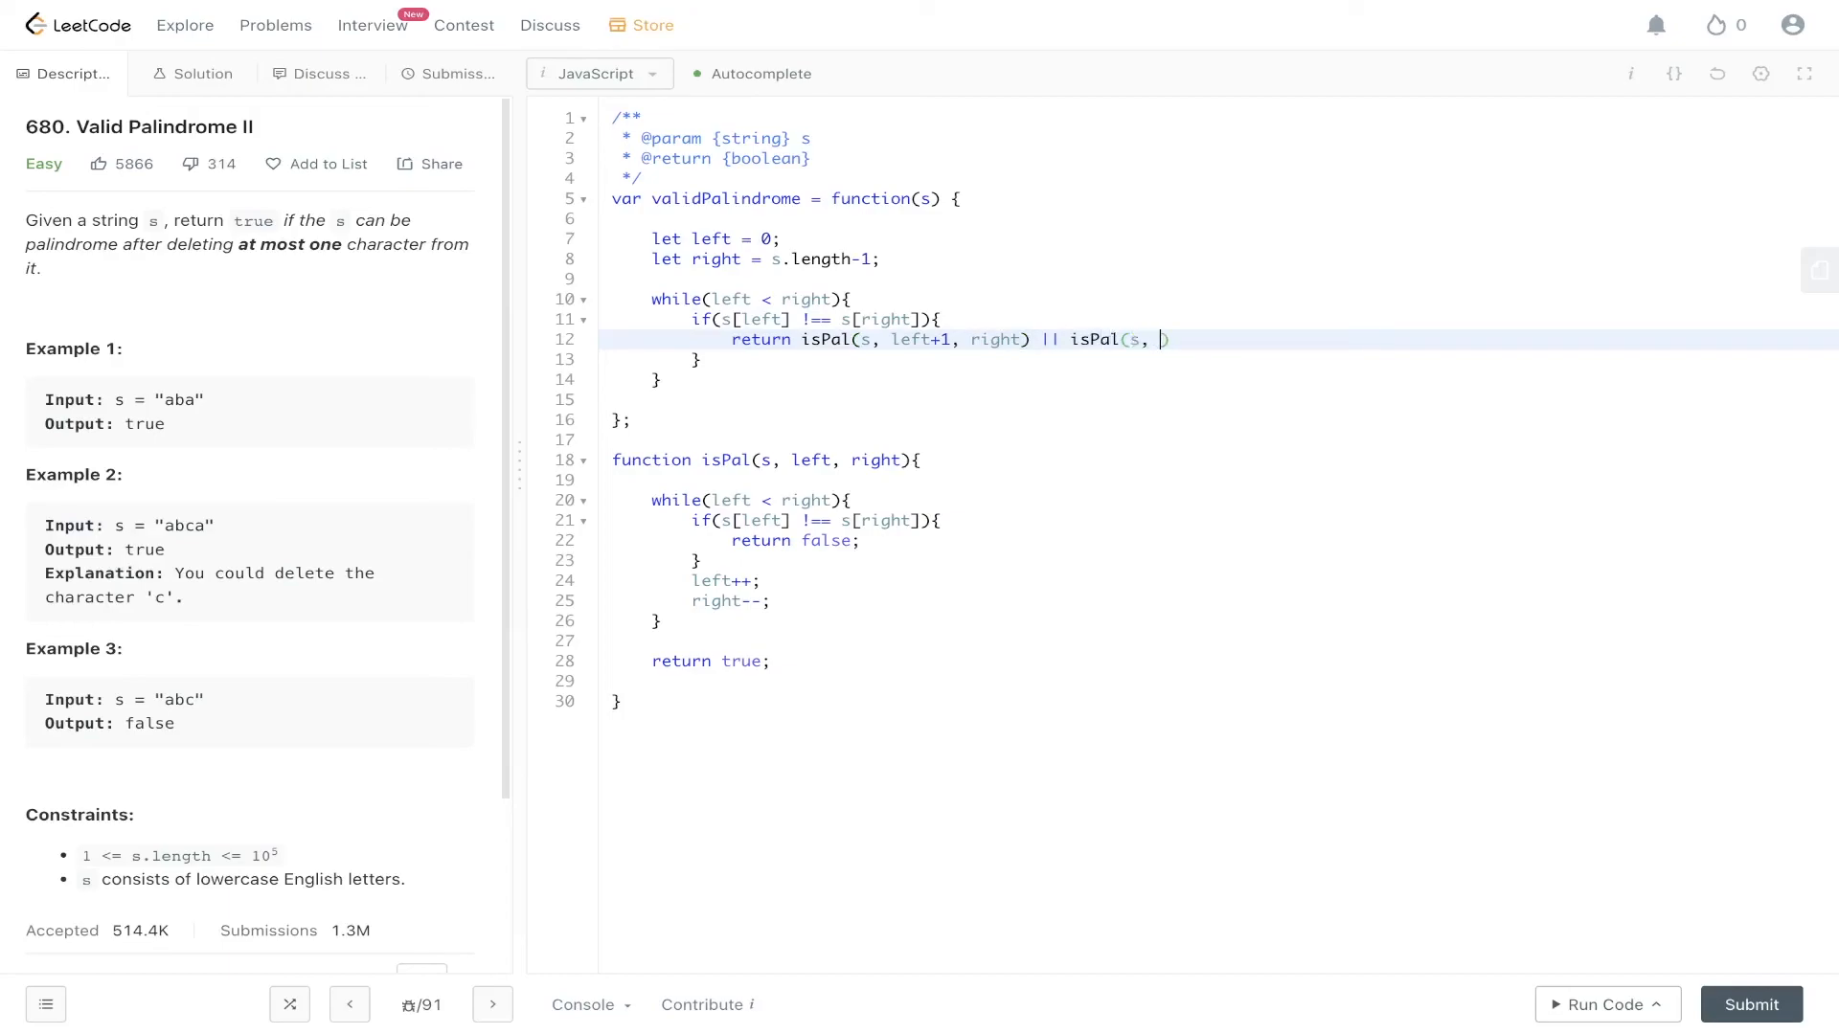
{"action": "type", "text": "left, right-"}
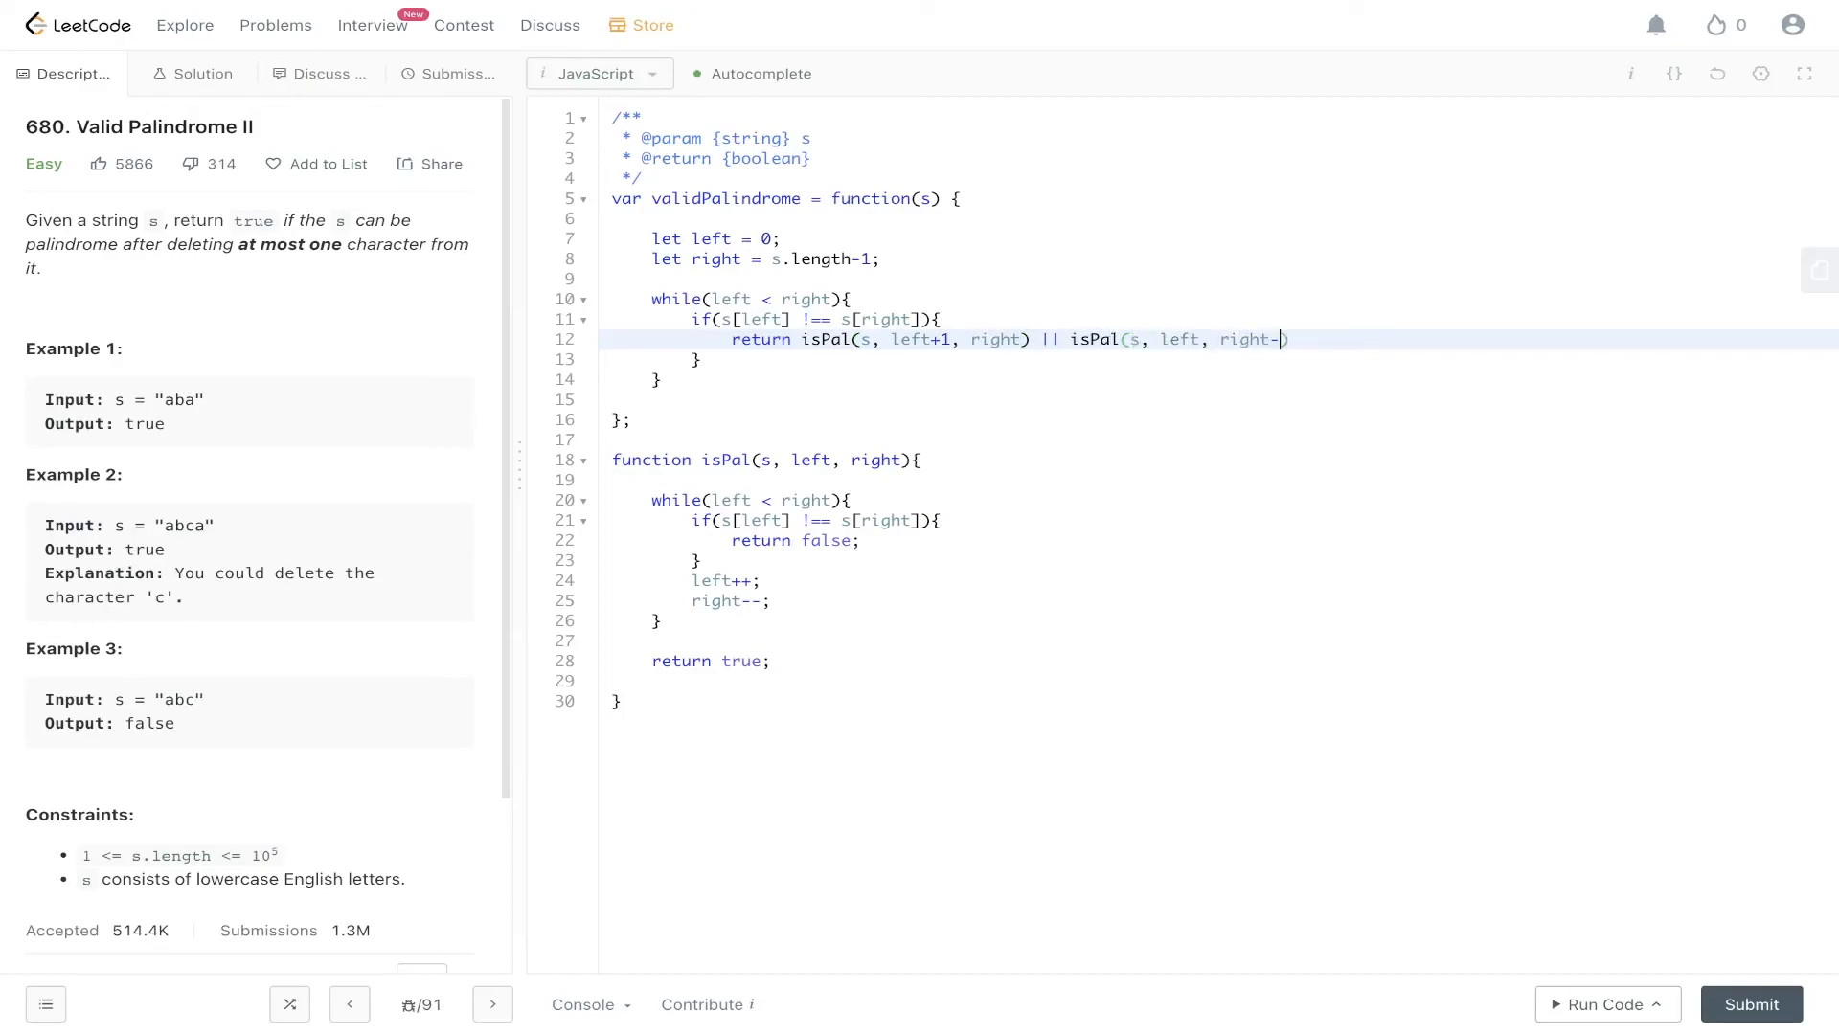
{"action": "type", "text": "1);"}
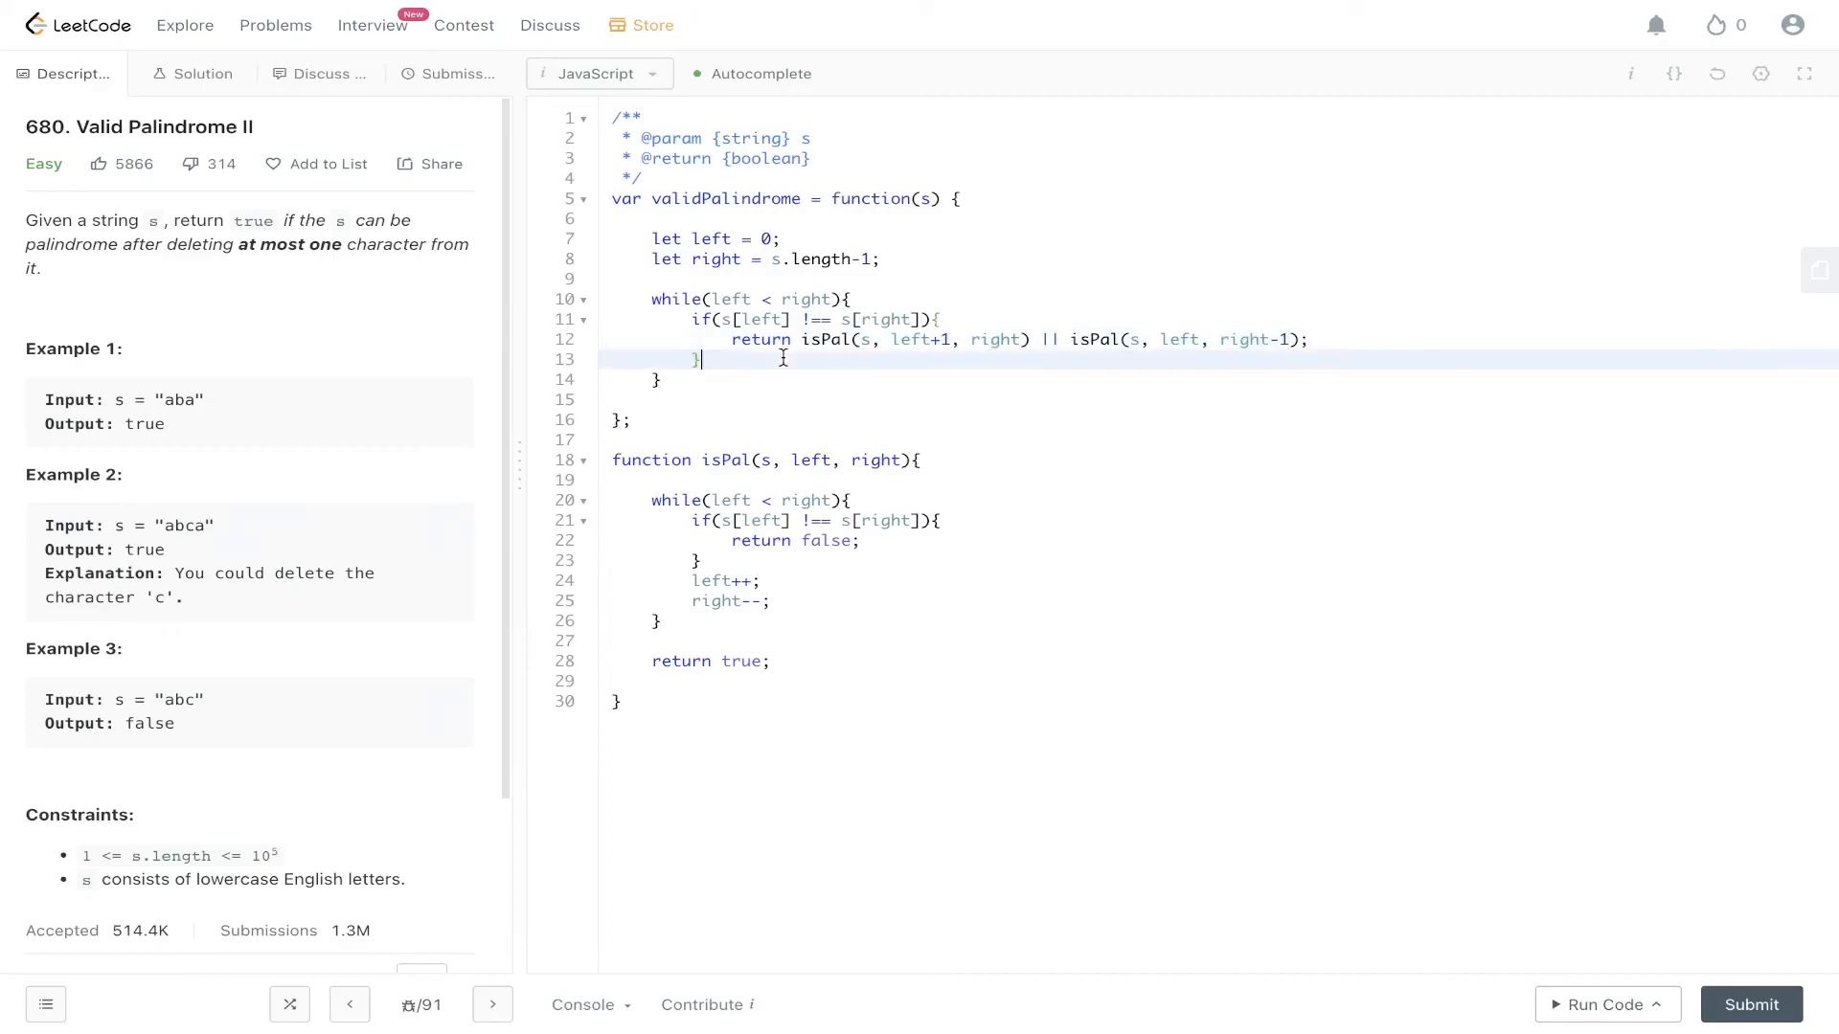
Add left++ and right-- in the loop, return true after it, and run the code
{"action": "type", "text": "left++;"}
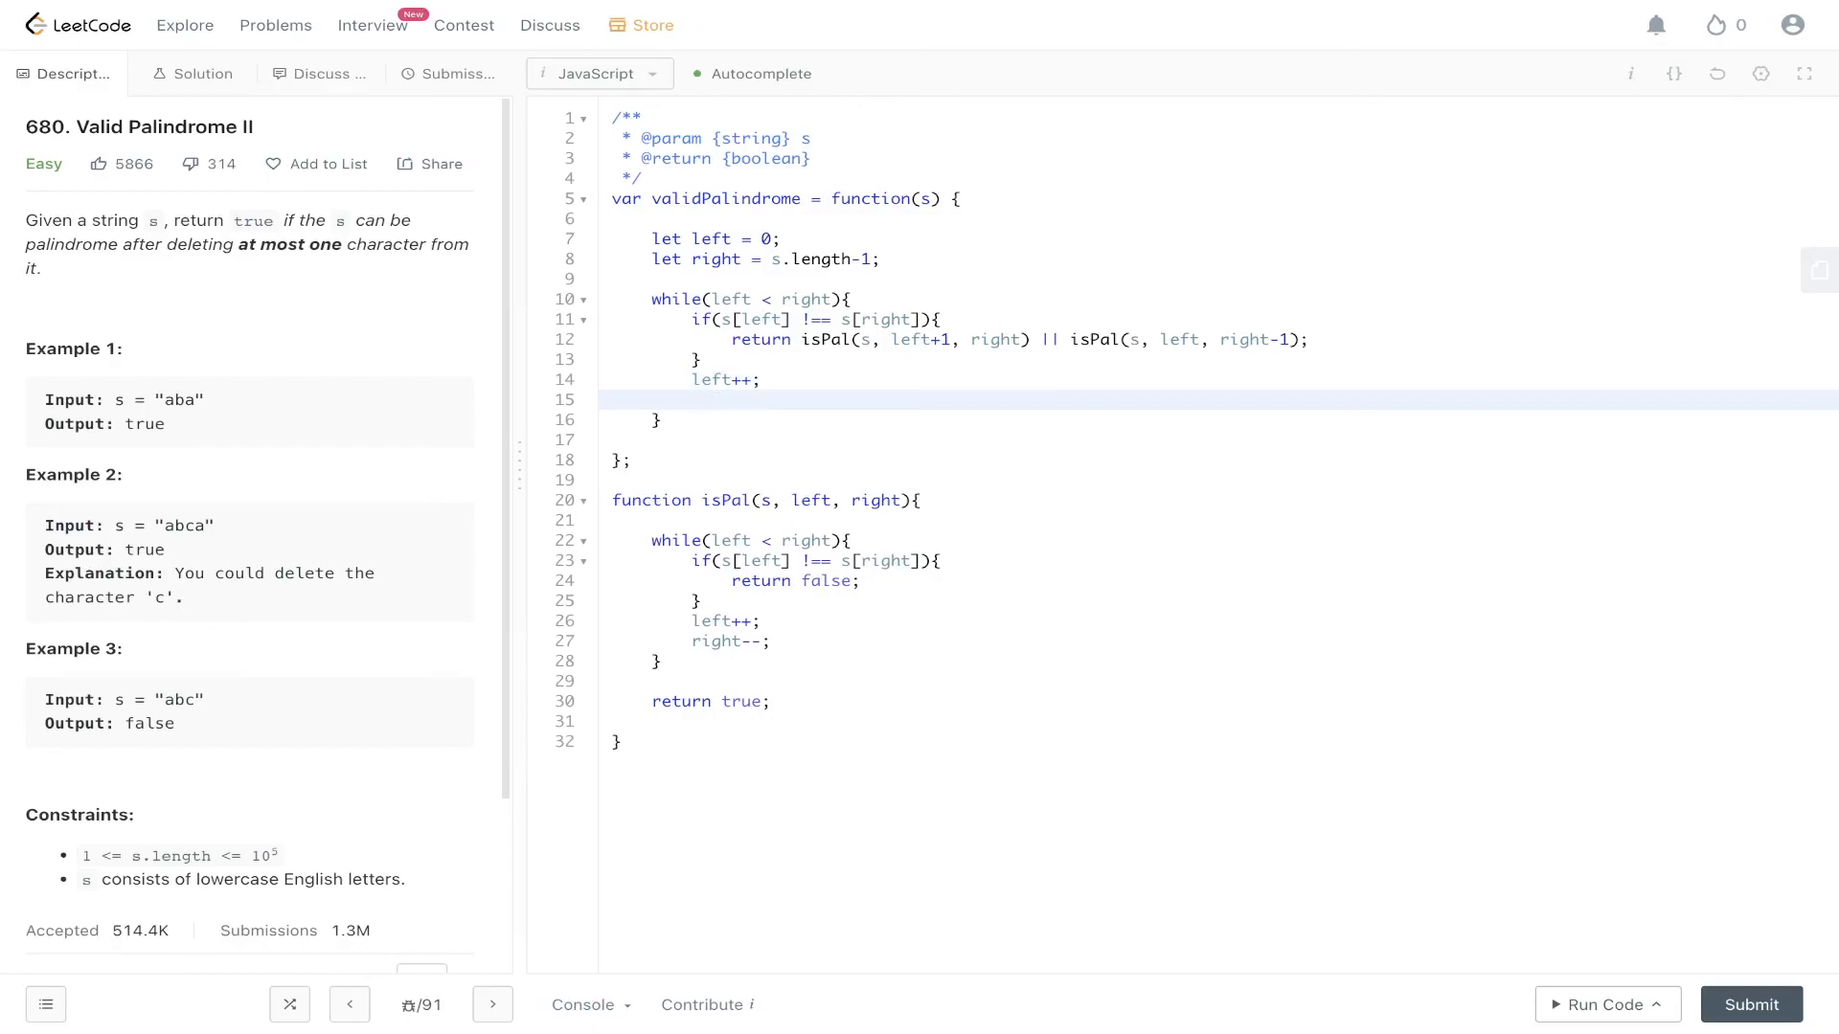
{"action": "type", "text": "right--;"}
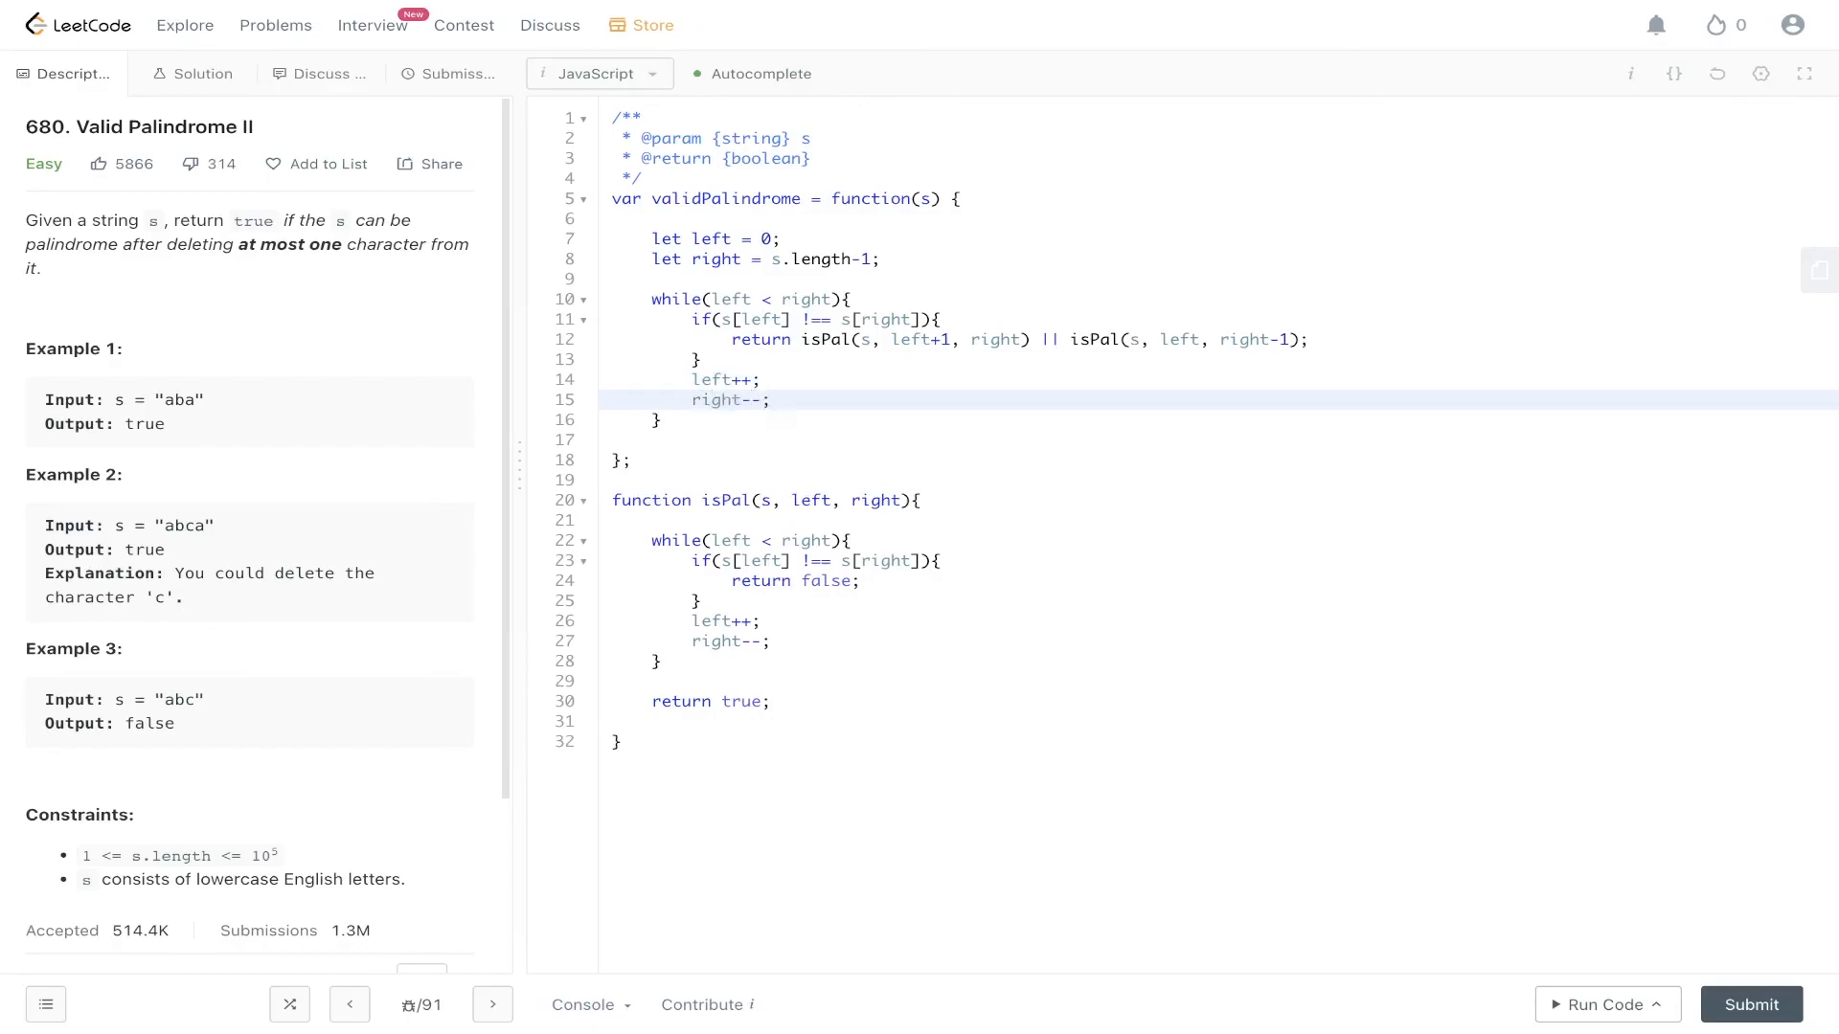
{"action": "left_click", "coordinate": [657, 440]}
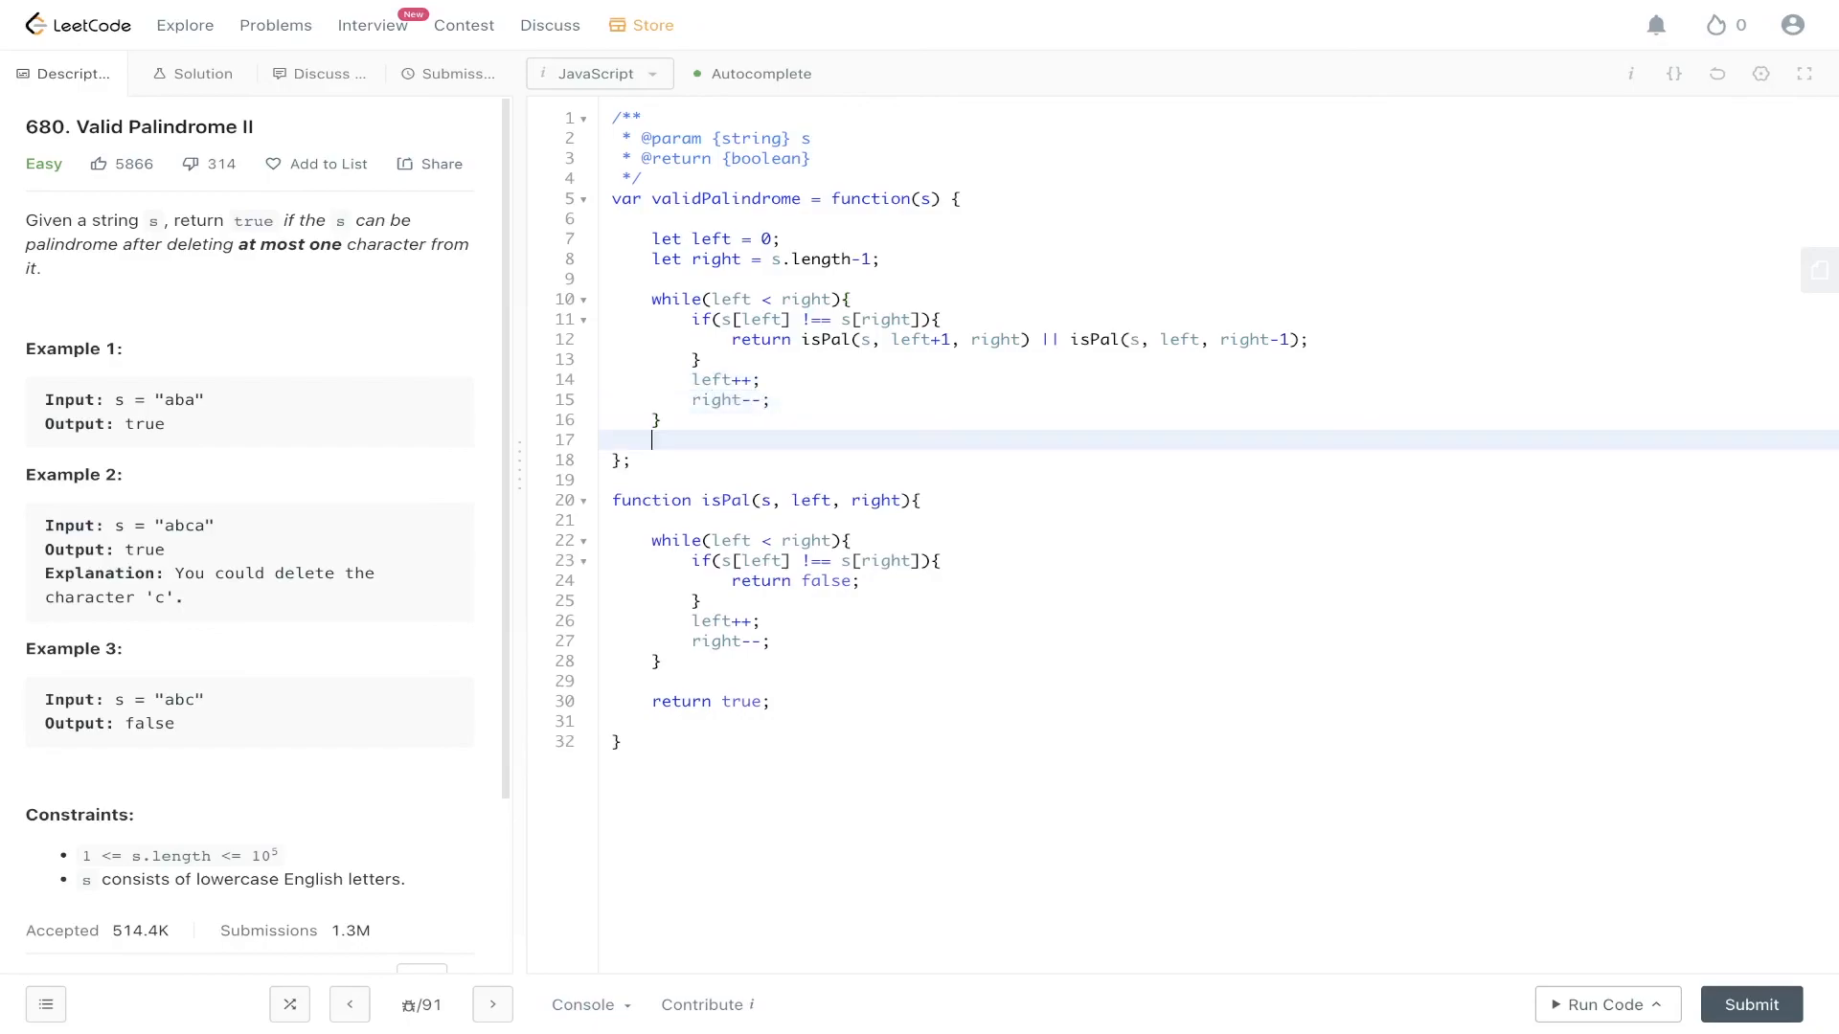
{"action": "type", "text": "r"}
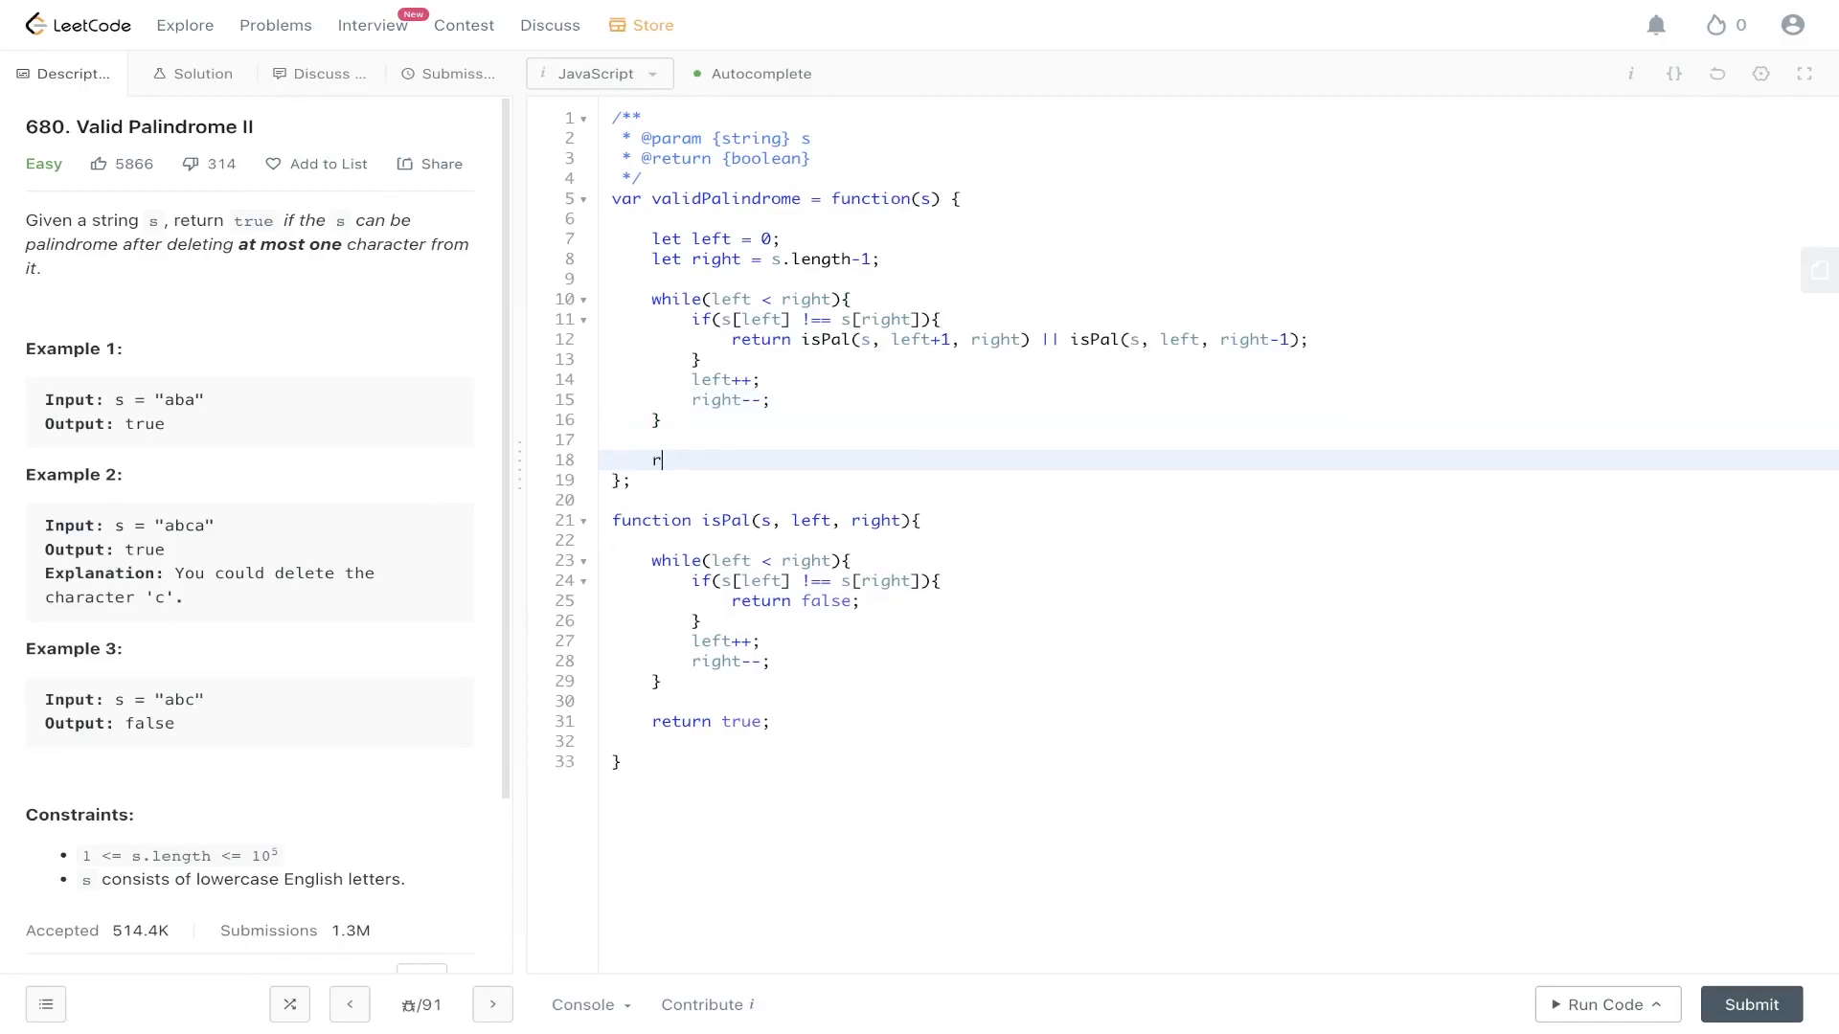
{"action": "type", "text": "eturn true;"}
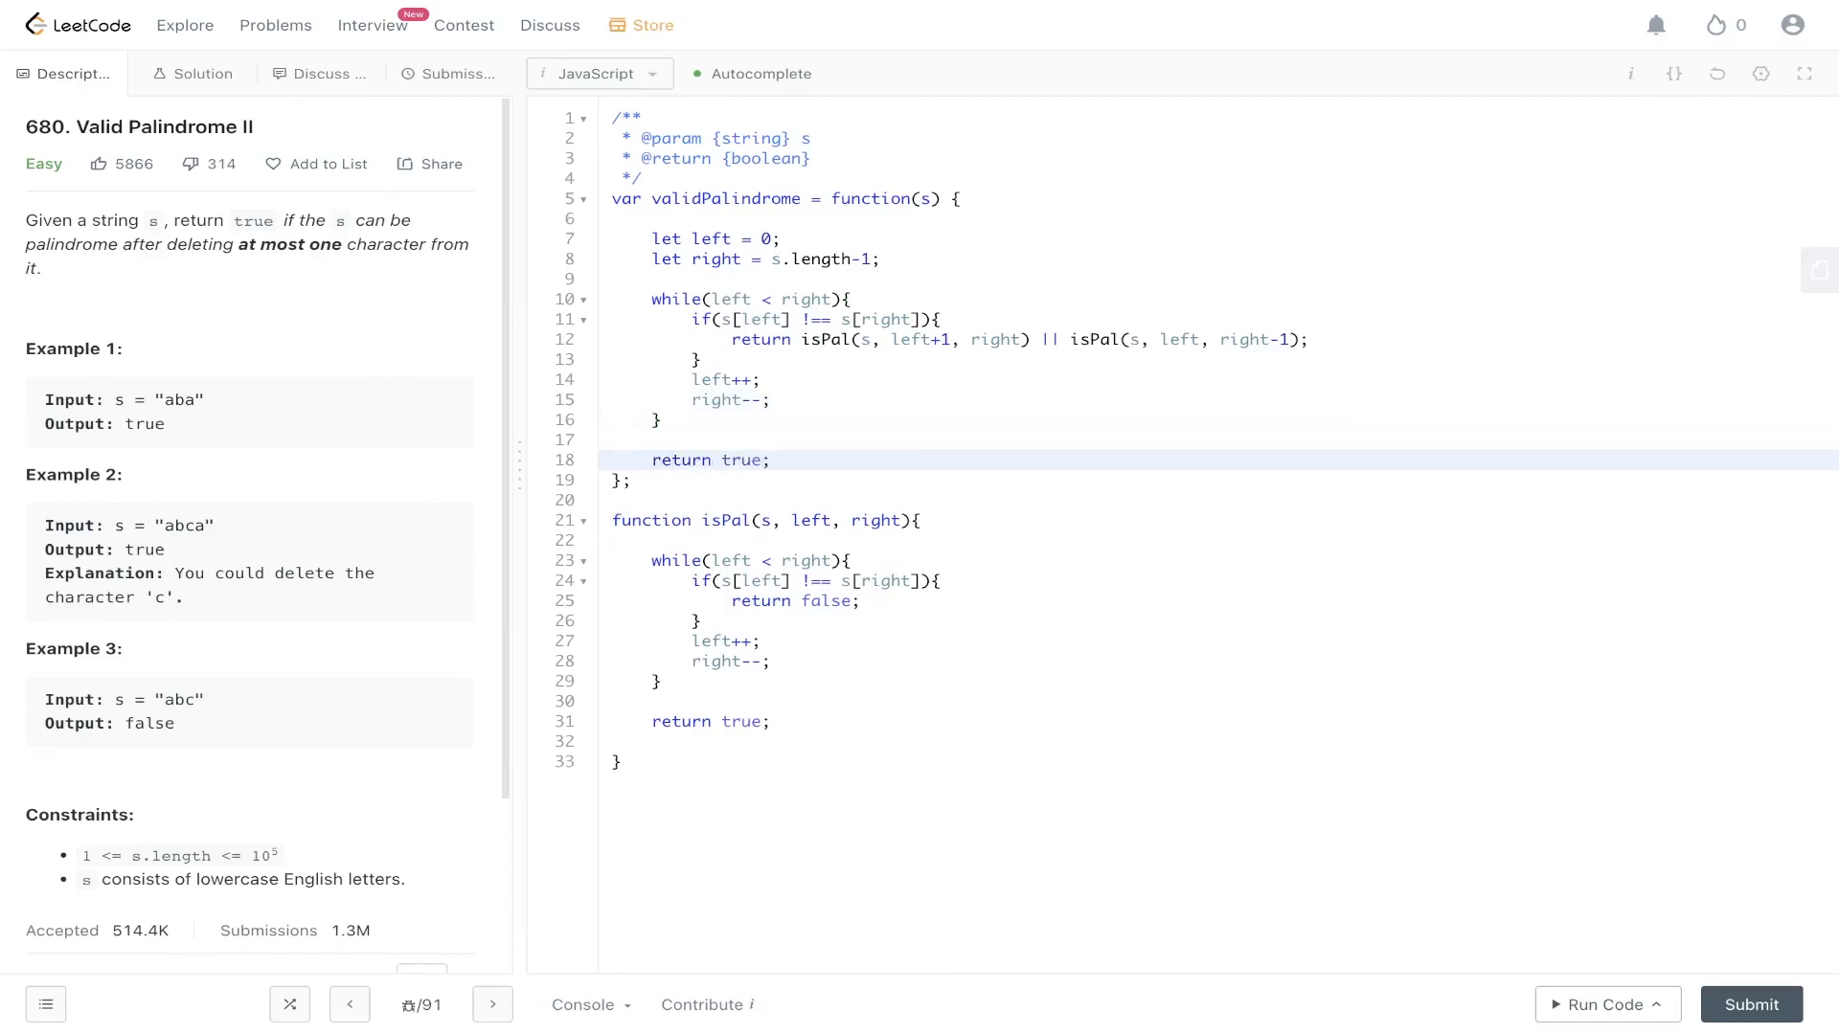
{"action": "left_click", "coordinate": [1599, 1003]}
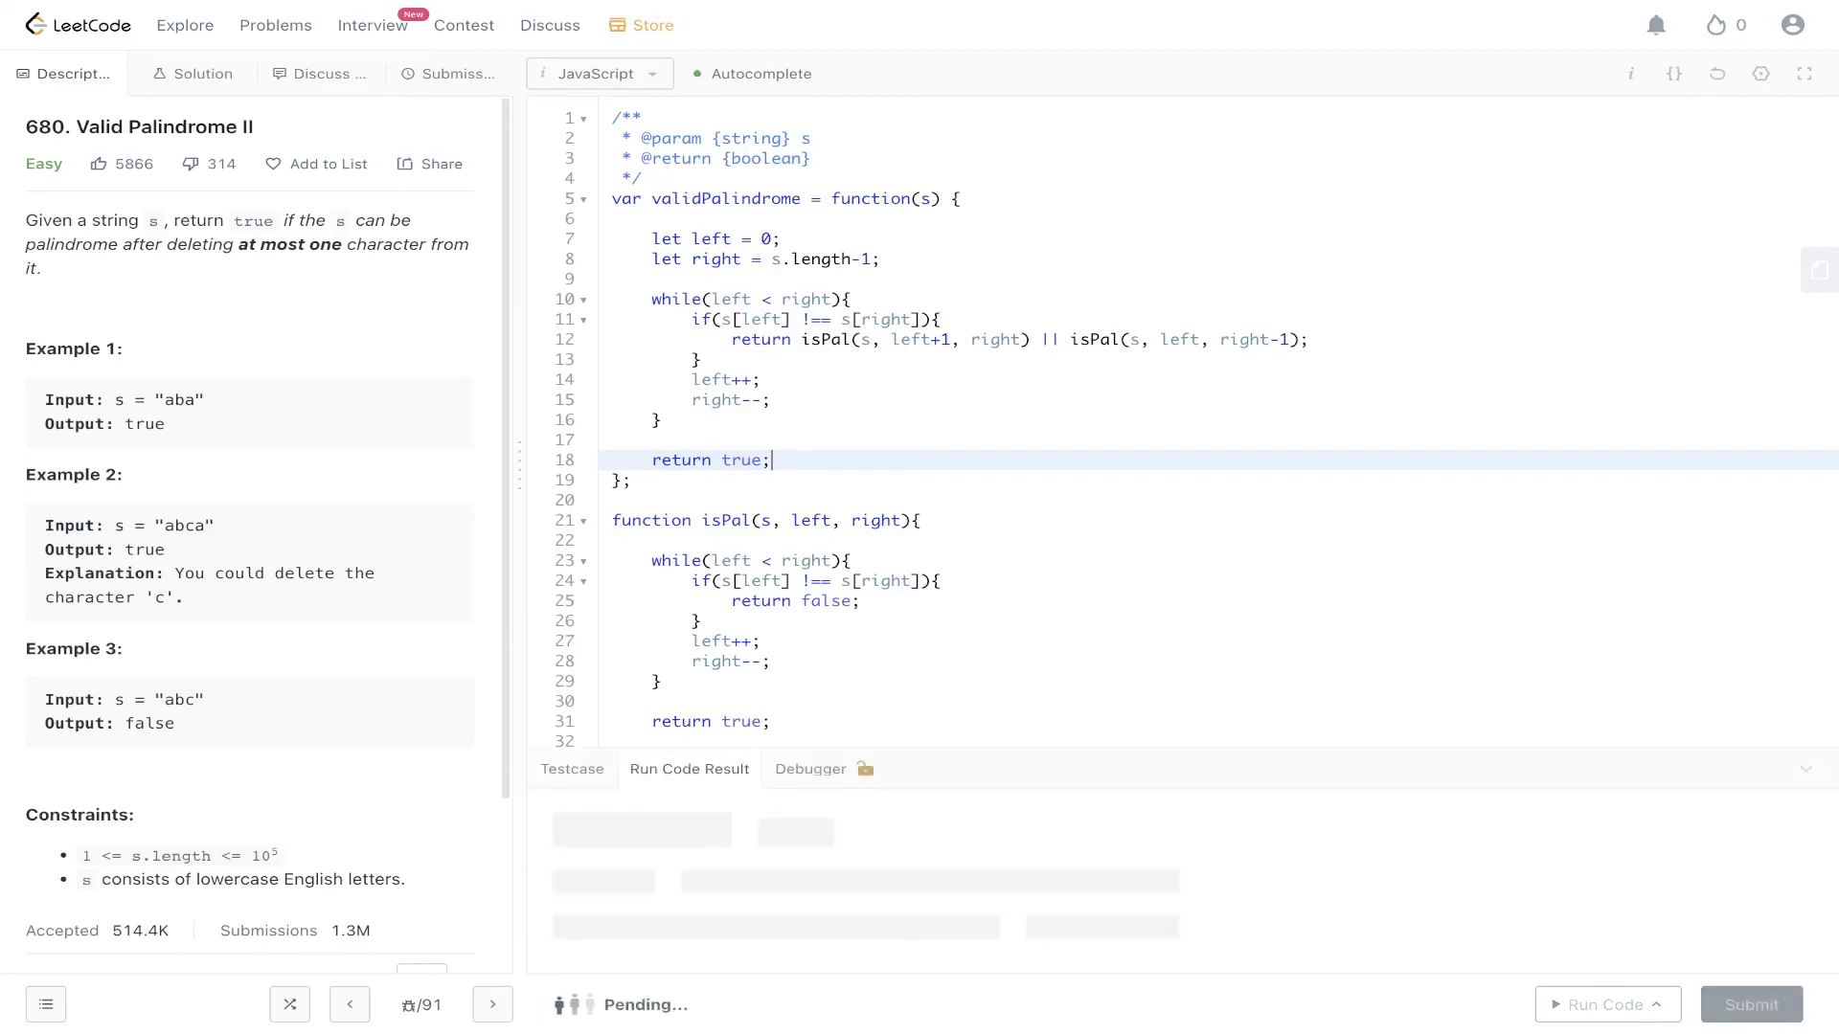
Submit the solution after the 'aba' run passes, getting Success at 166 ms
{"action": "left_click", "coordinate": [1608, 1003]}
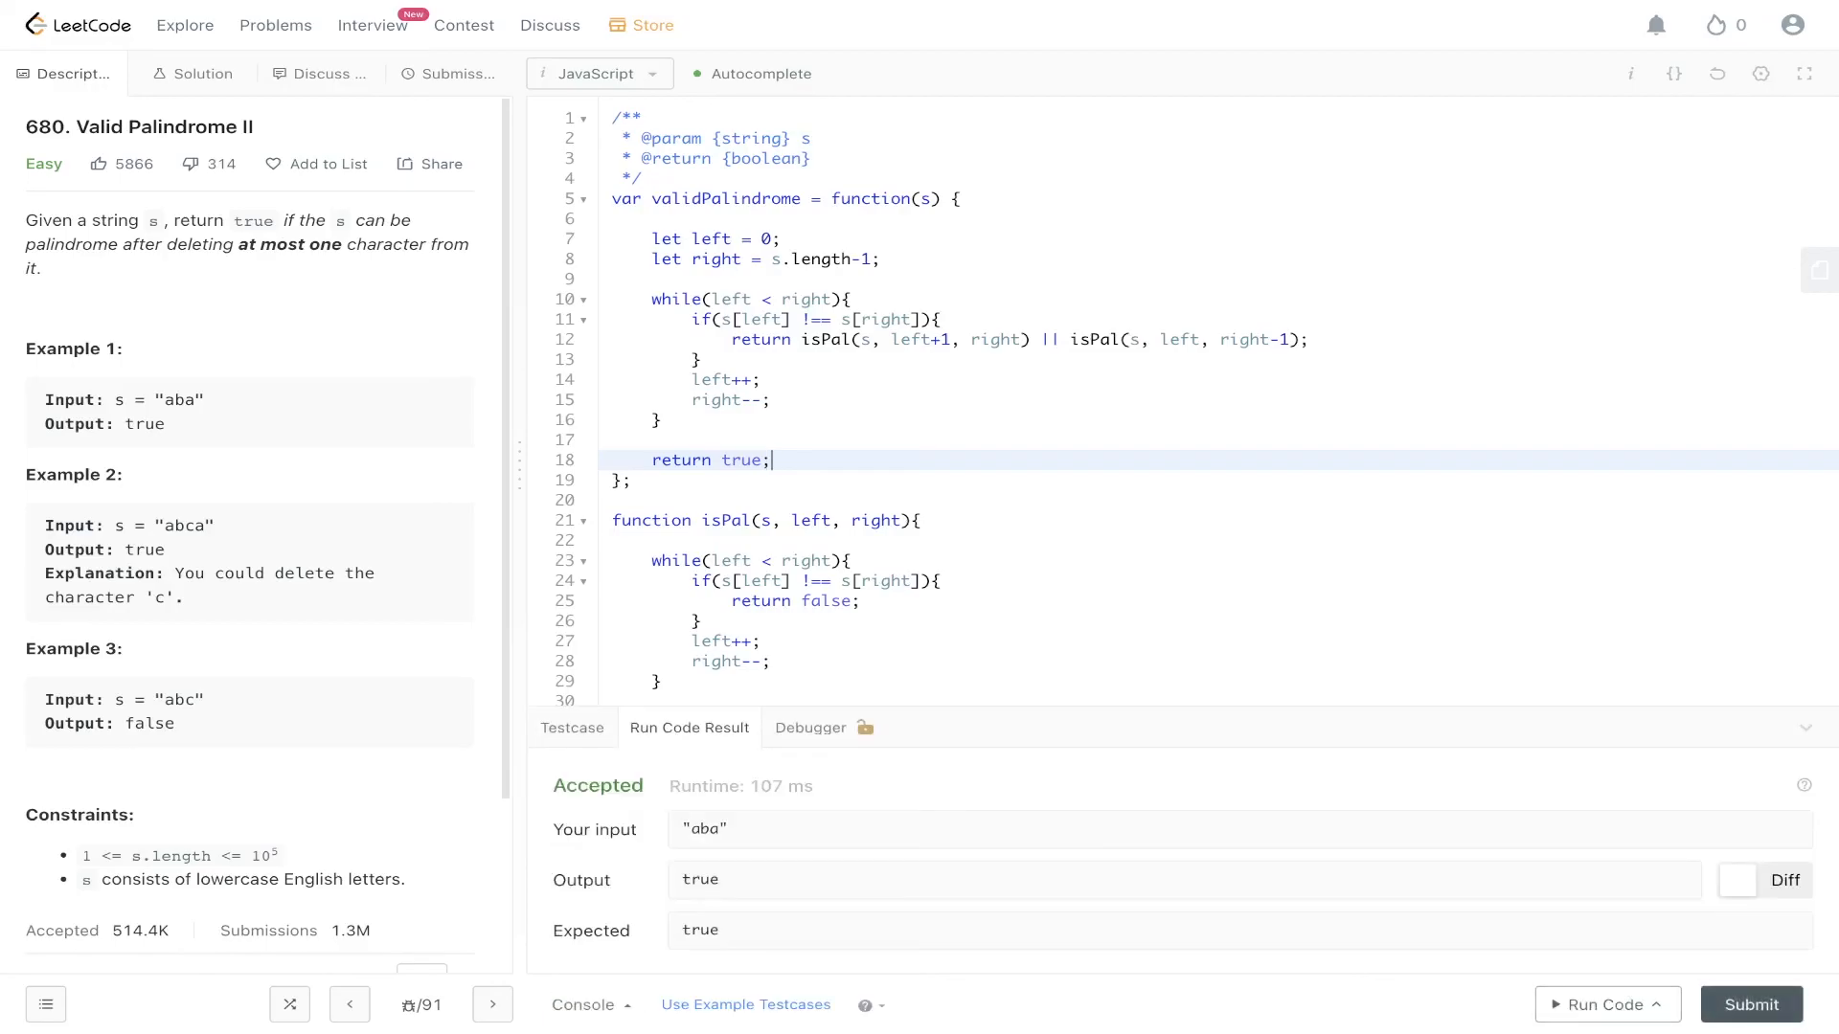
{"action": "left_click", "coordinate": [456, 73]}
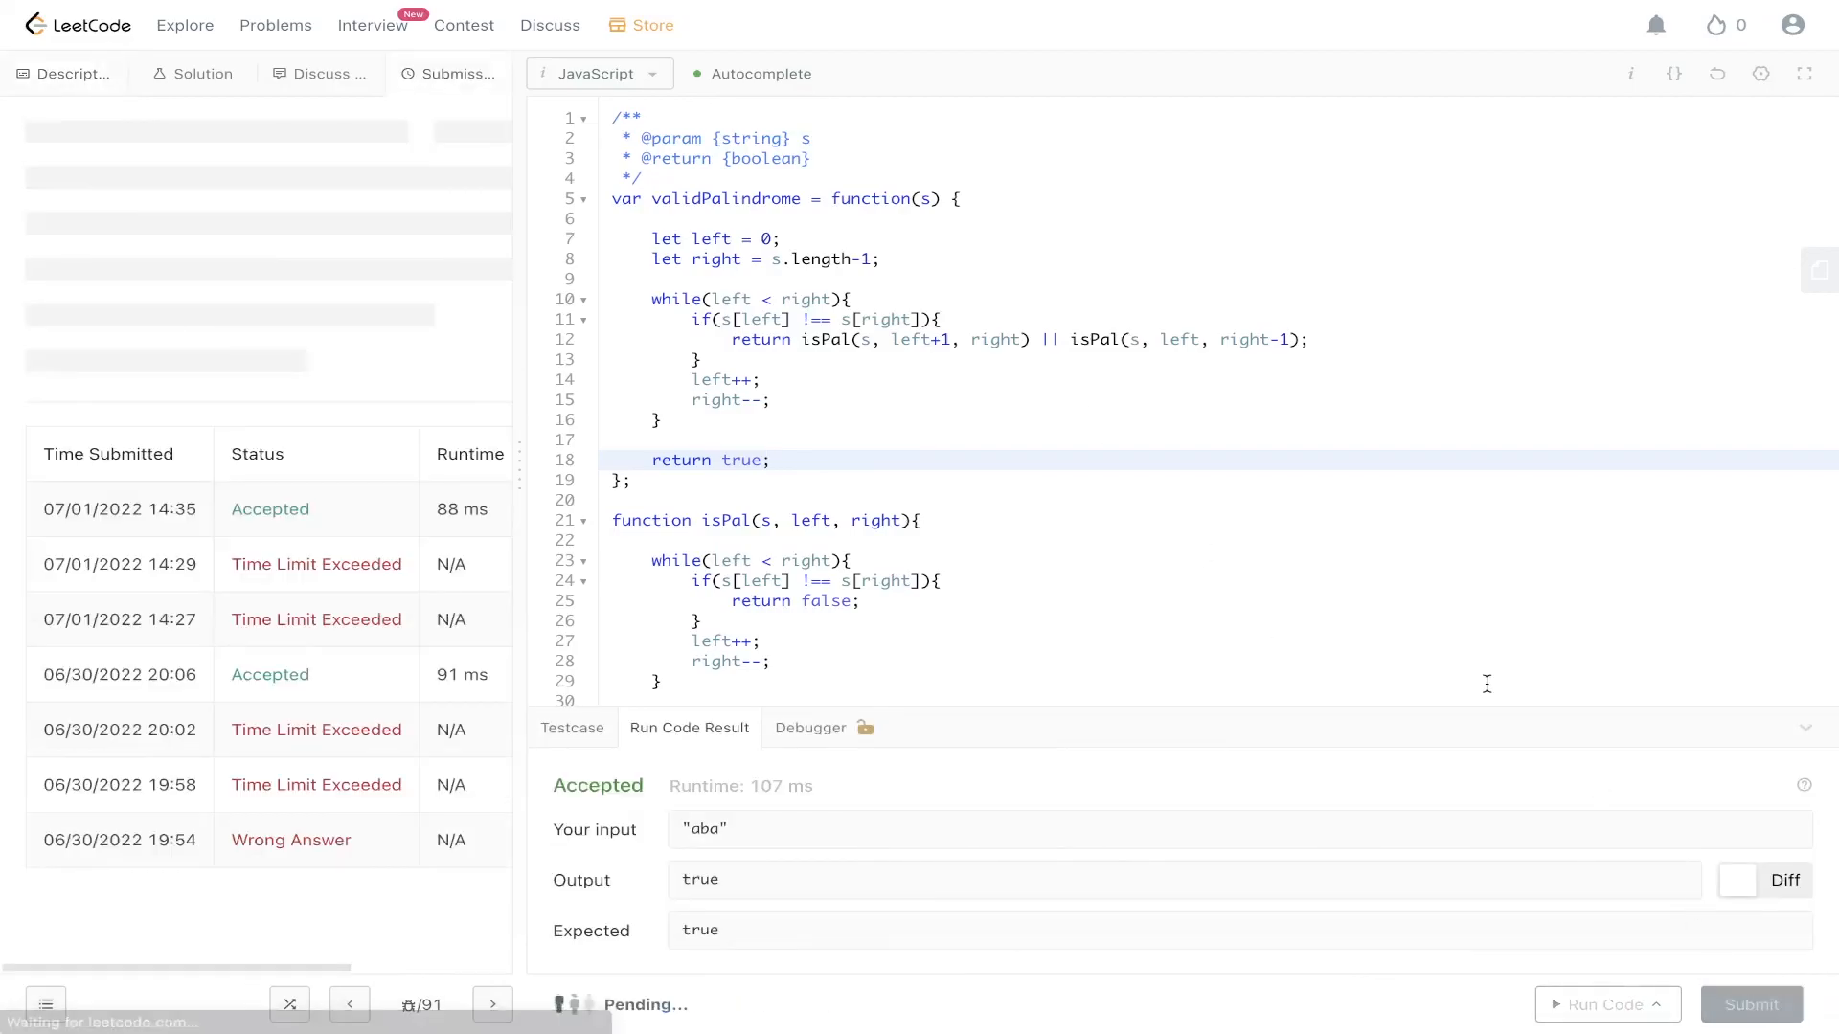
{"action": "left_click", "coordinate": [1749, 1003]}
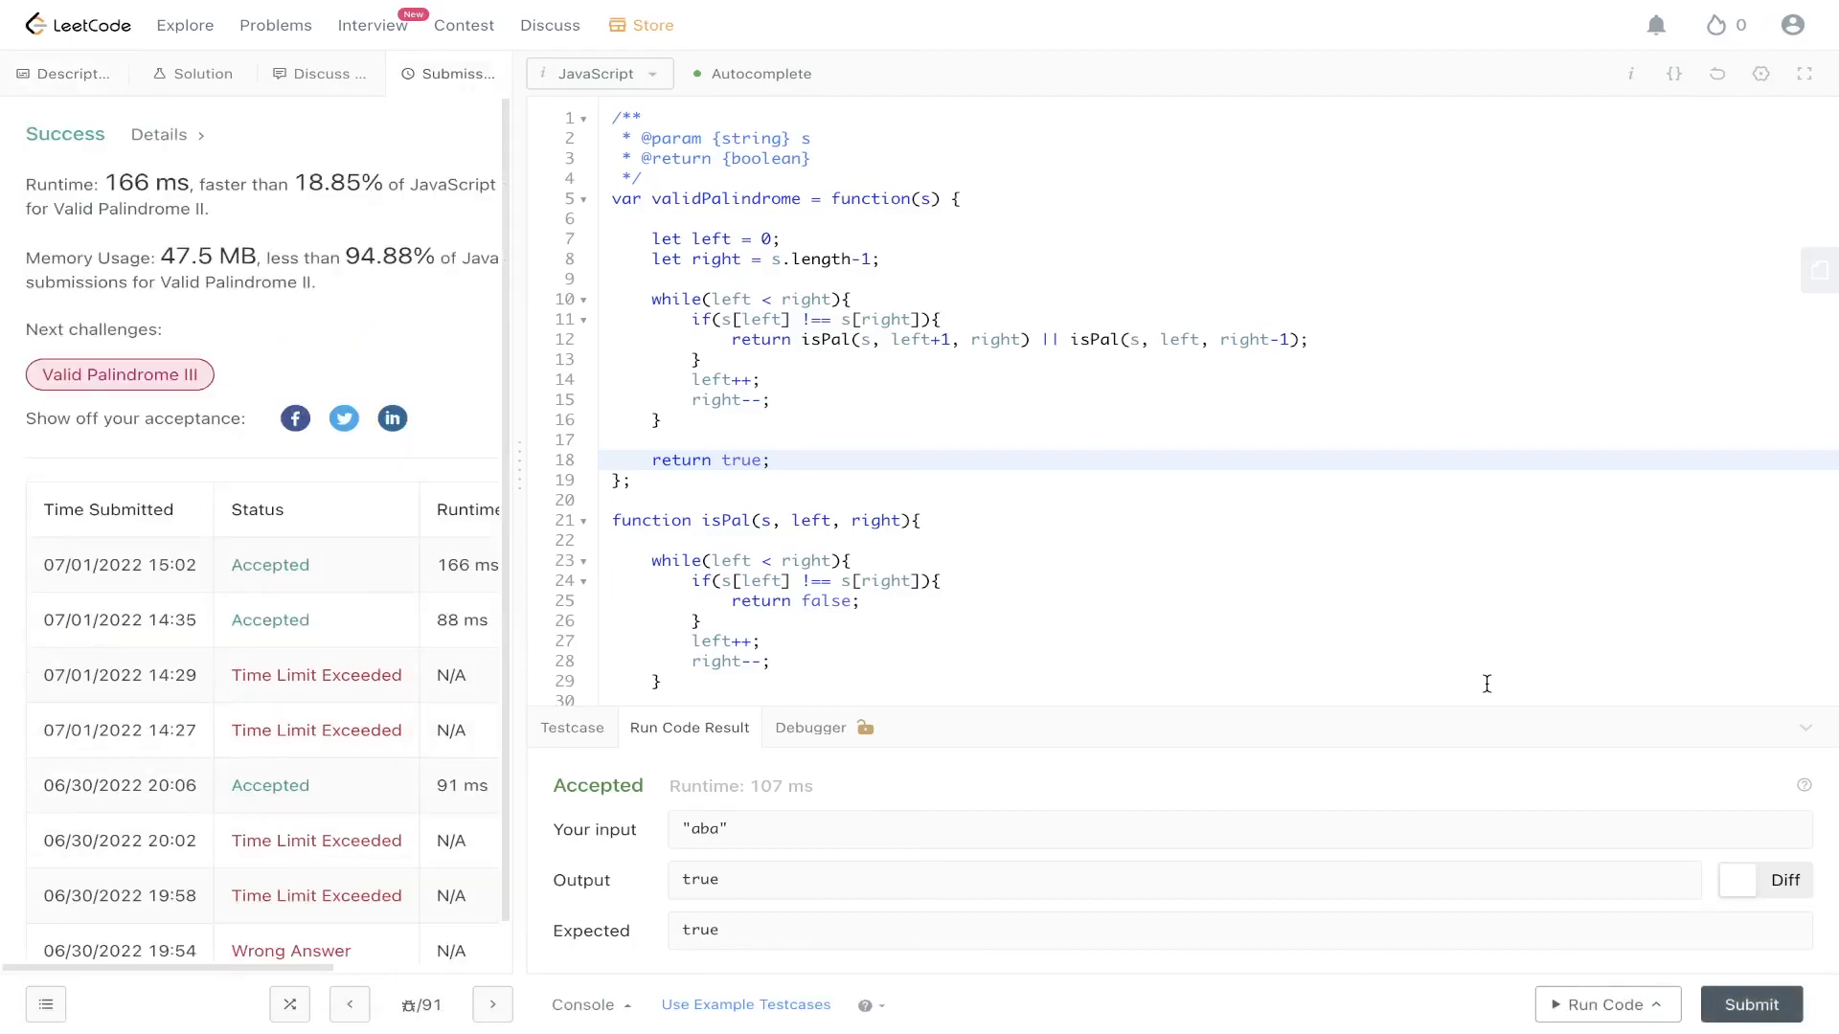